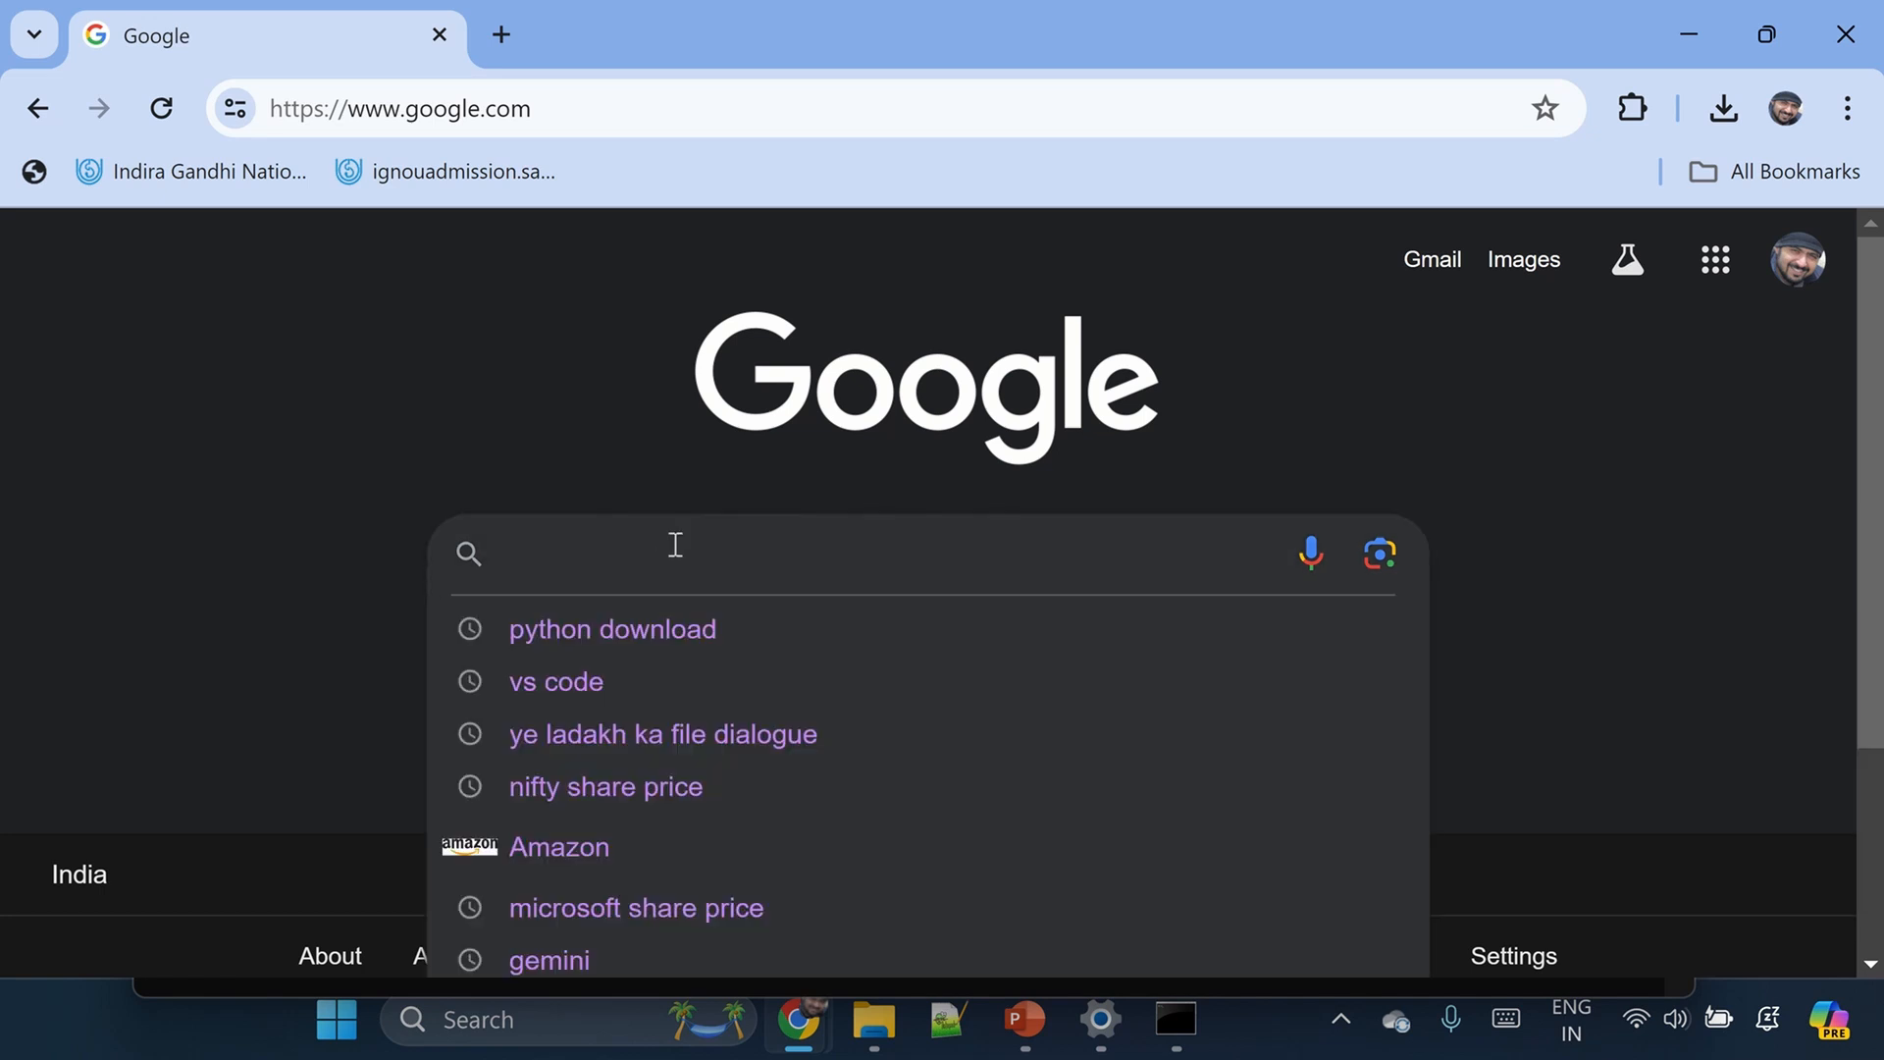
- Search Google for 'python download' and follow the Python.org downloads result
click(612, 628)
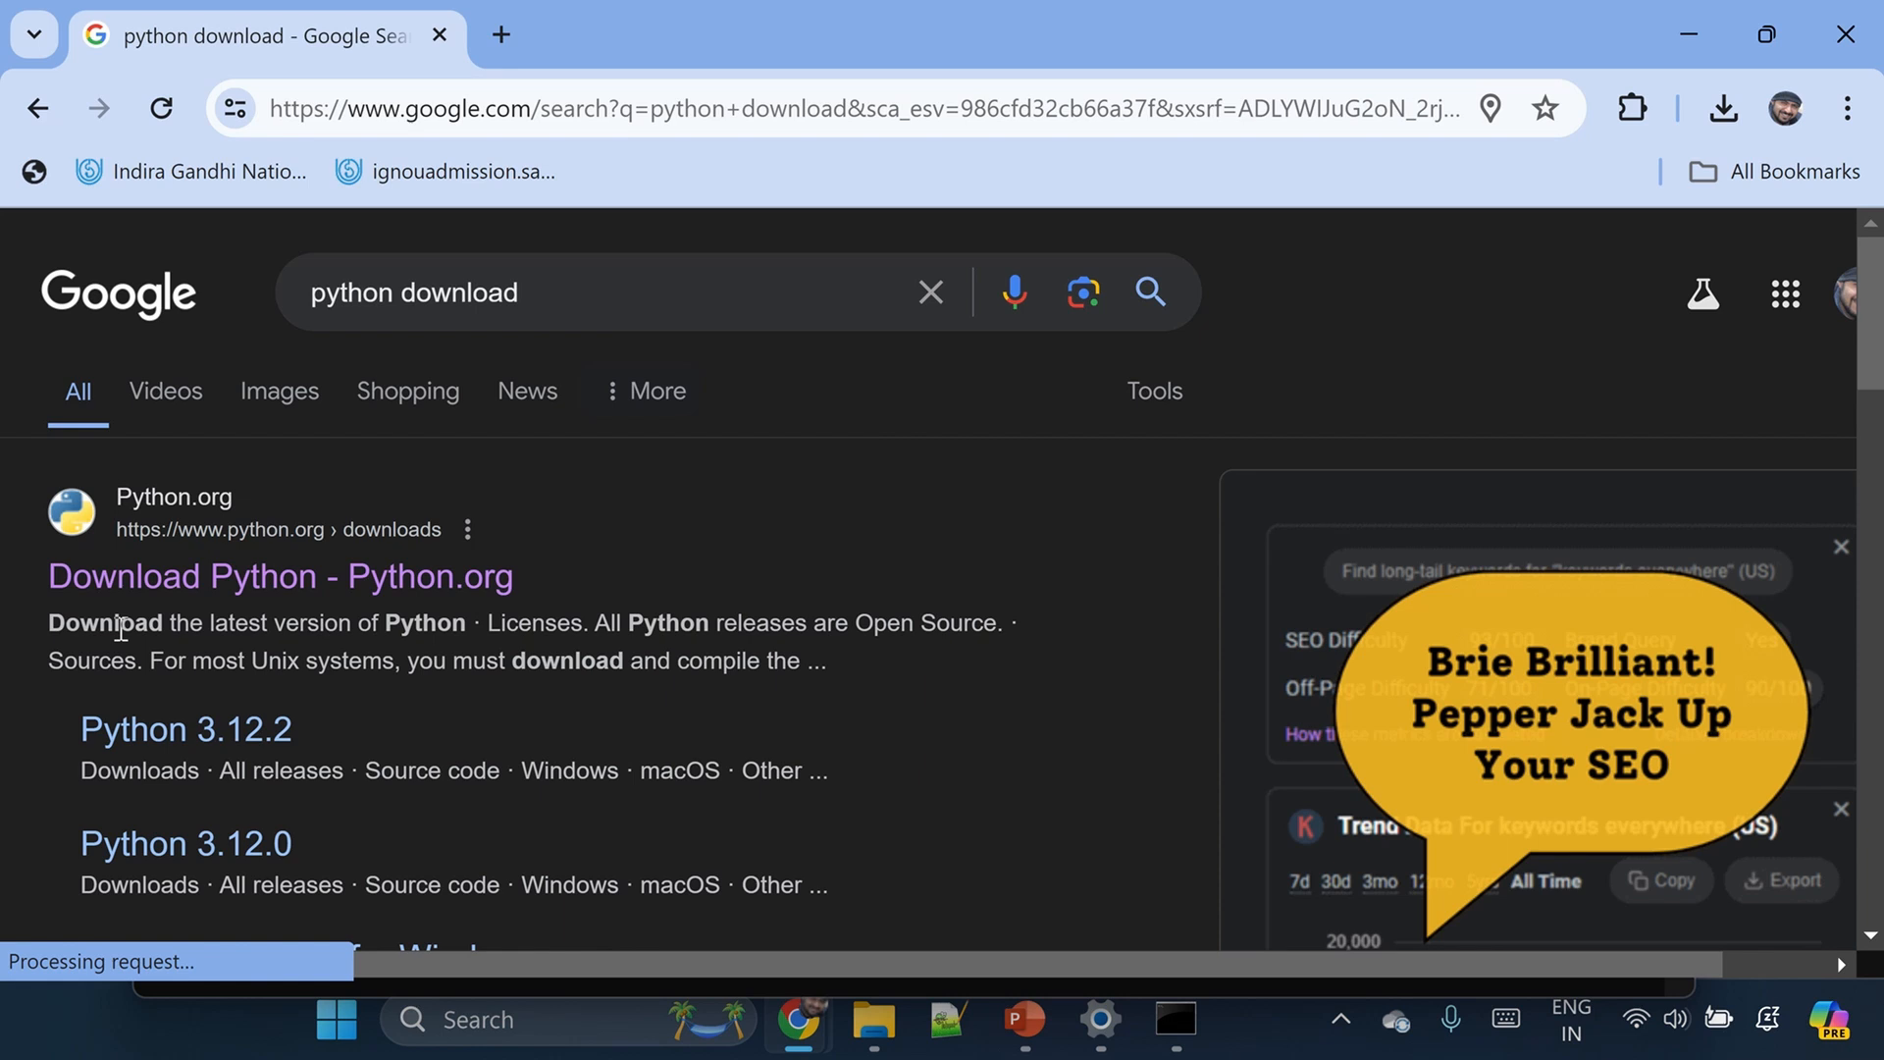
mouse_move(181, 548)
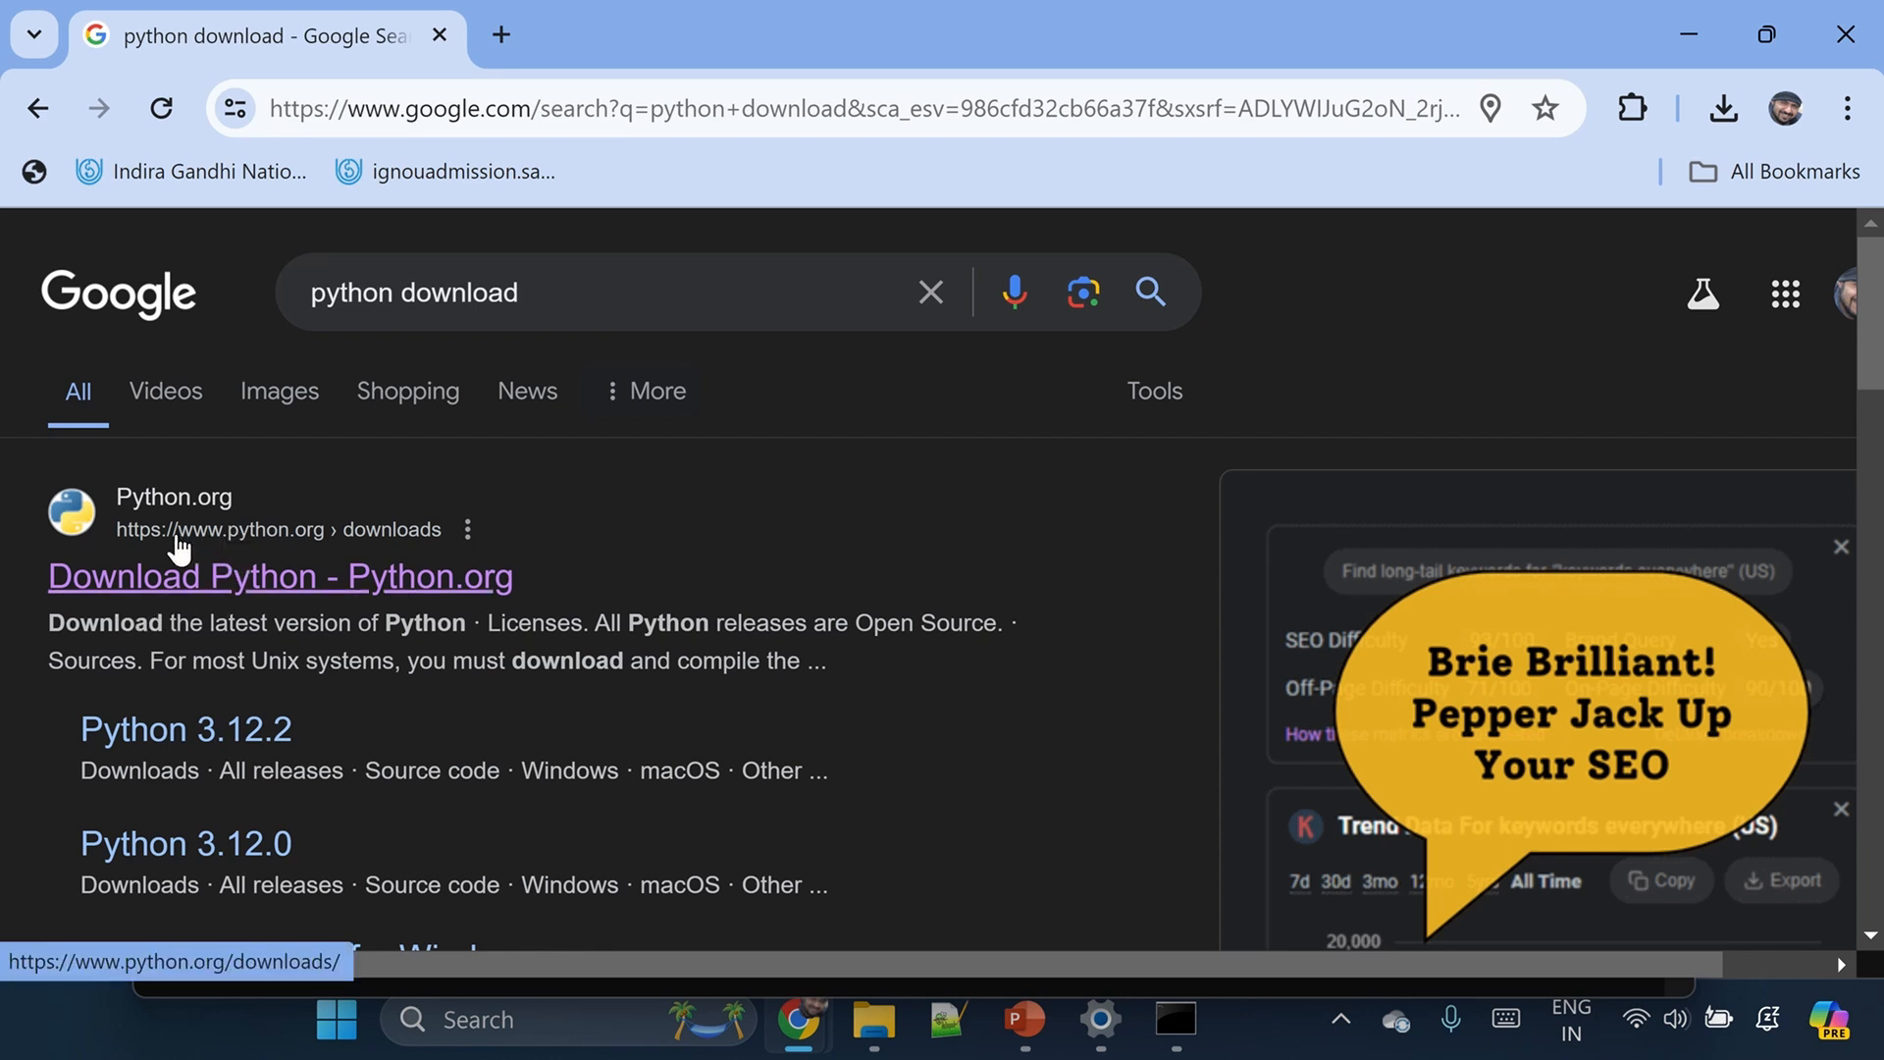
mouse_move(282, 589)
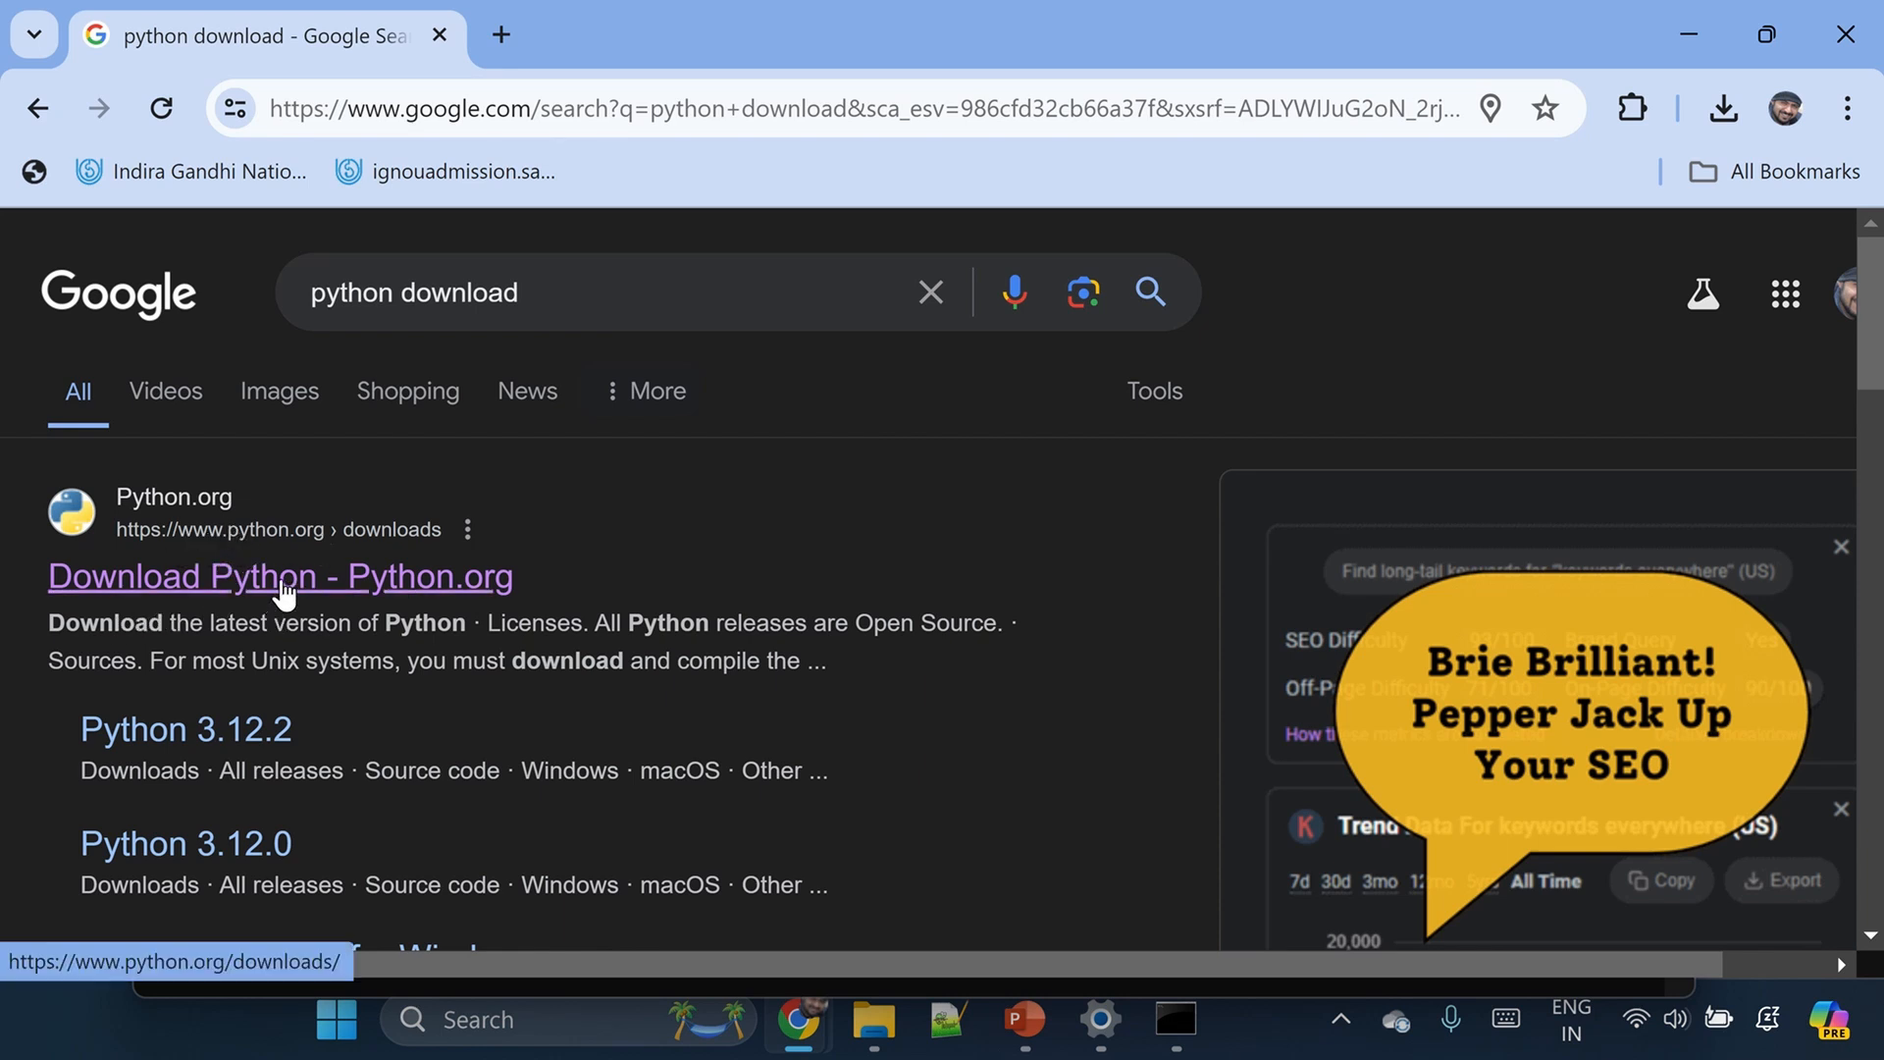
click(278, 575)
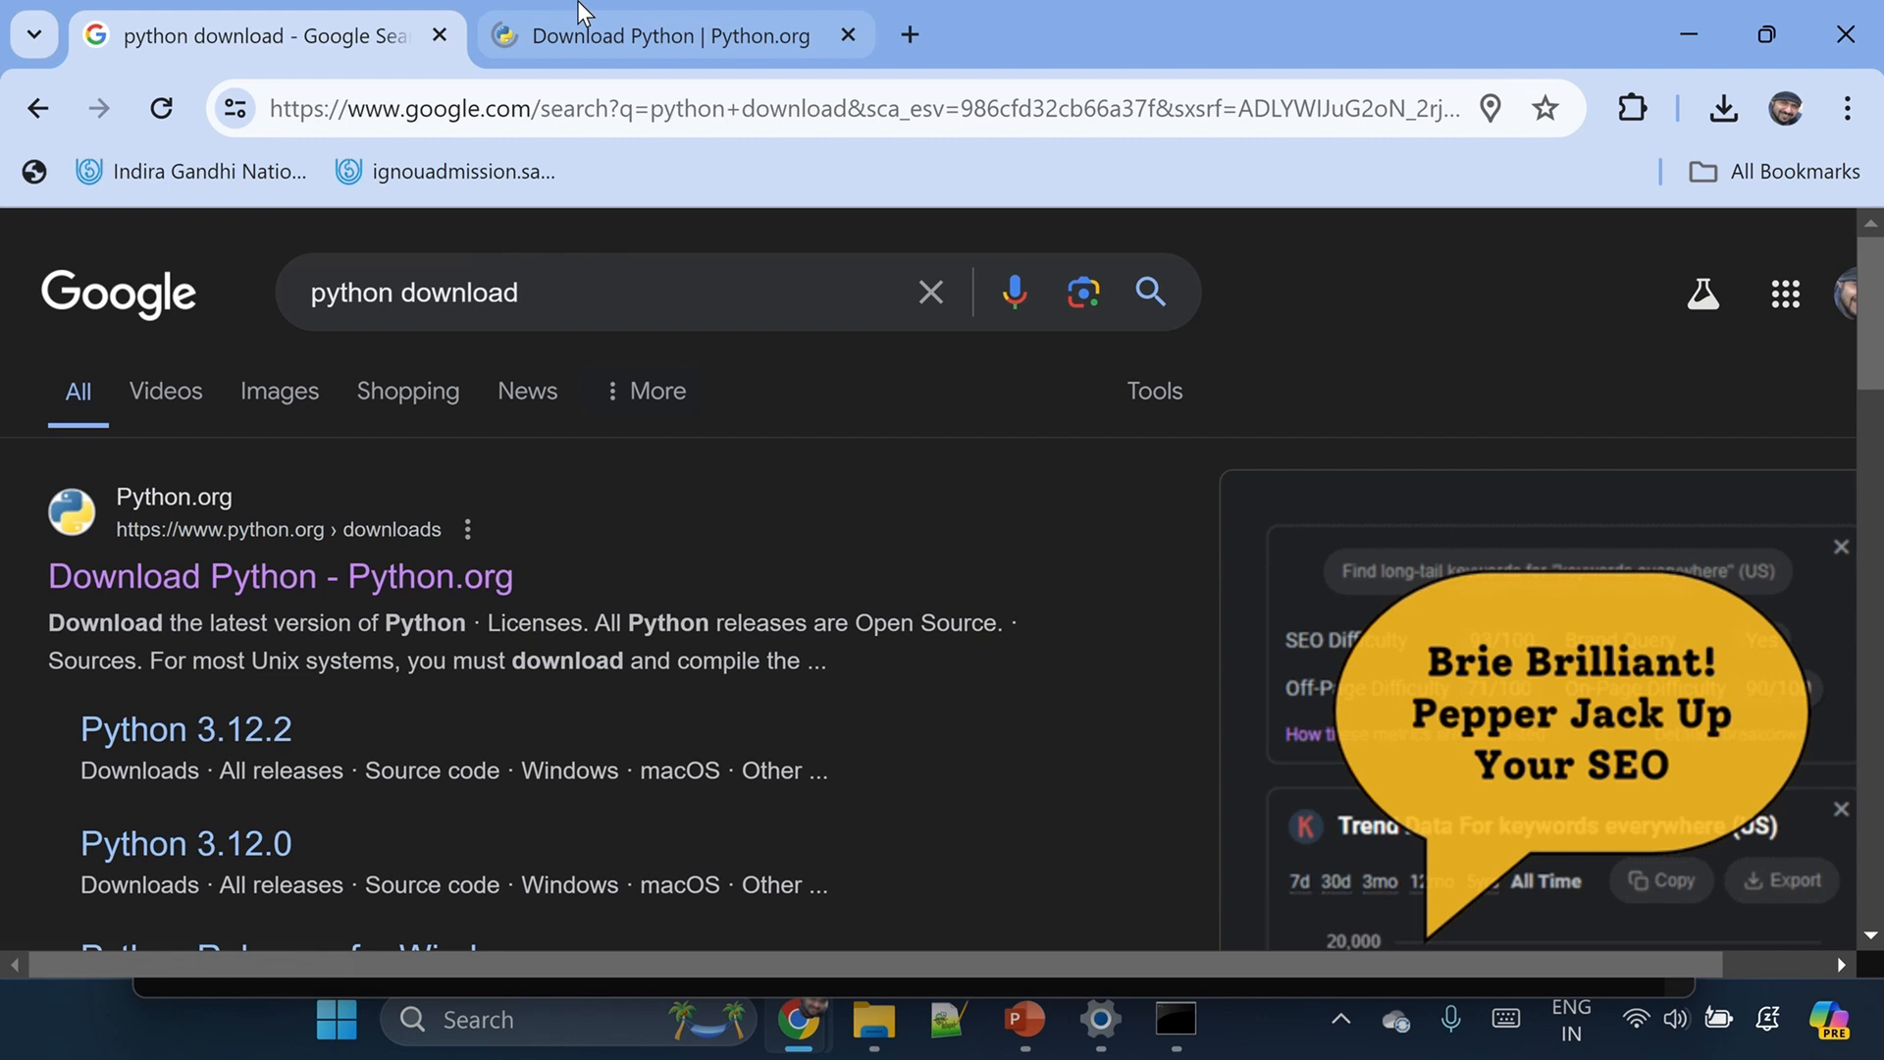
- Review the Active Releases and release list on the python.org downloads page, returning to Python 3.12.3
click(661, 35)
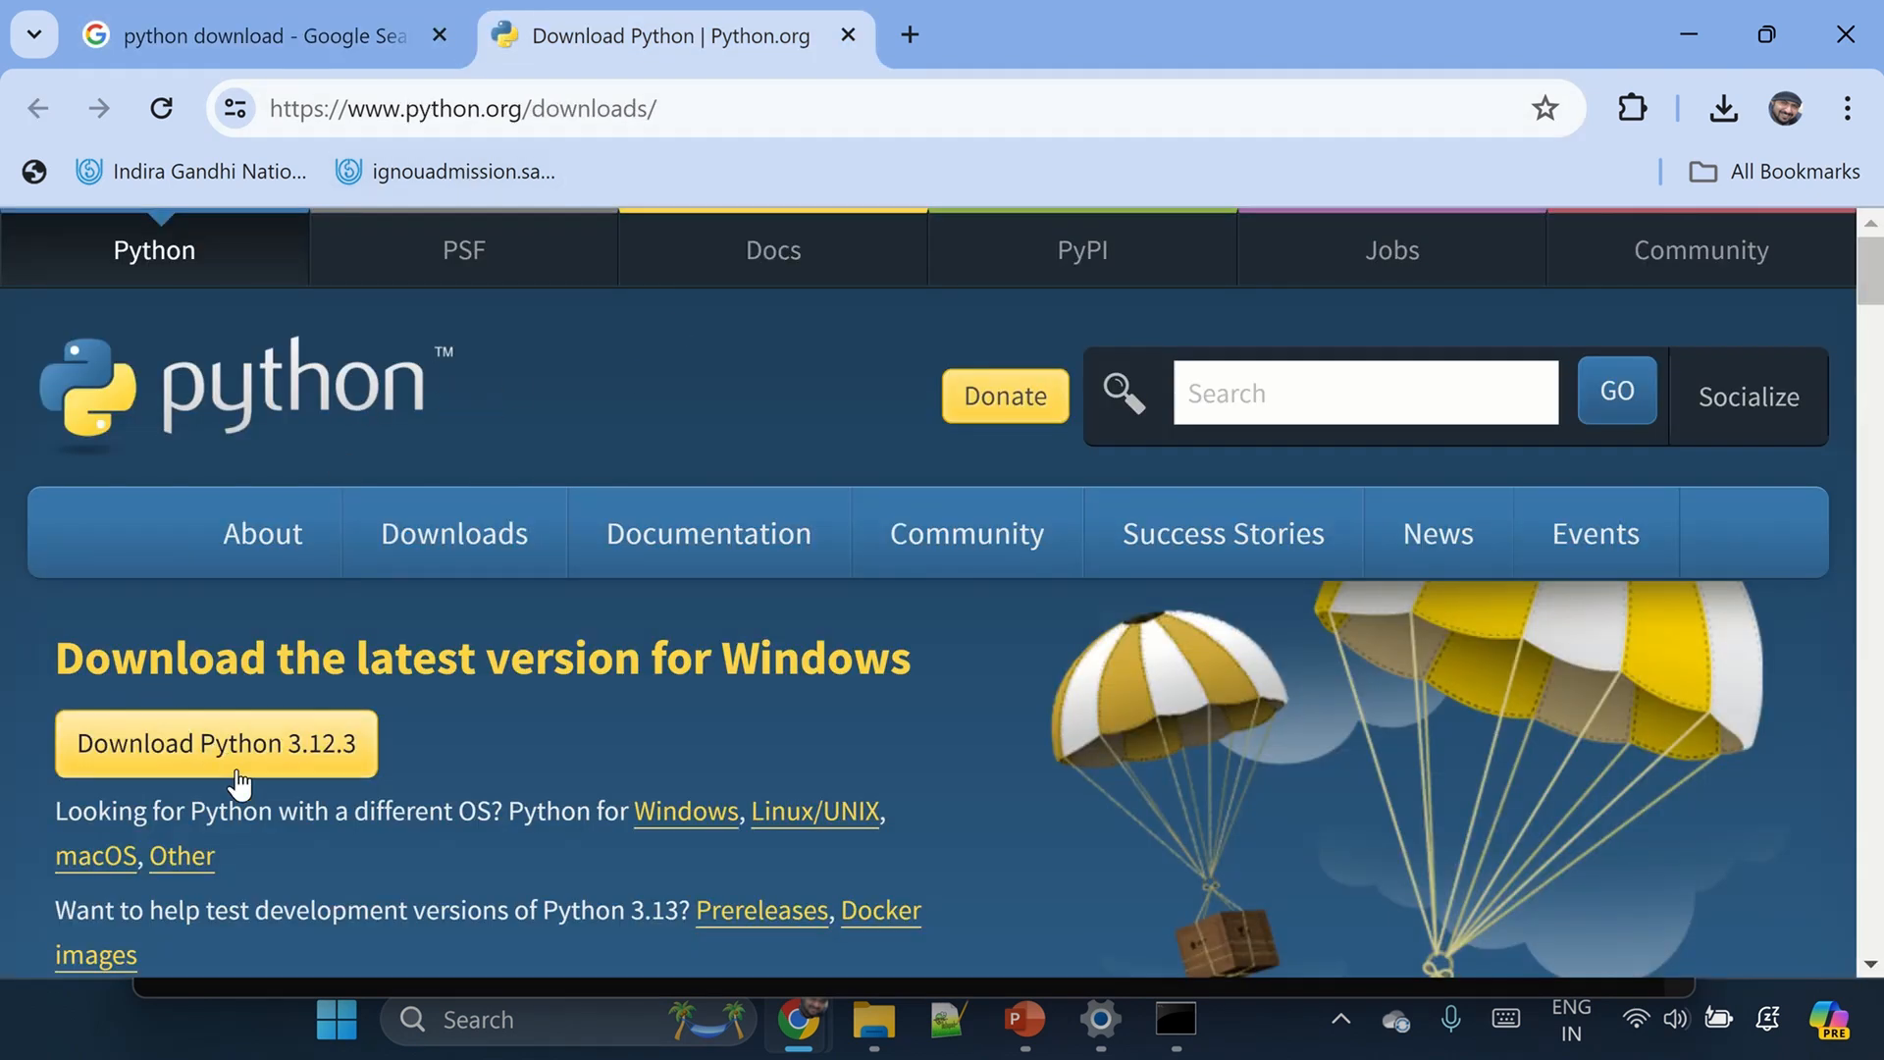
mouse_move(237, 634)
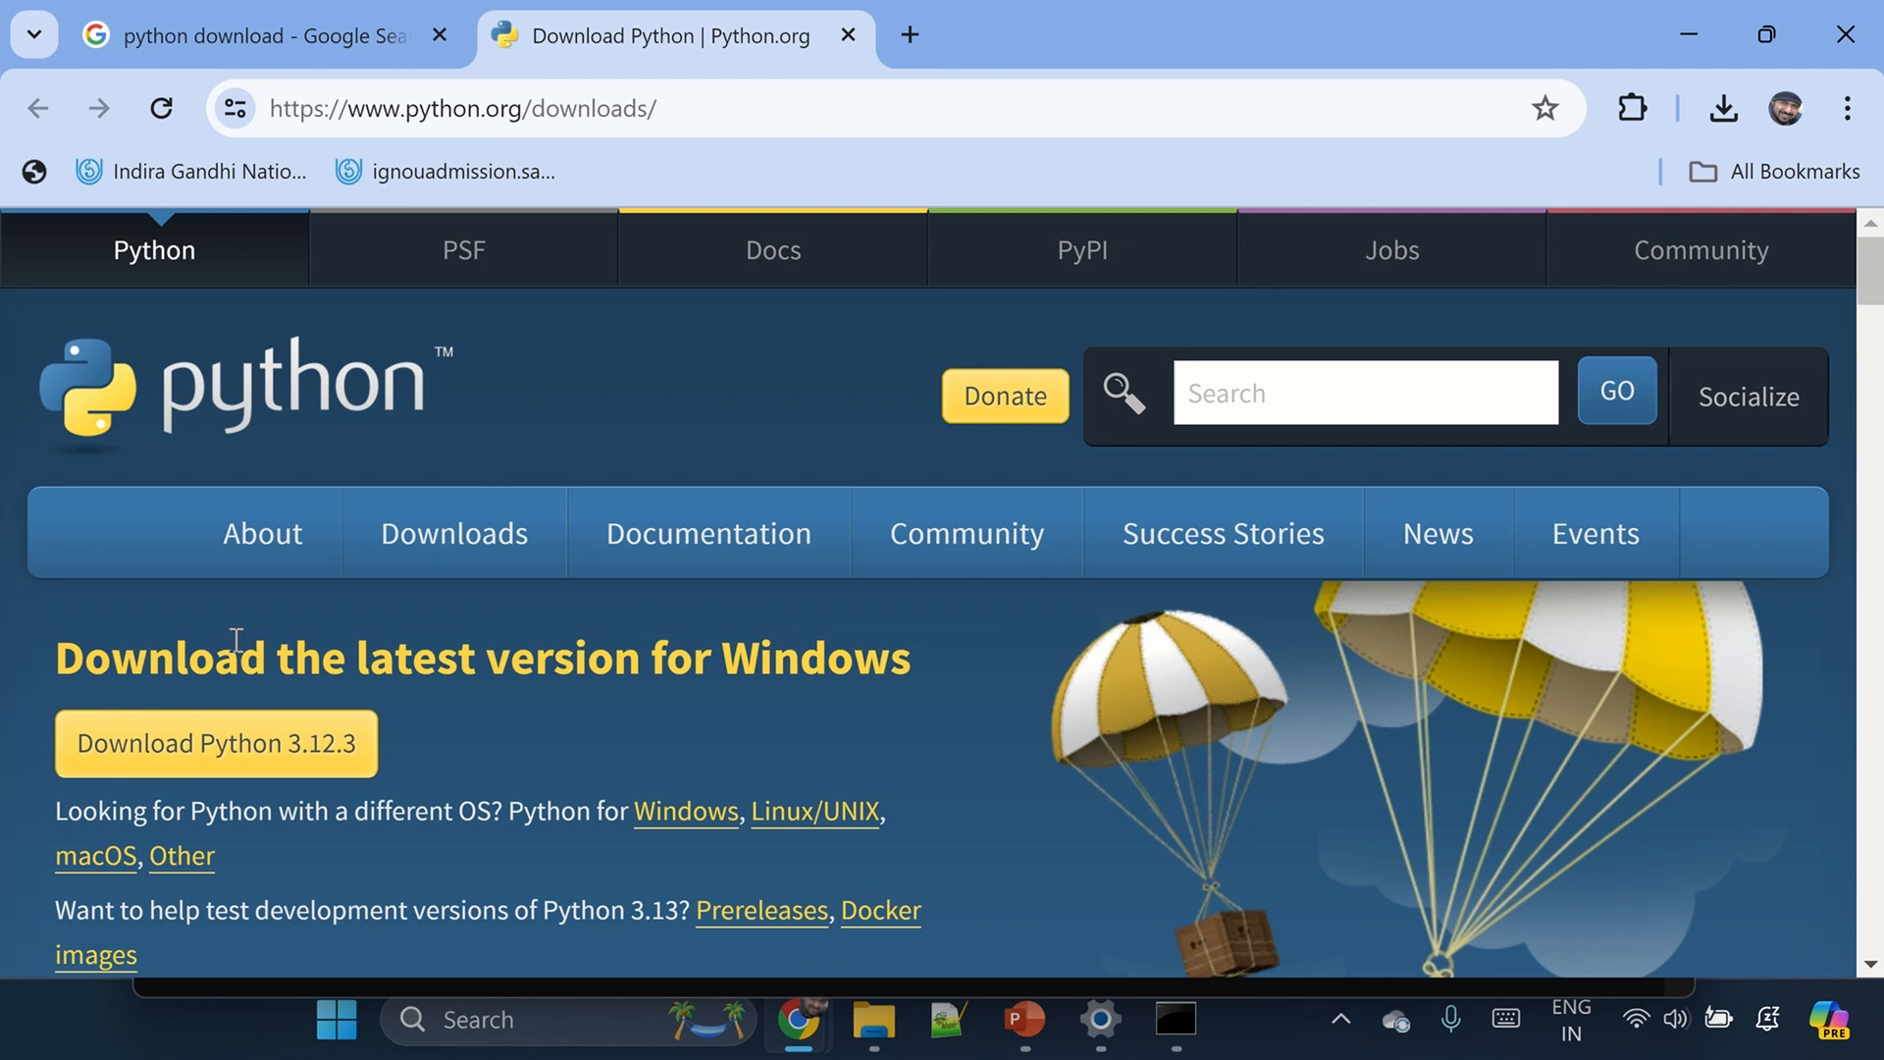
mouse_move(636, 668)
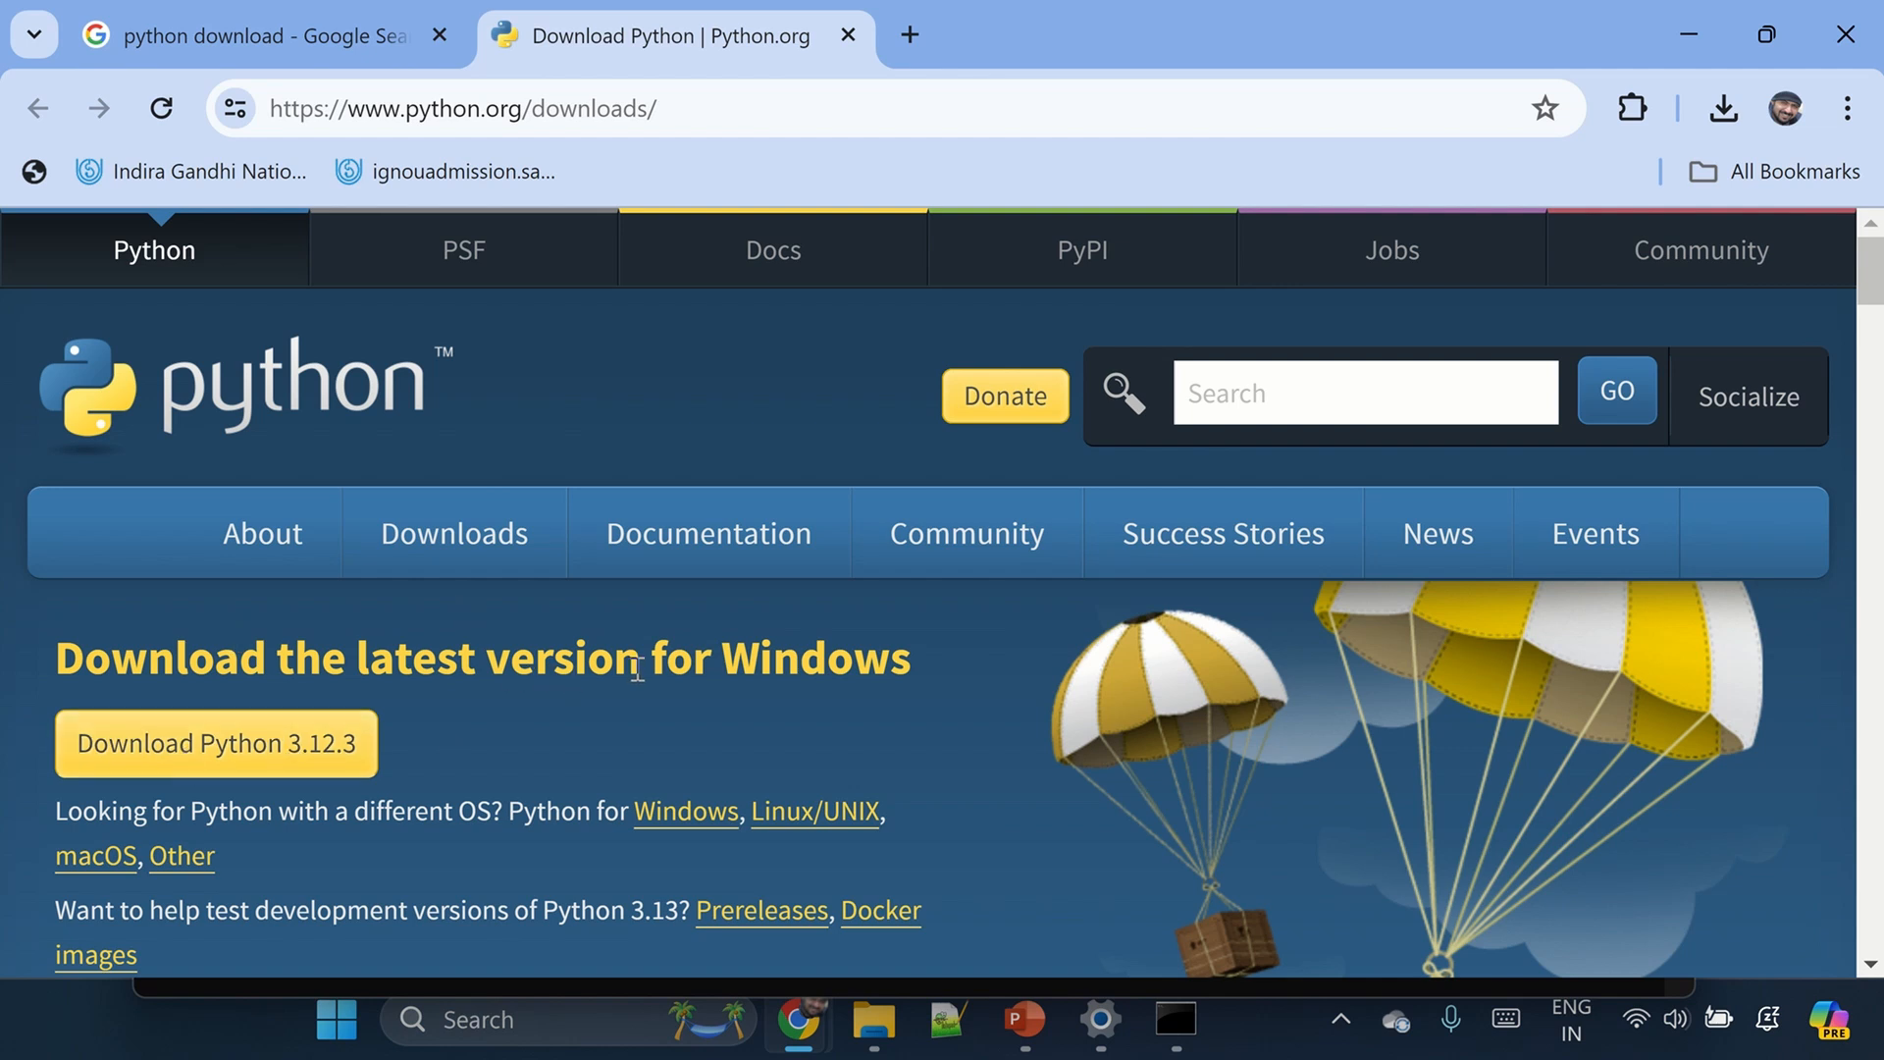
scroll(down, 3)
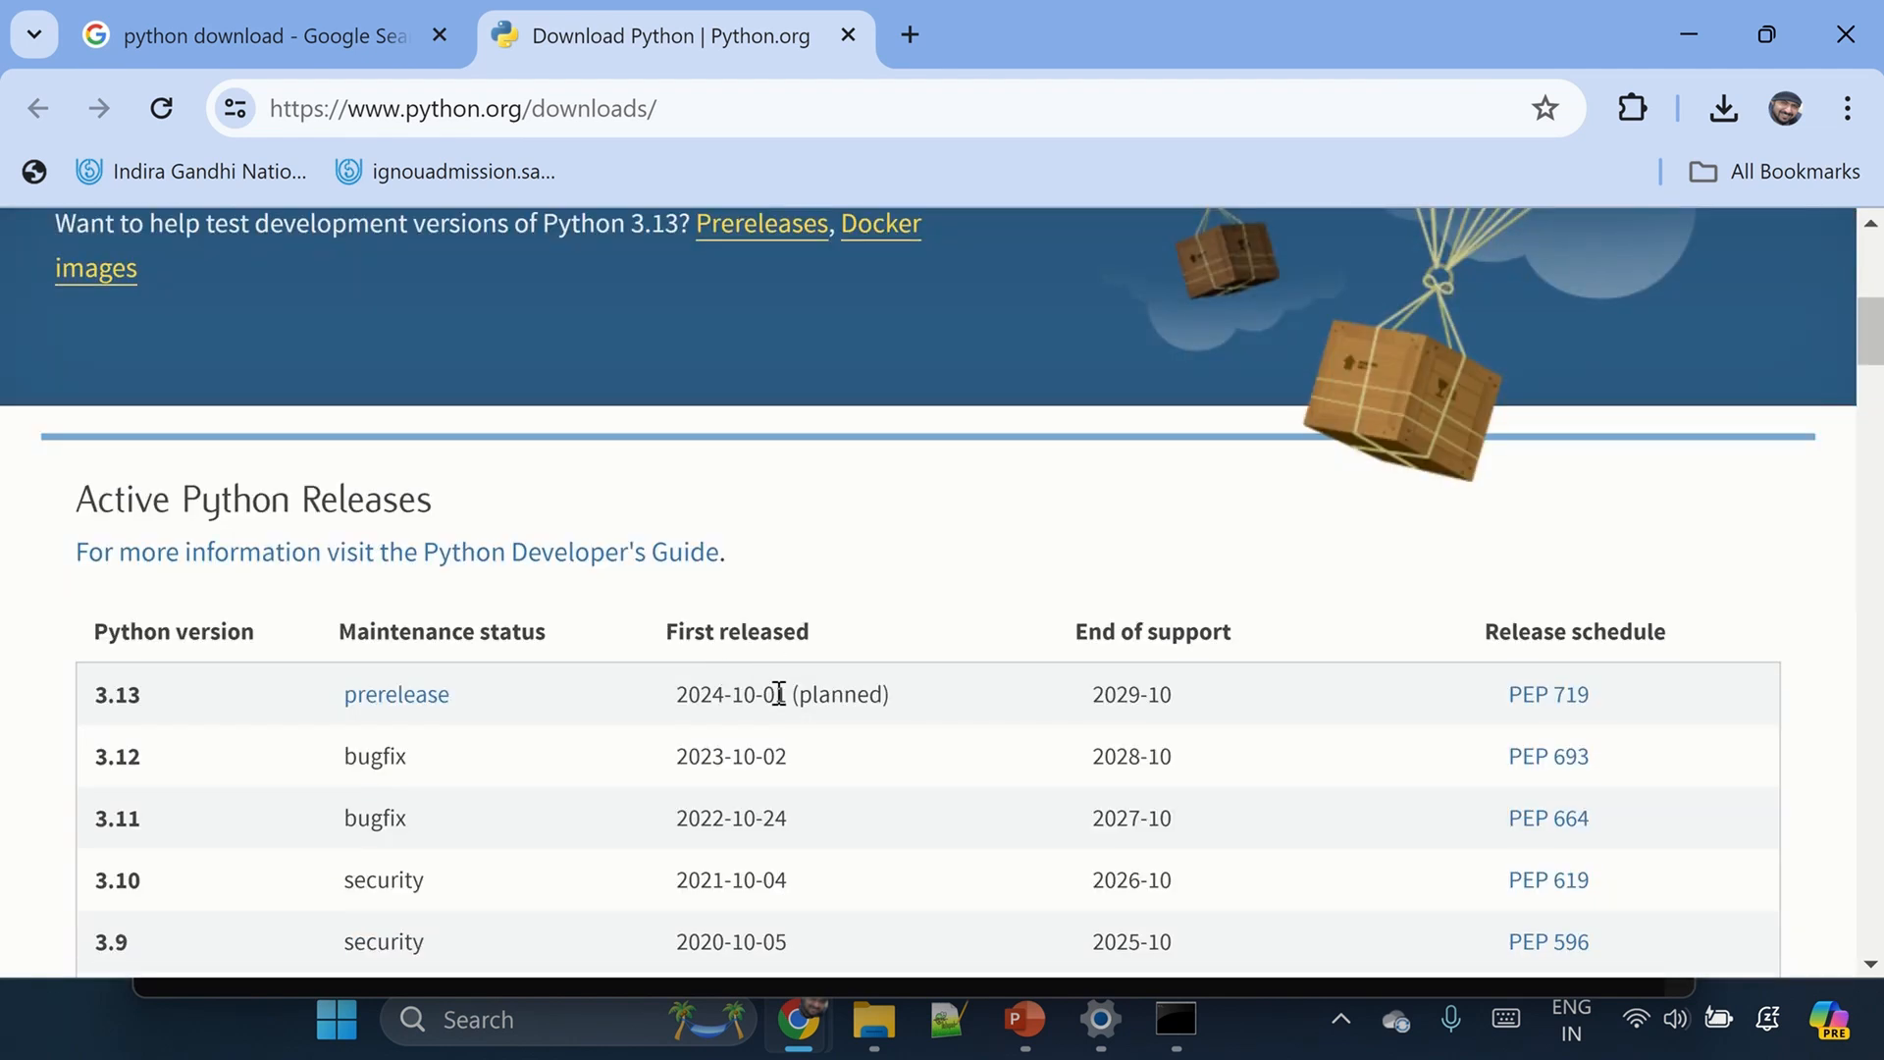
scroll(down, 3)
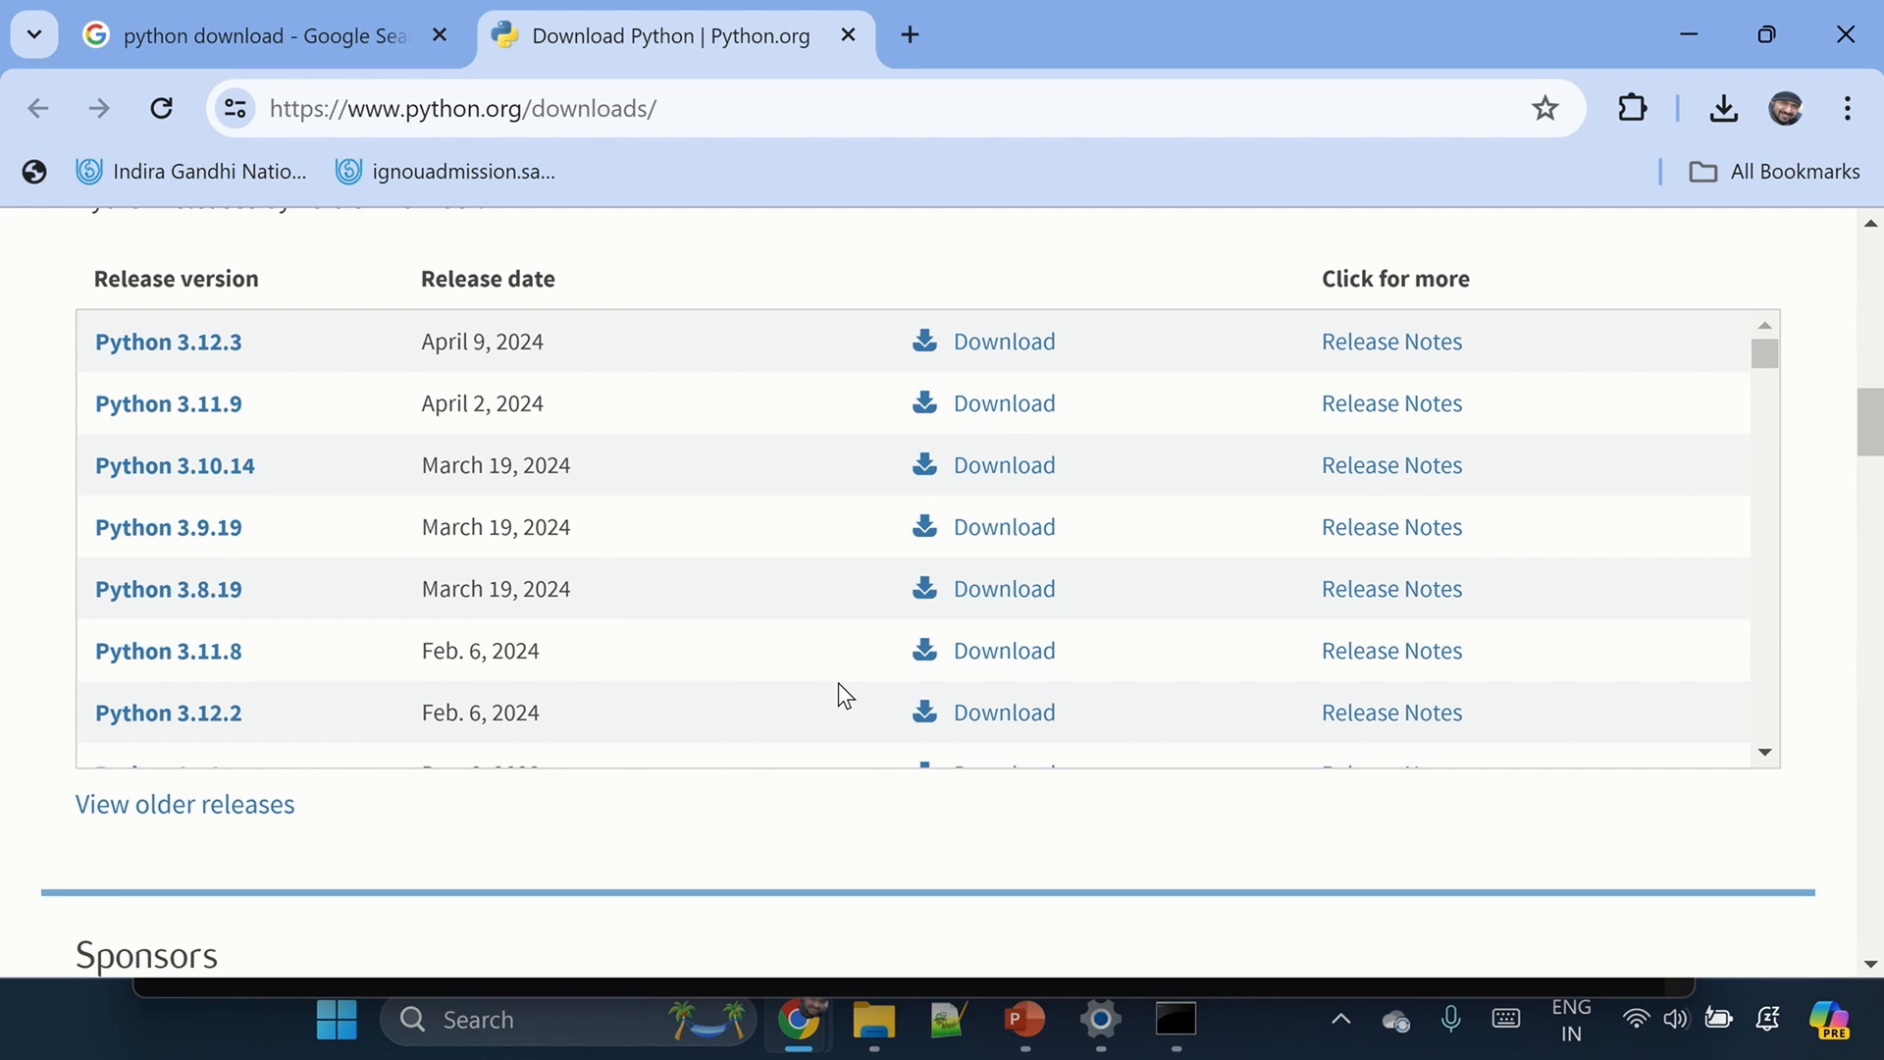
mouse_move(925, 667)
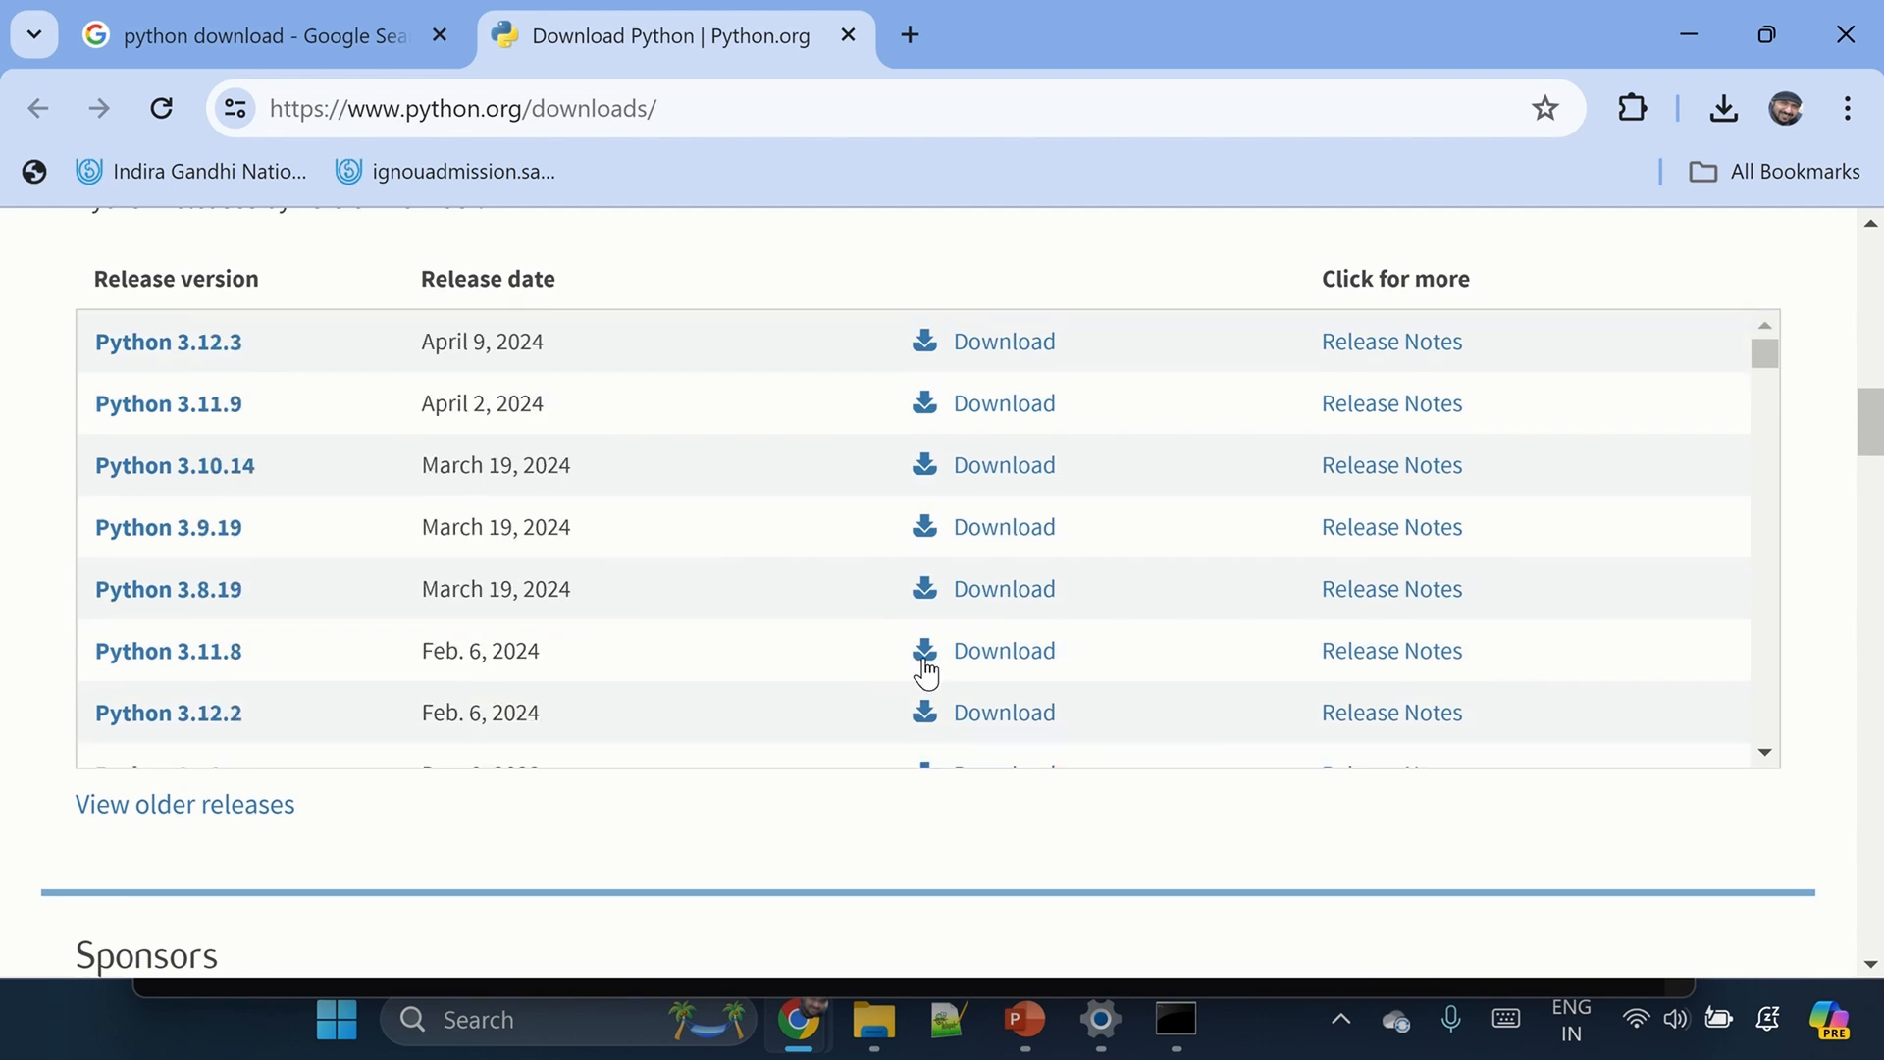
scroll(up, 3)
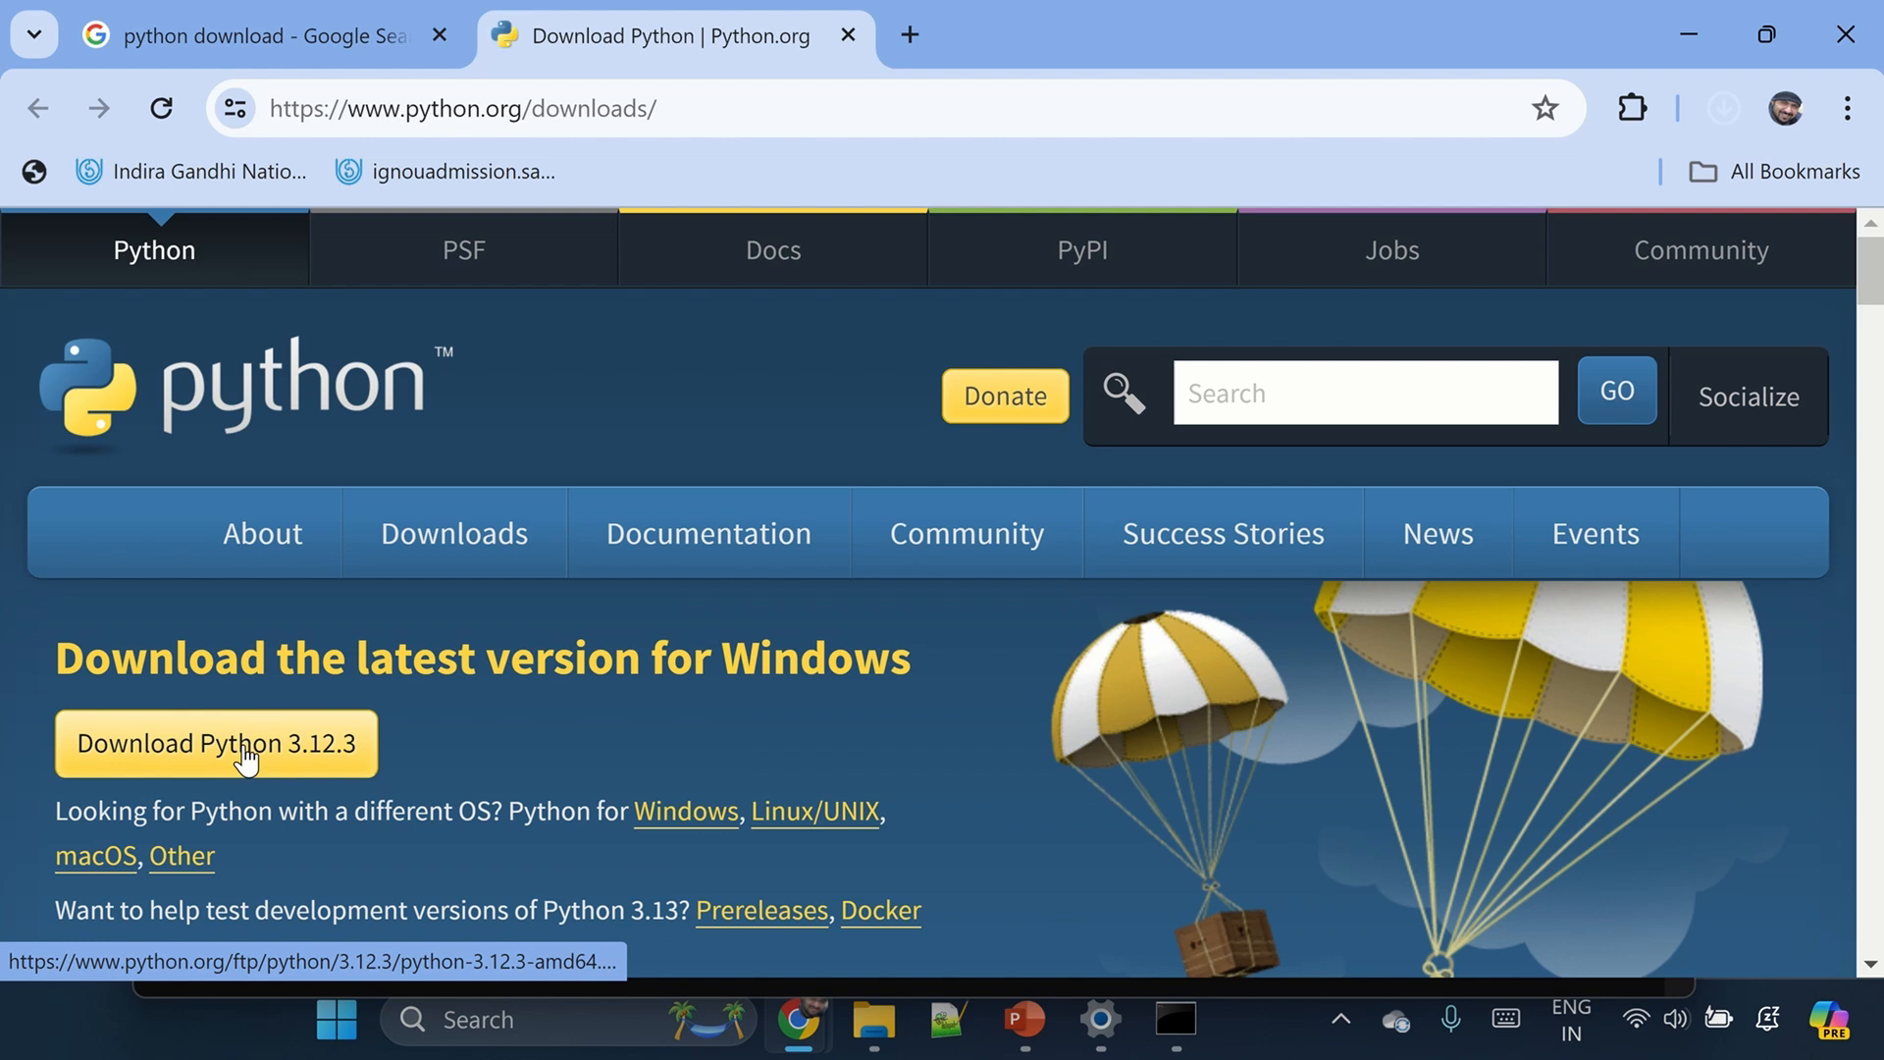
- Download the Python 3.12.3 Windows installer, run it and enable admin privileges for py.exe with PATH added
click(1724, 108)
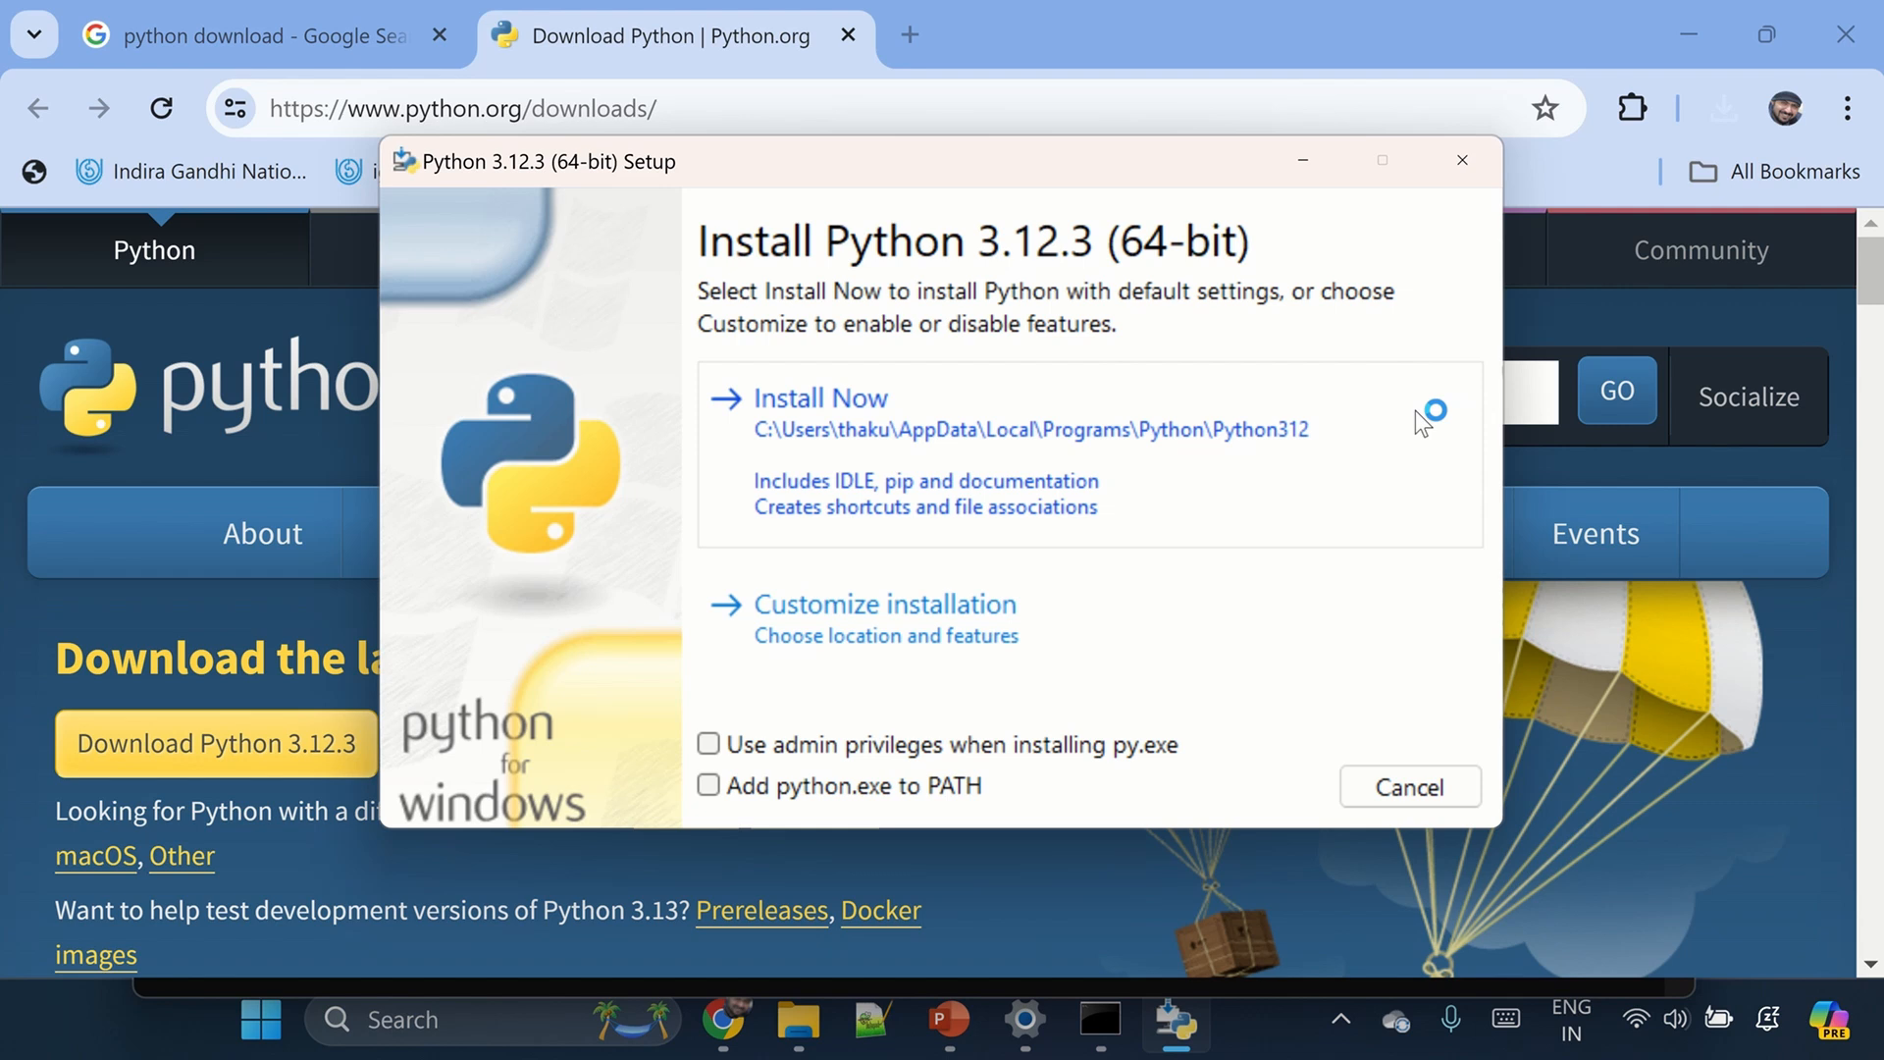
mouse_move(995, 243)
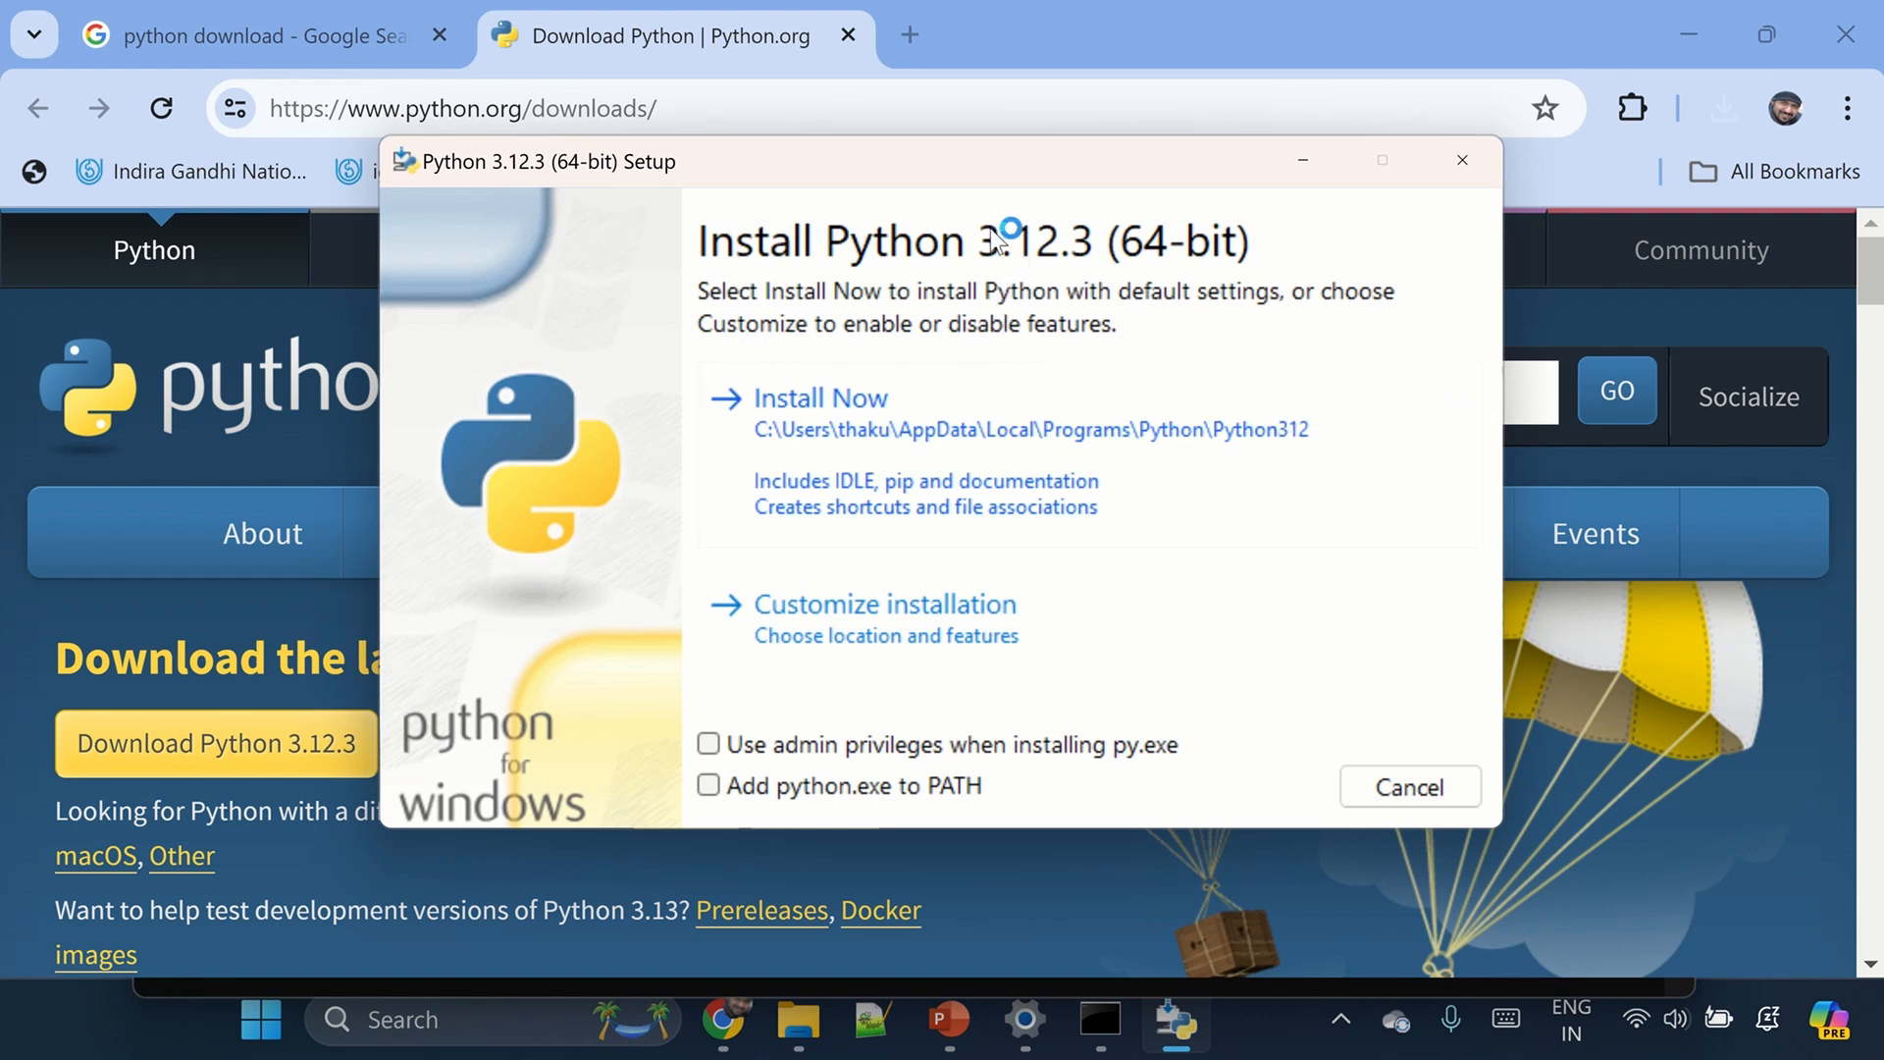
mouse_move(1140, 430)
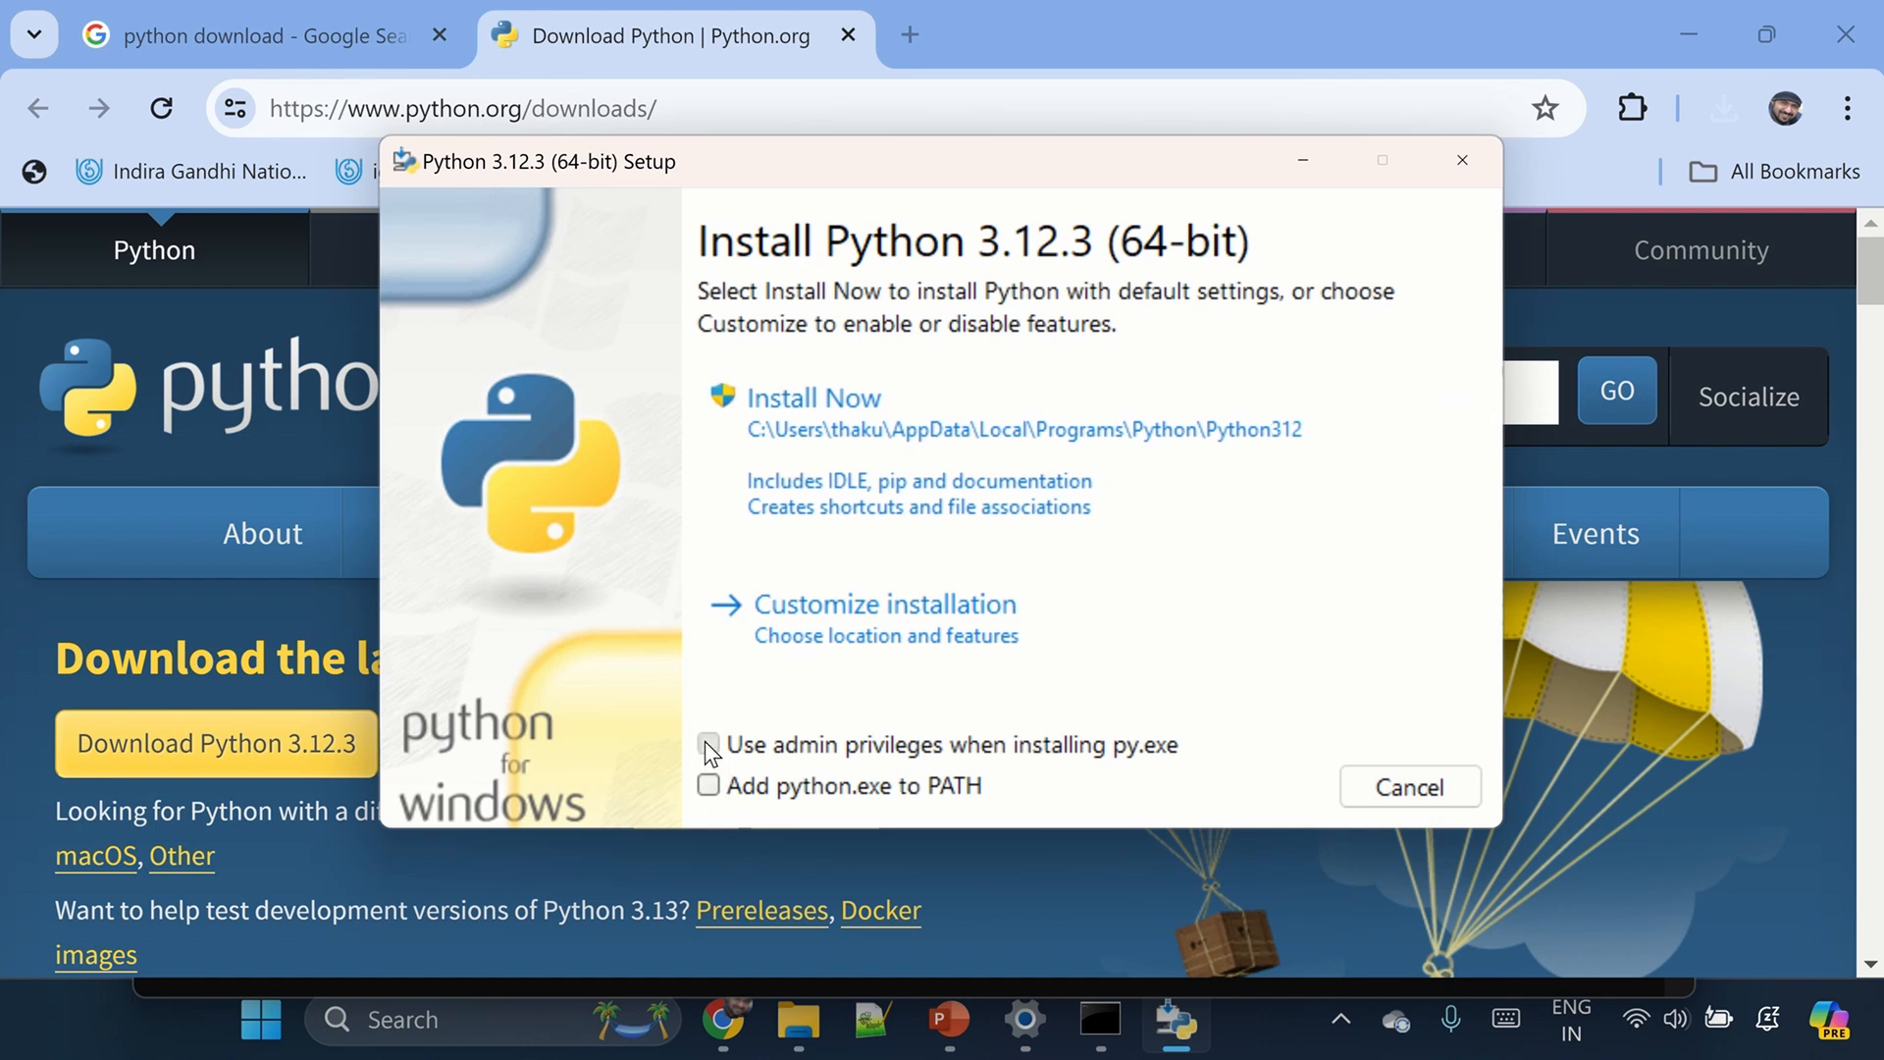
click(708, 746)
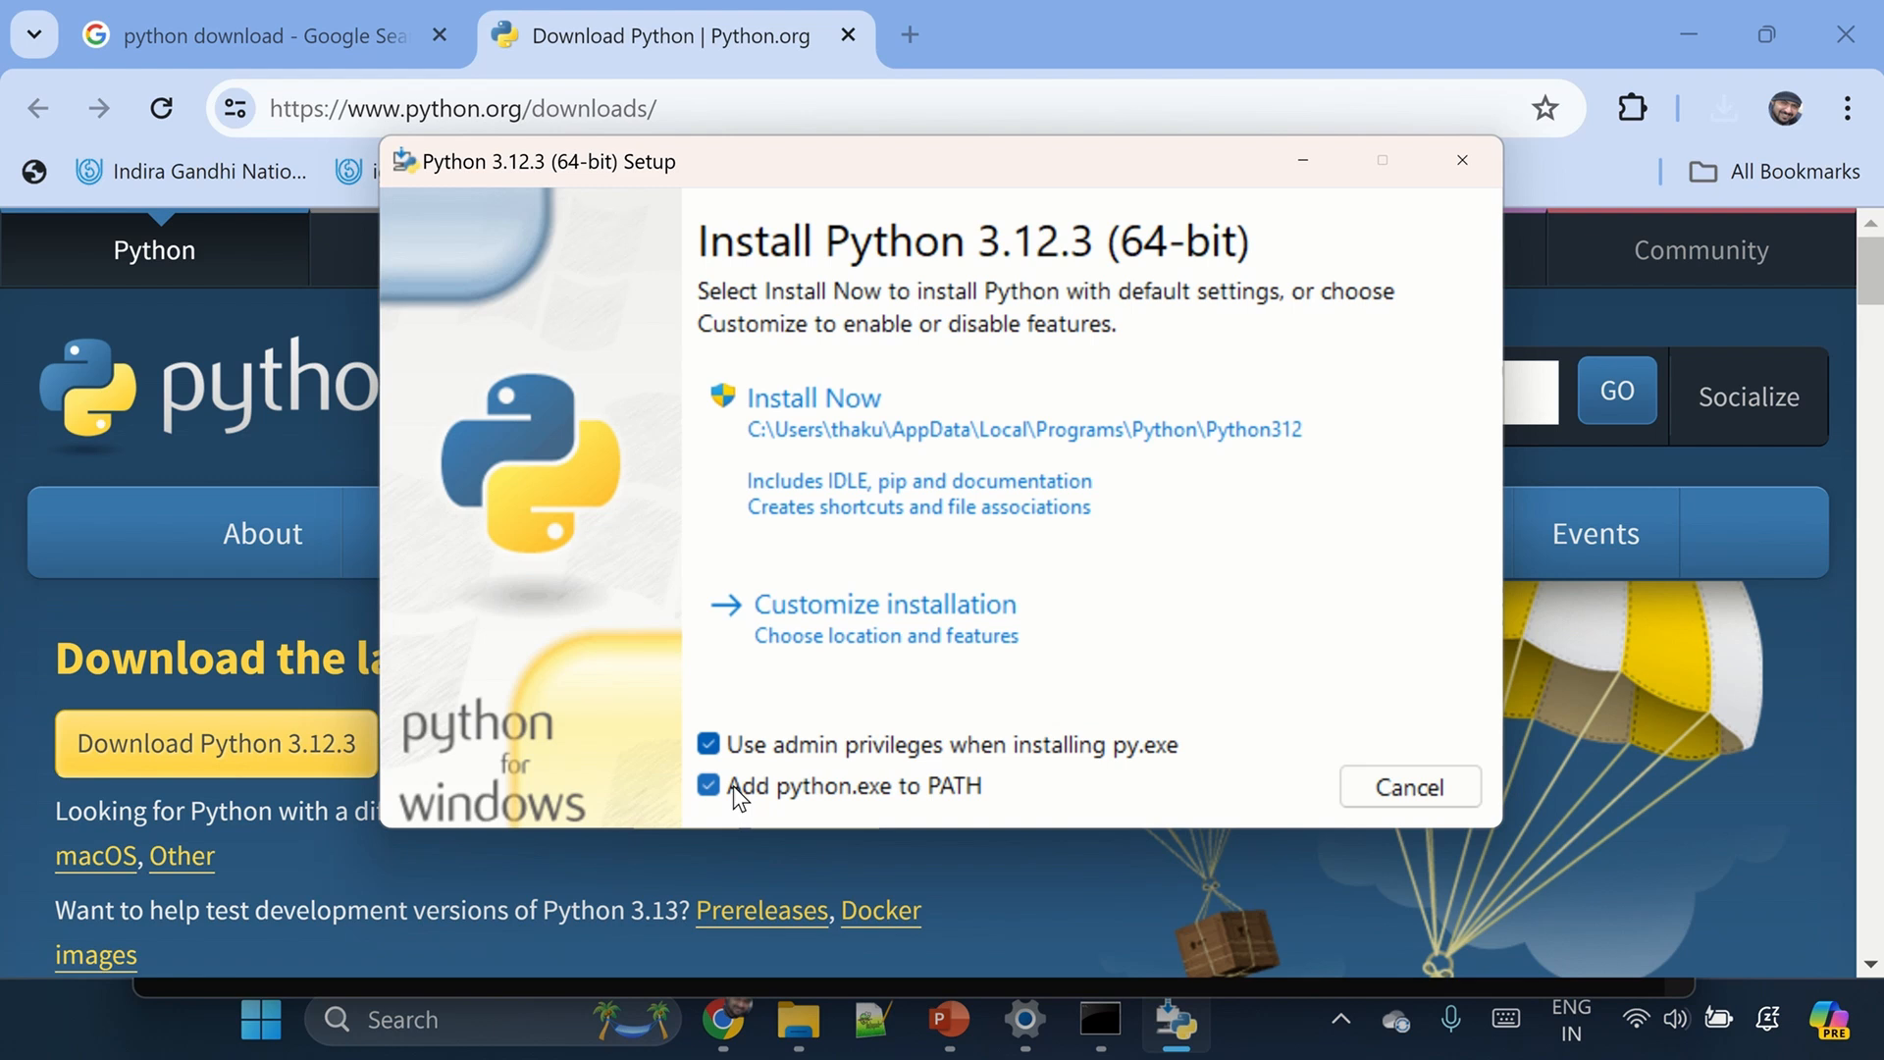
mouse_move(889, 803)
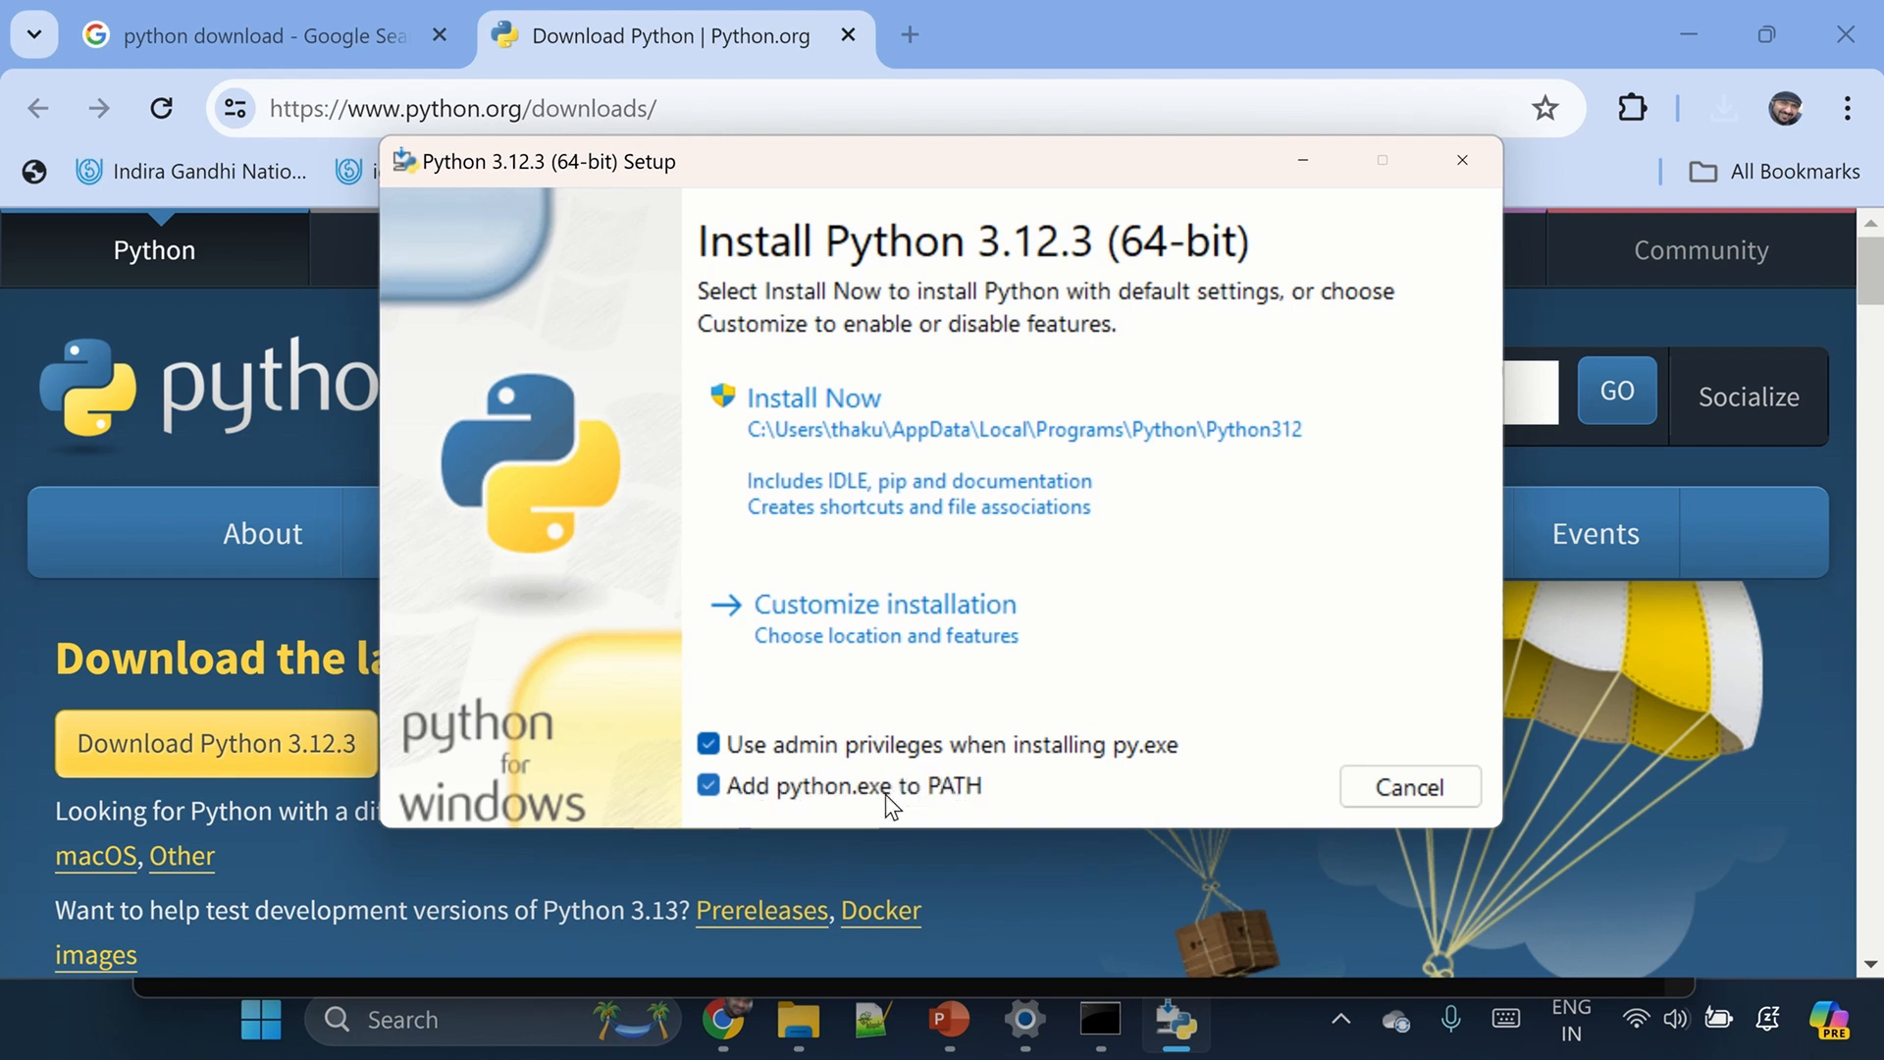
mouse_move(865, 815)
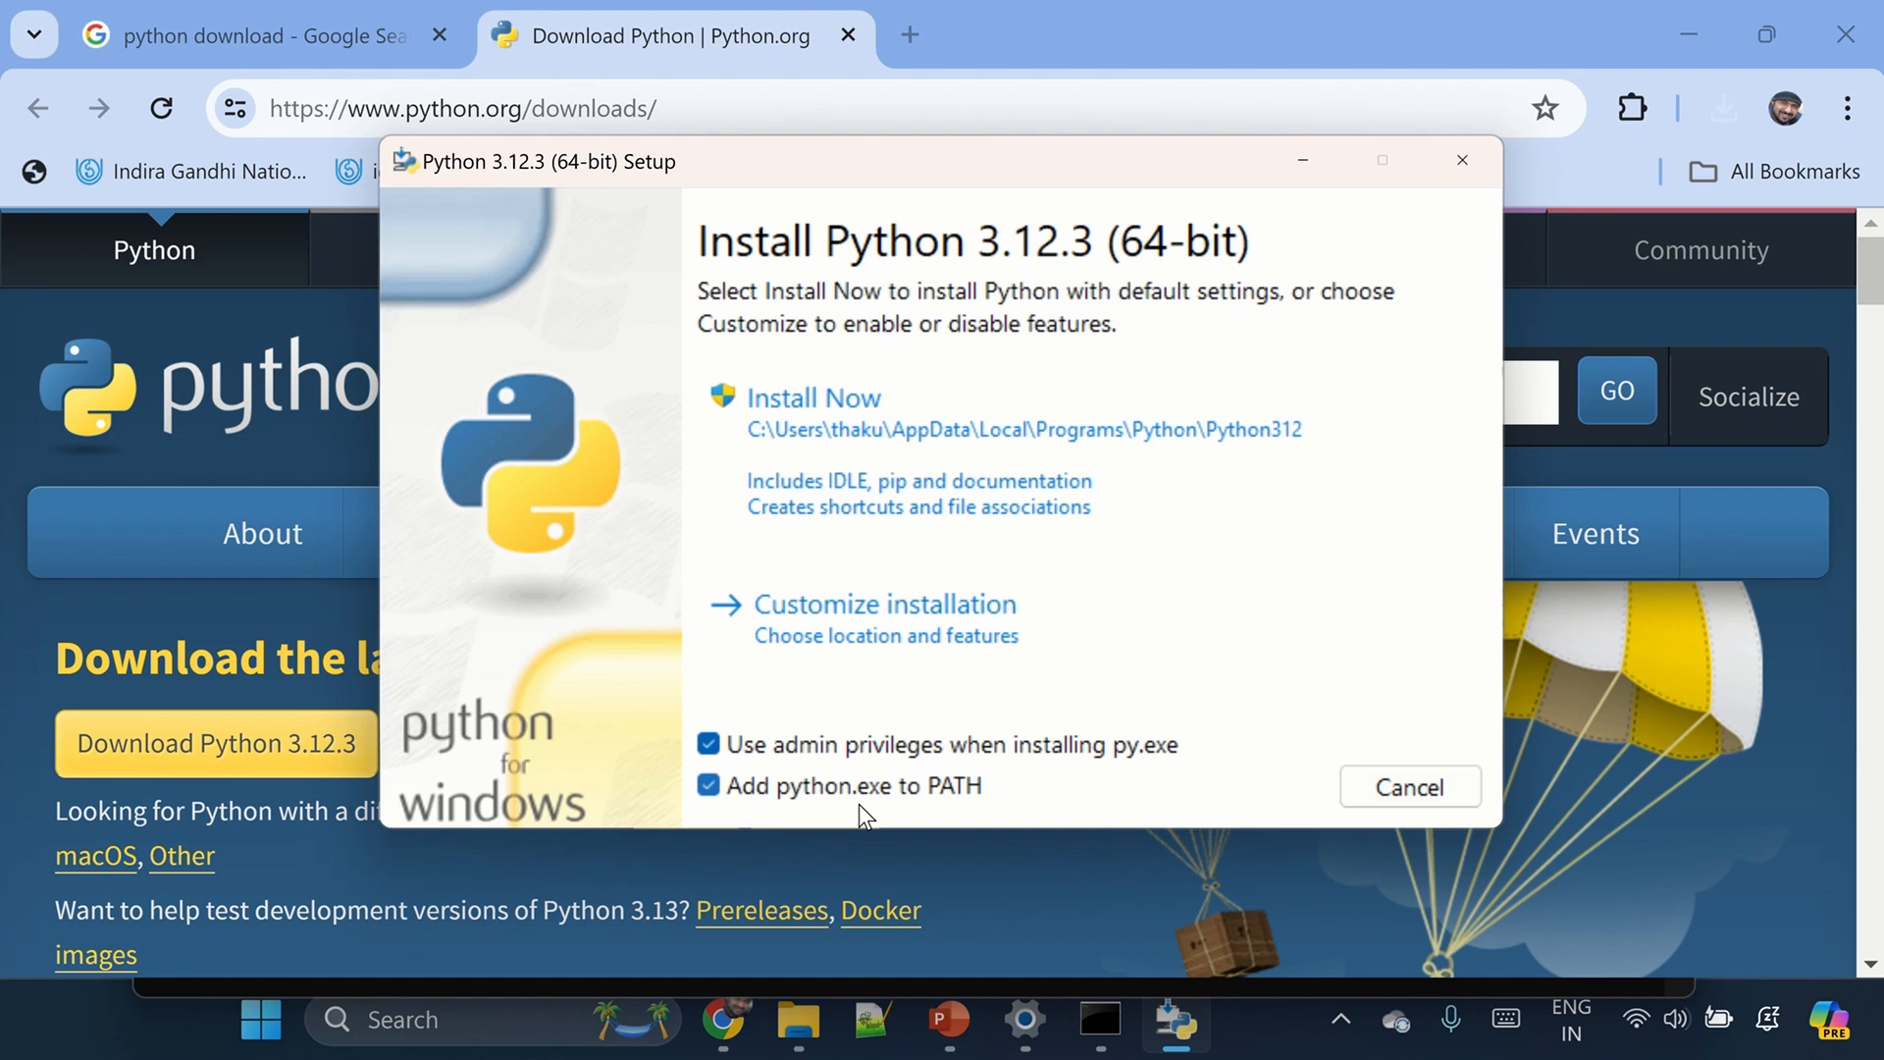
mouse_move(812, 399)
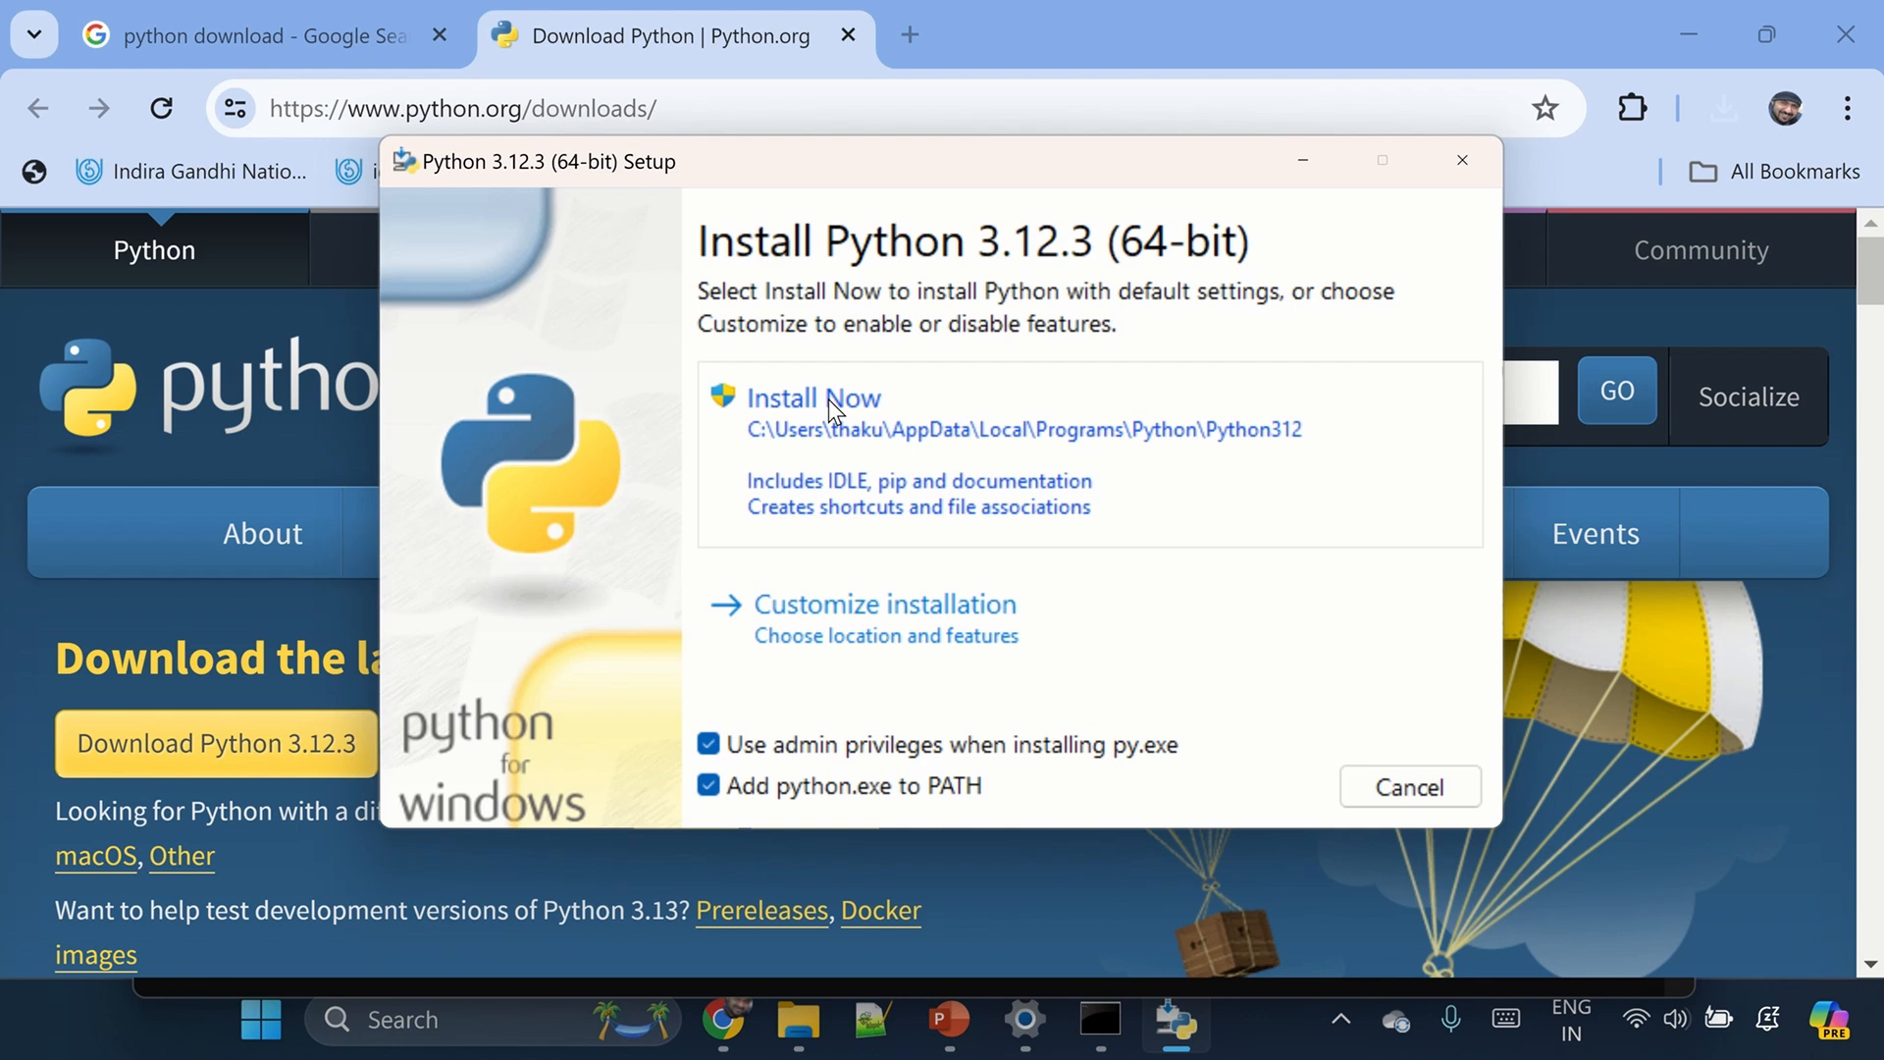
mouse_move(921, 665)
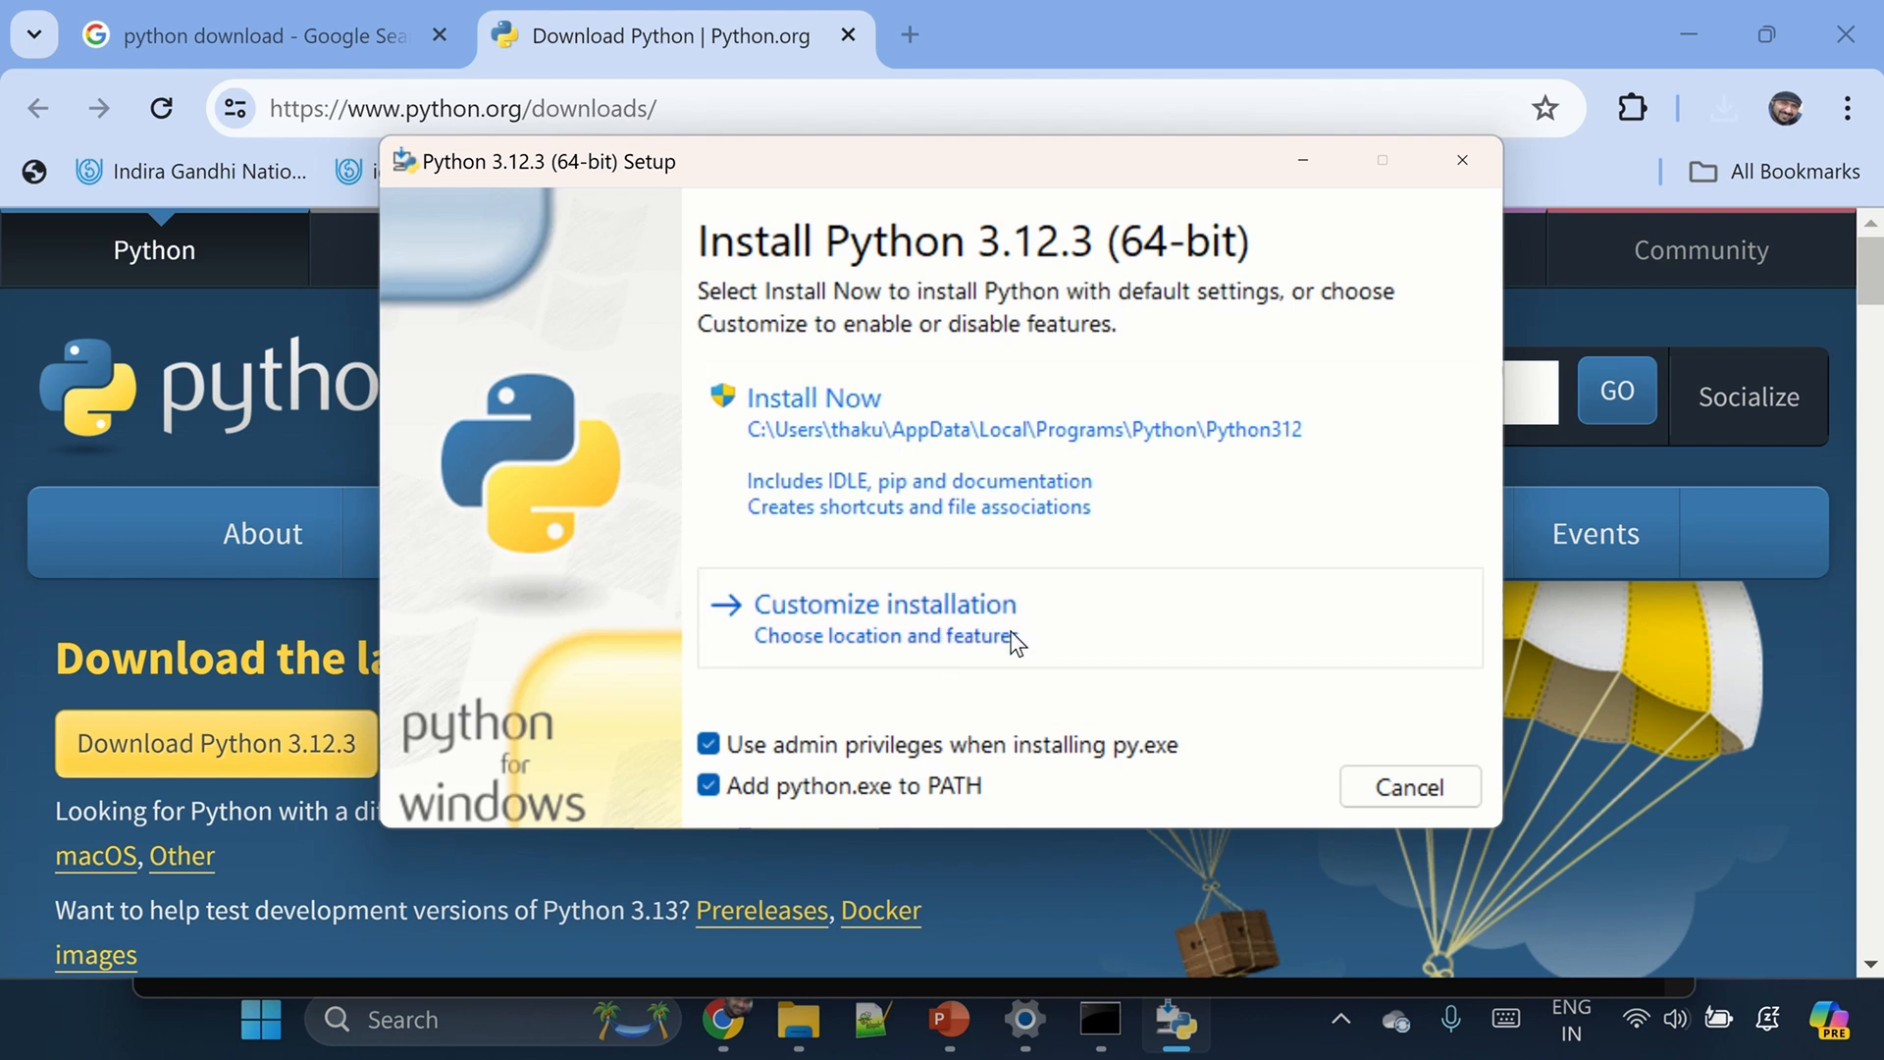
- Install Python 3.12.3 with default settings, close setup and bring the Command Prompt forward
click(813, 399)
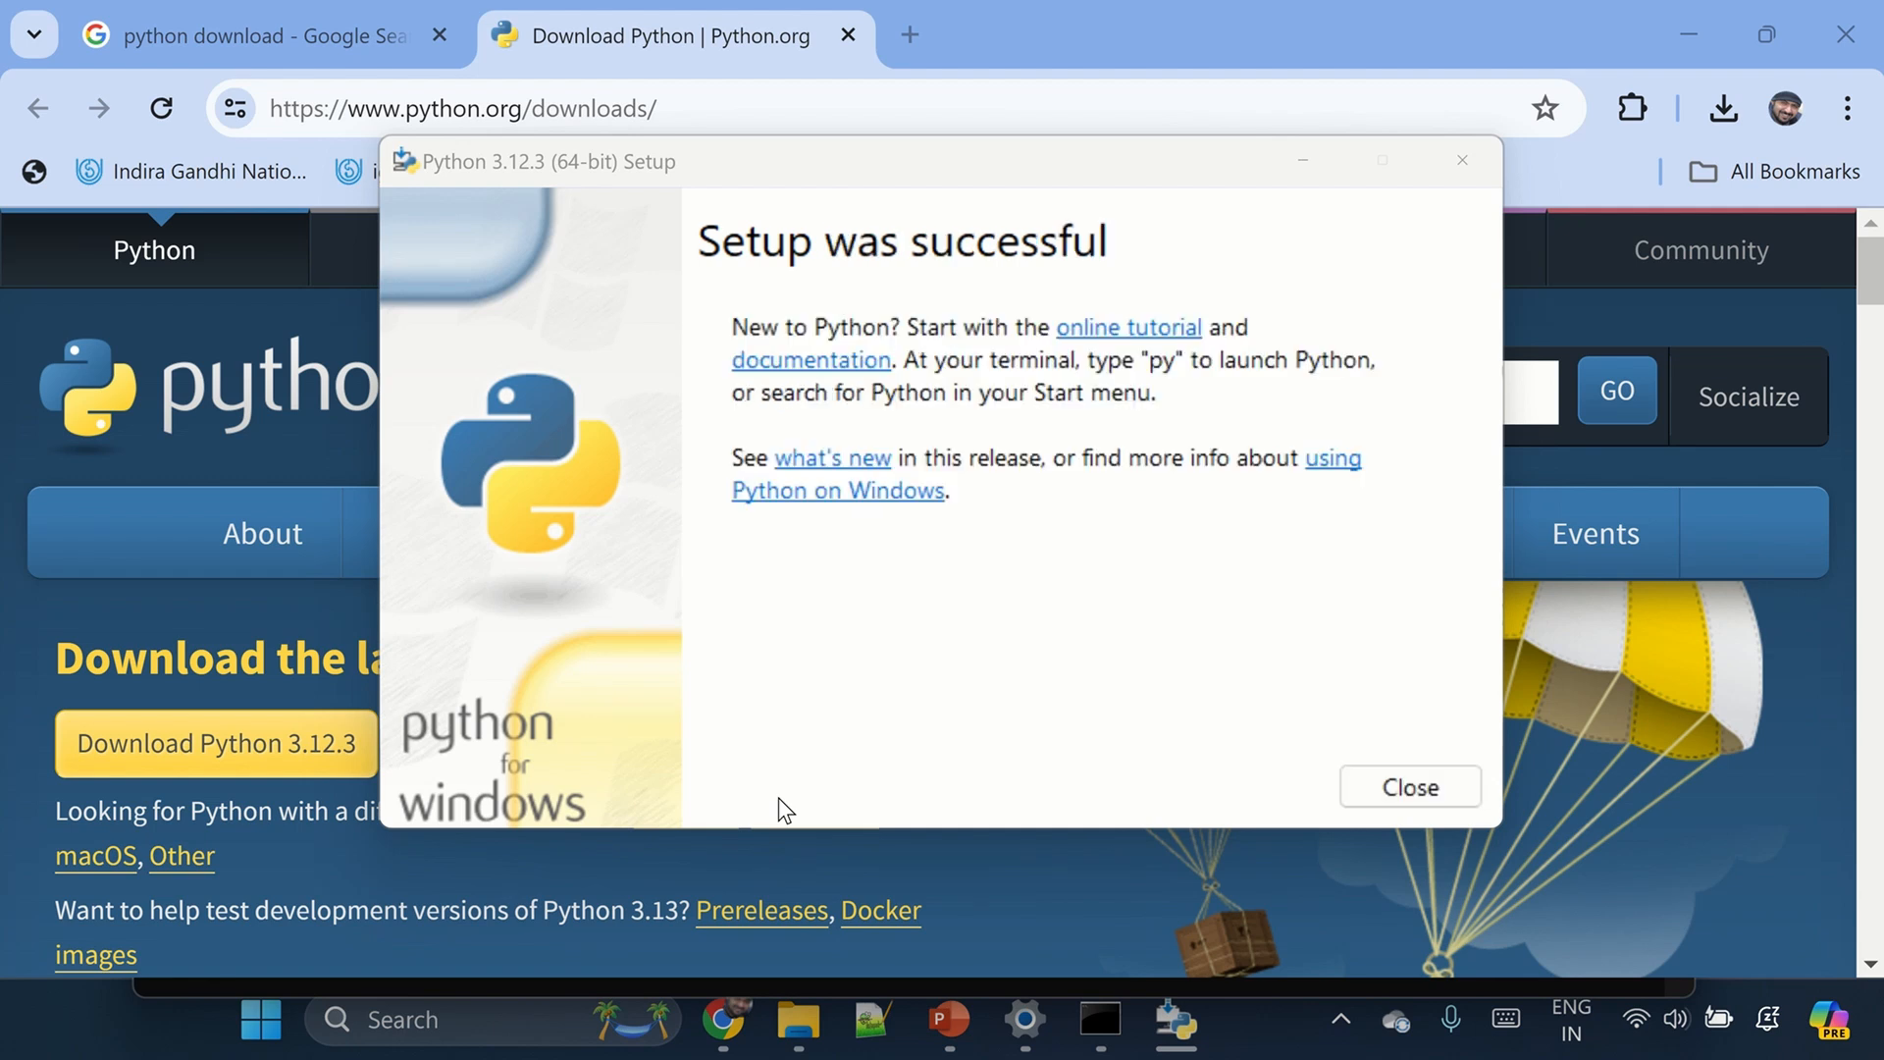
mouse_move(1490, 803)
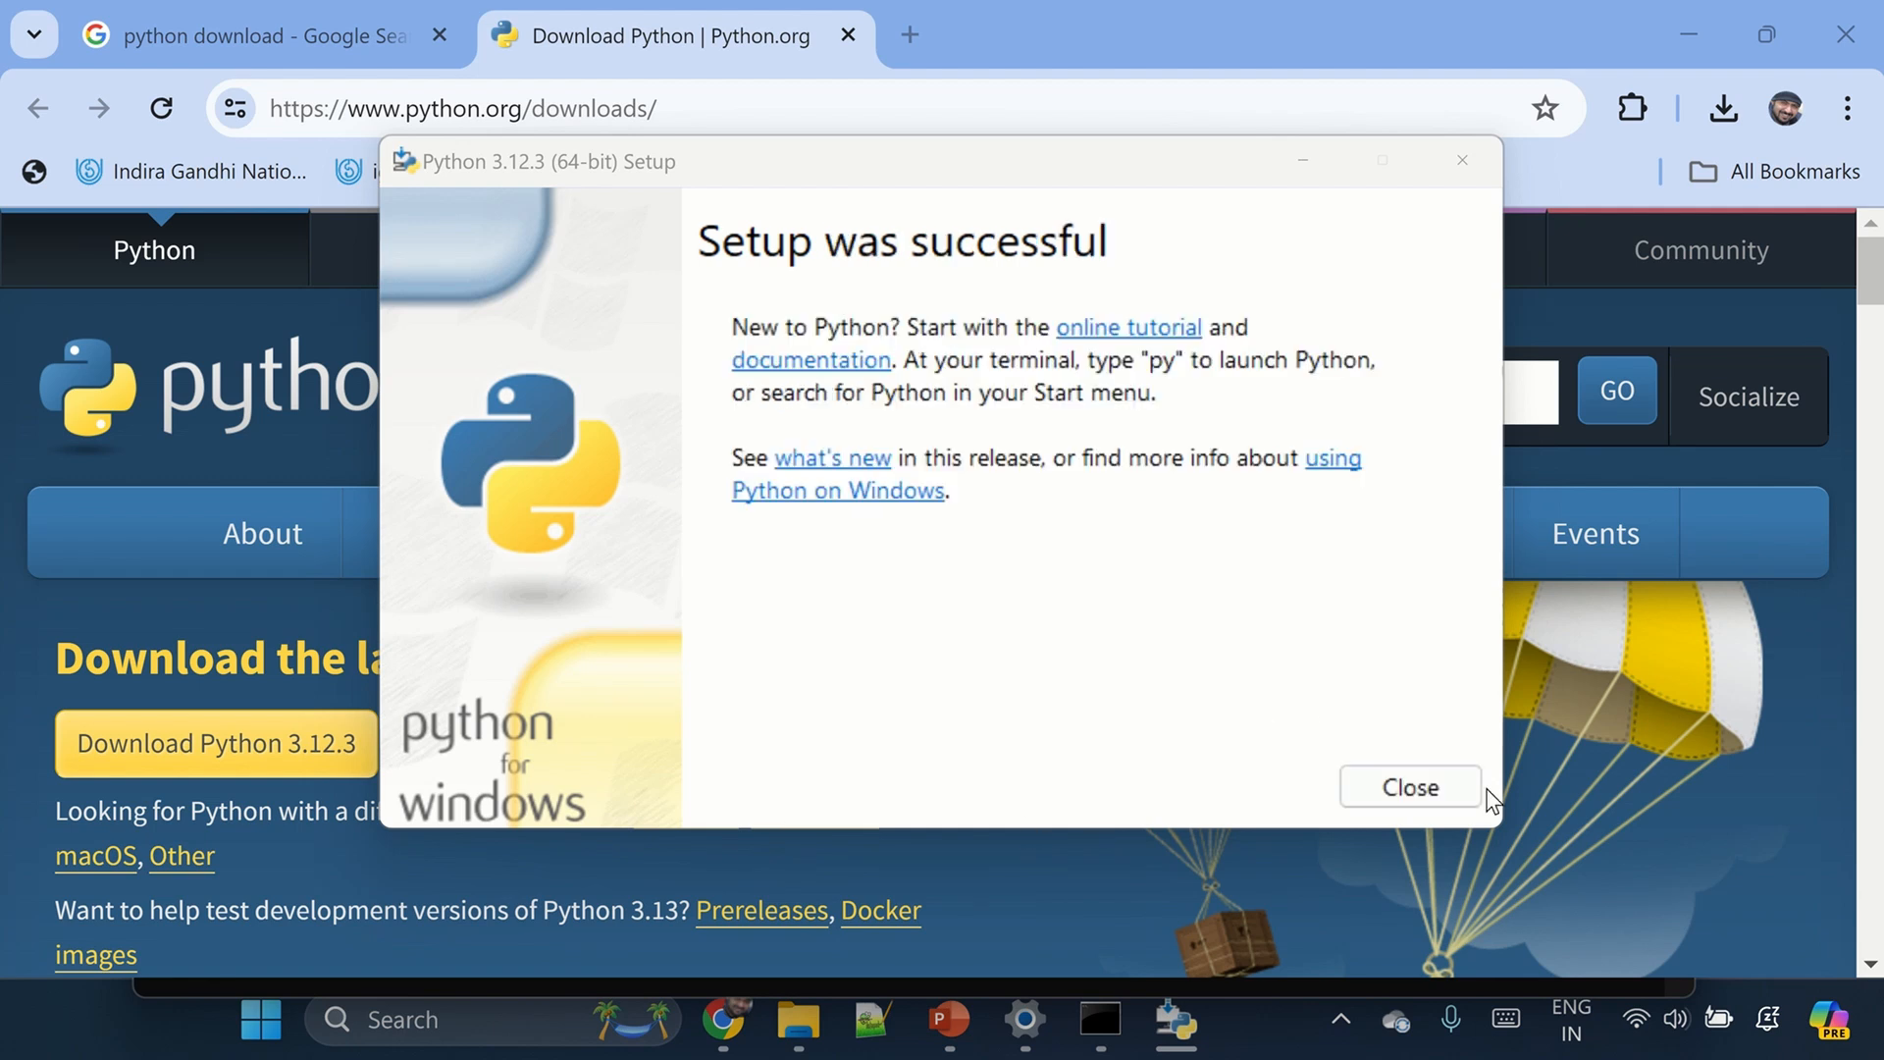
click(1410, 787)
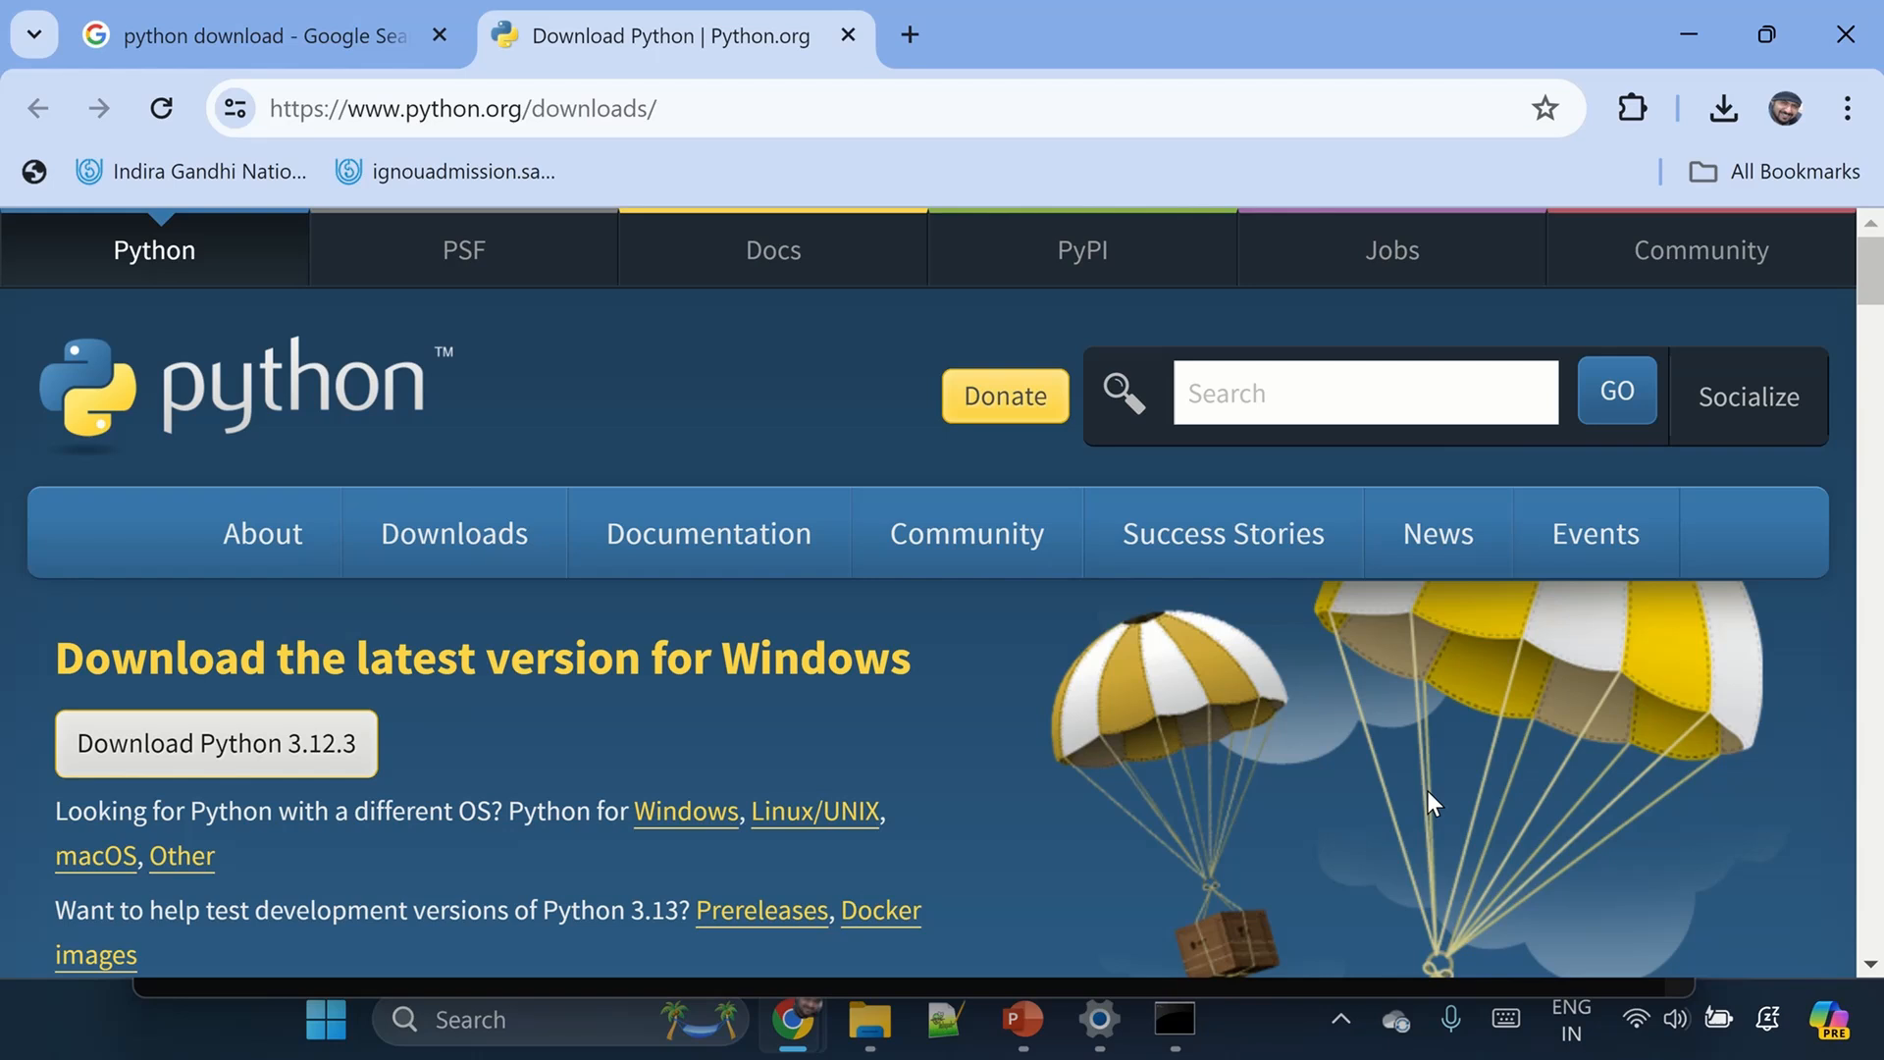
click(1172, 1019)
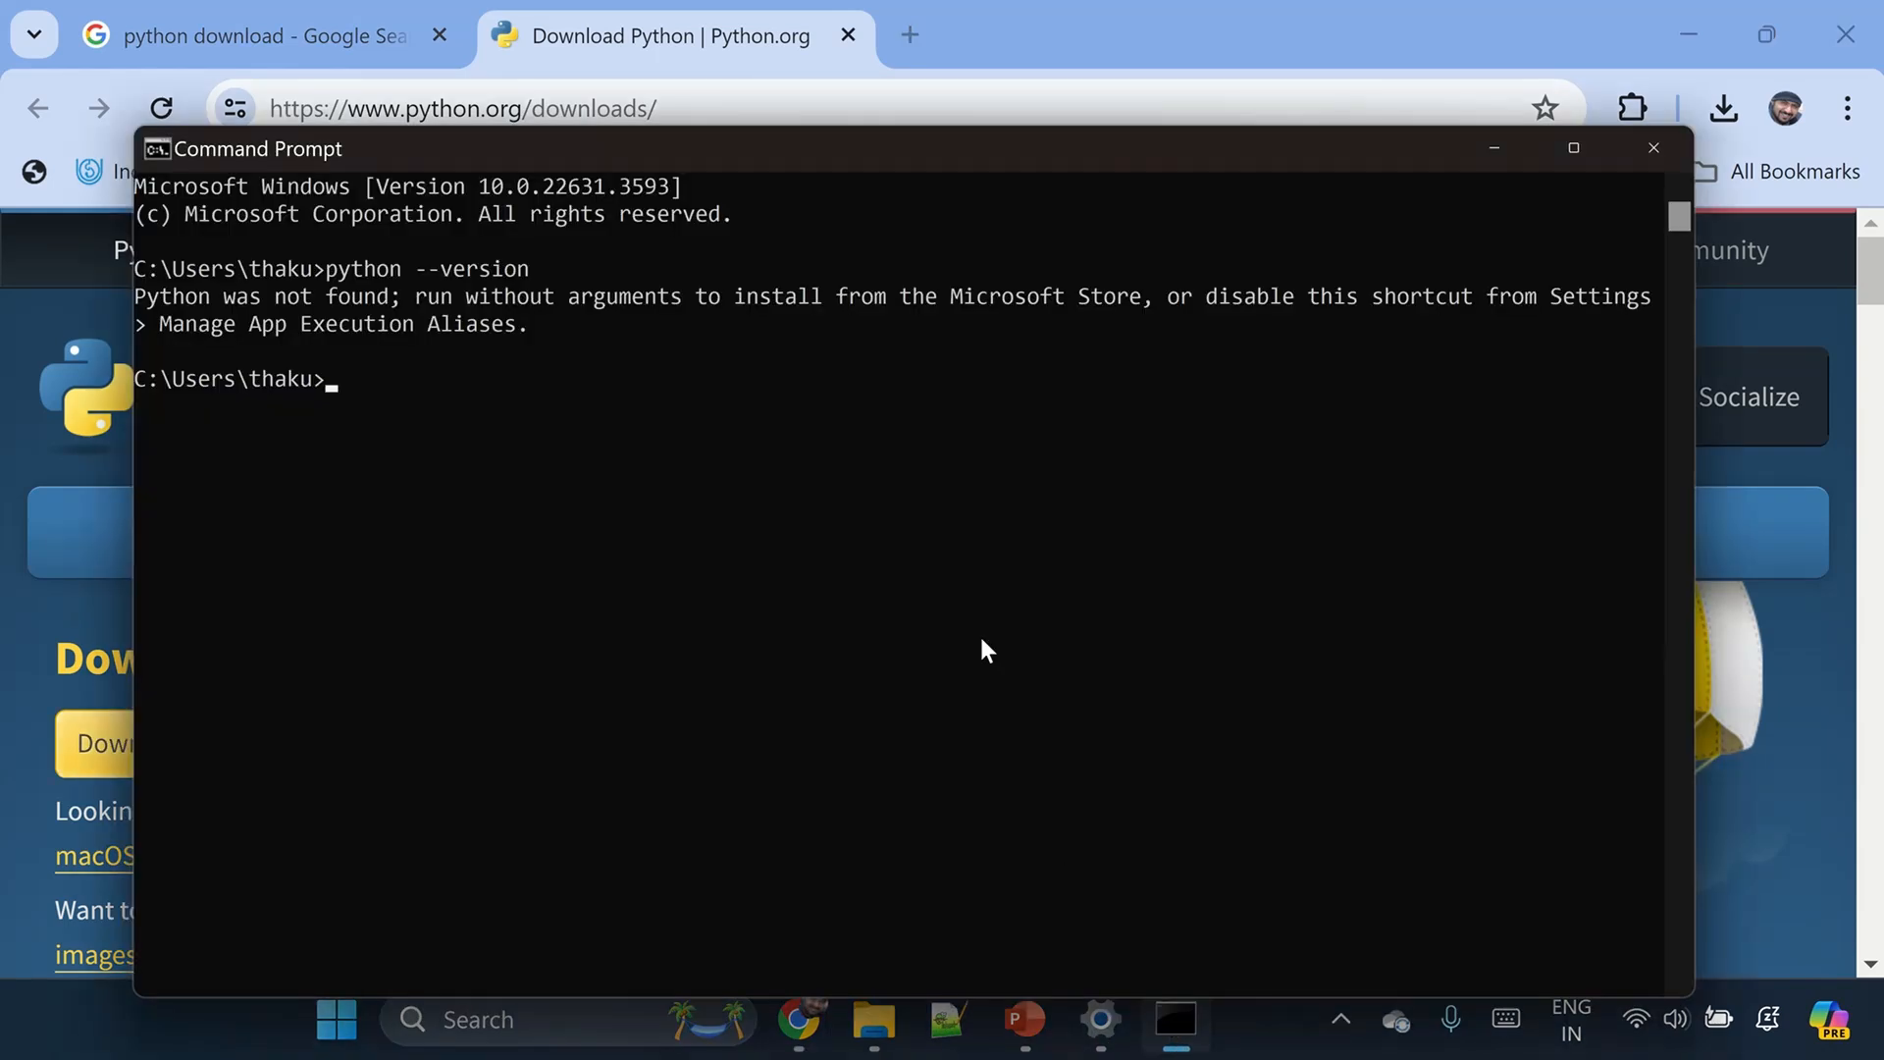
- Run python --version in the old console, see Python not found, and close it
click(984, 496)
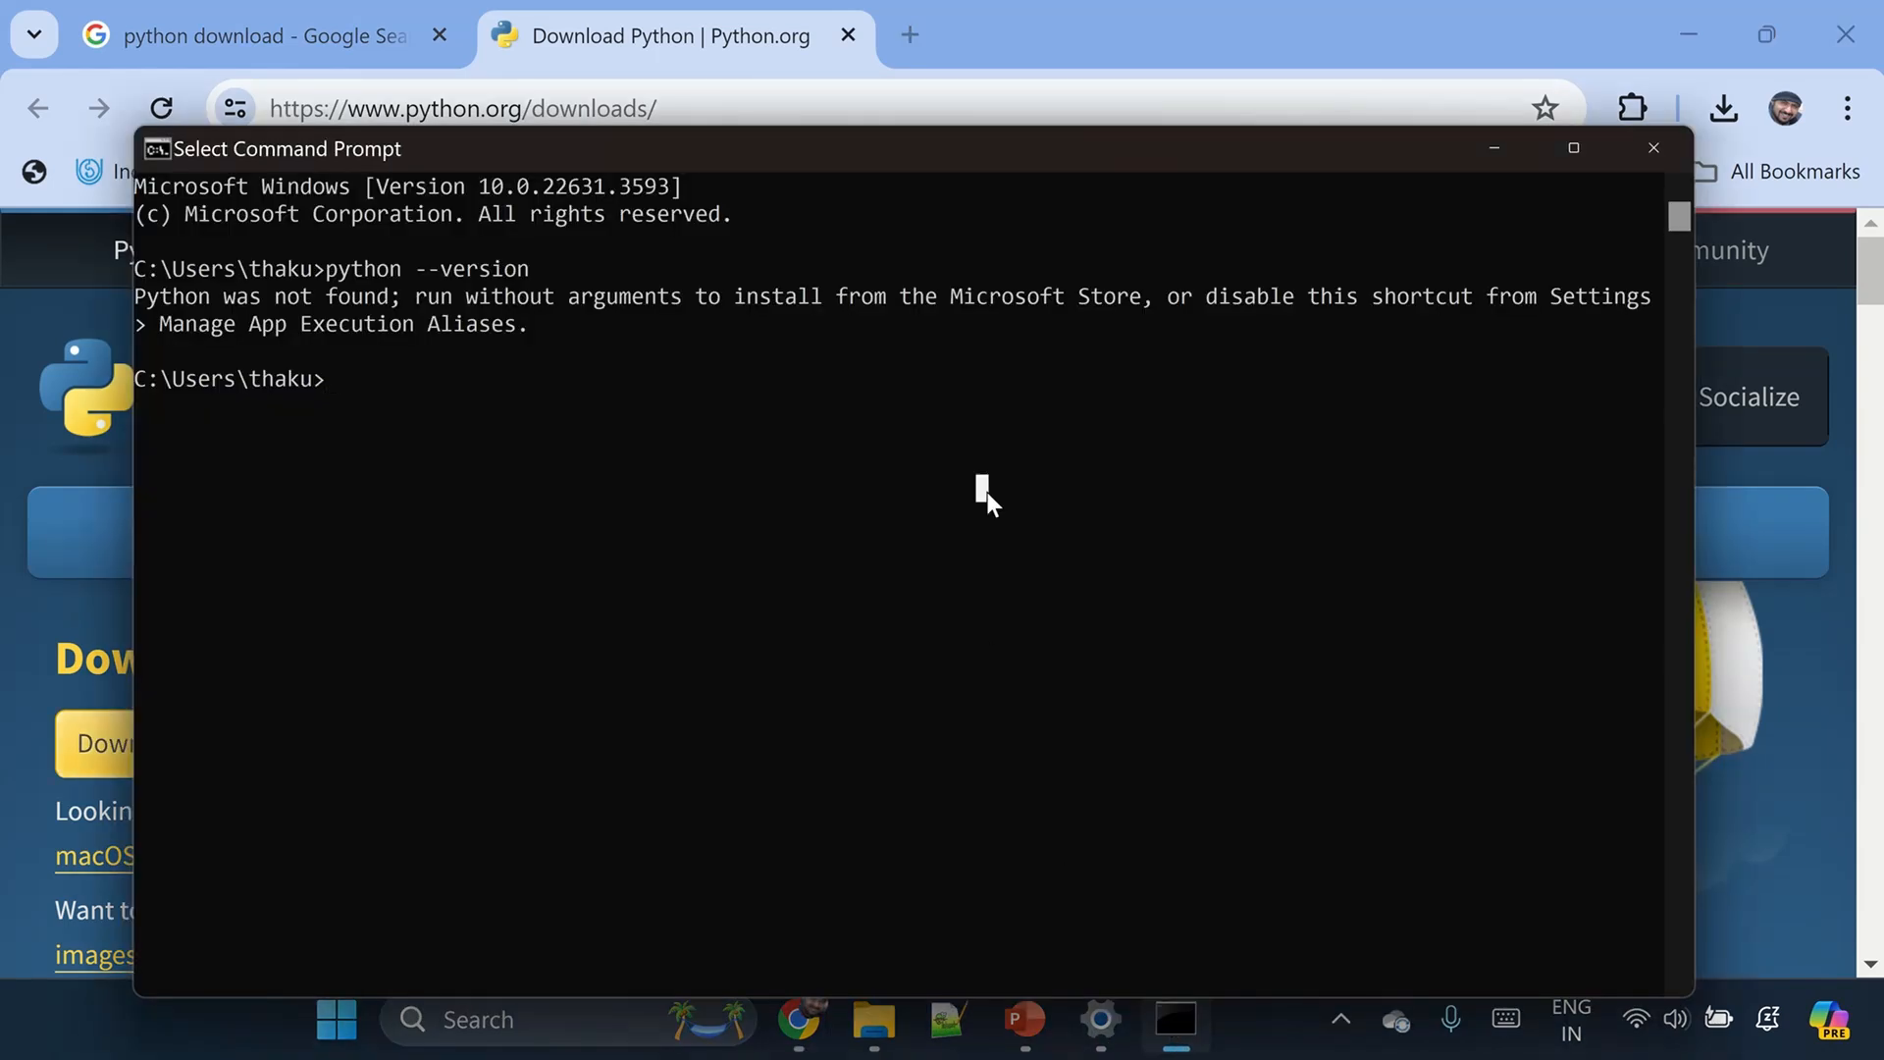
text(python --version)
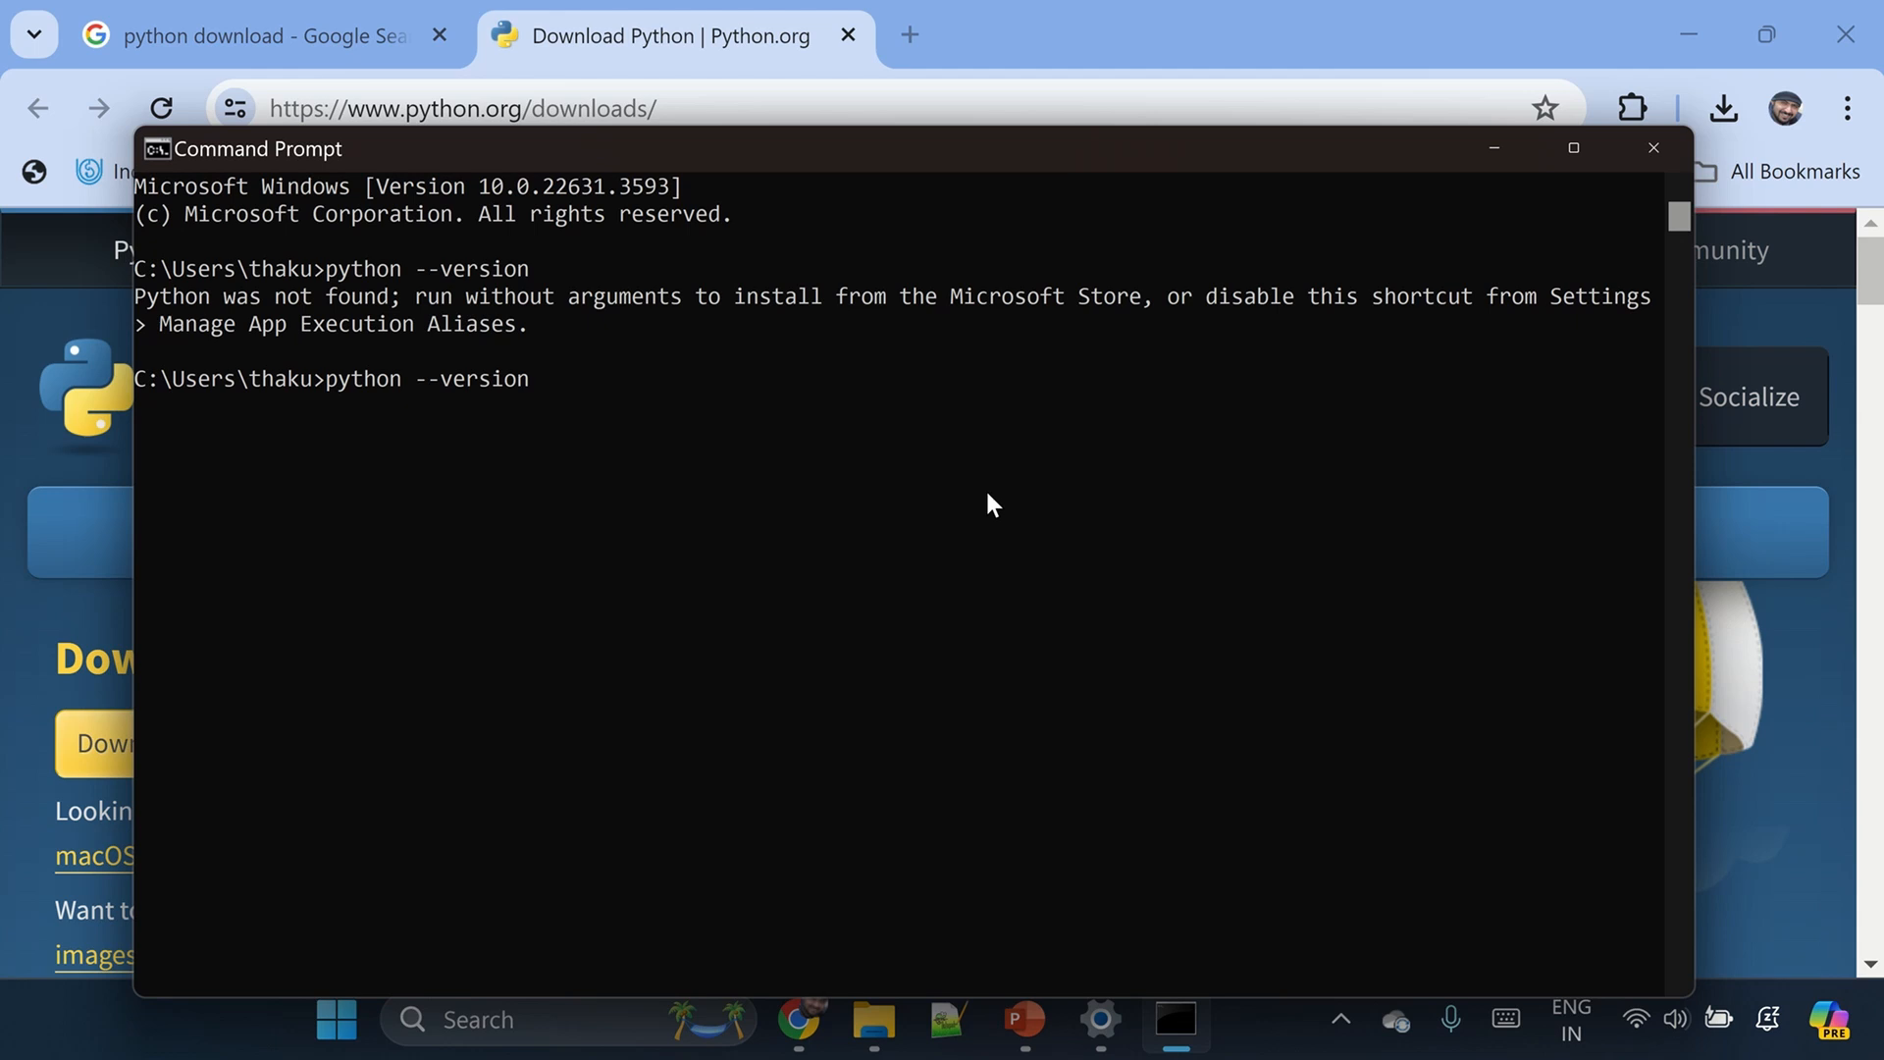
key(Return)
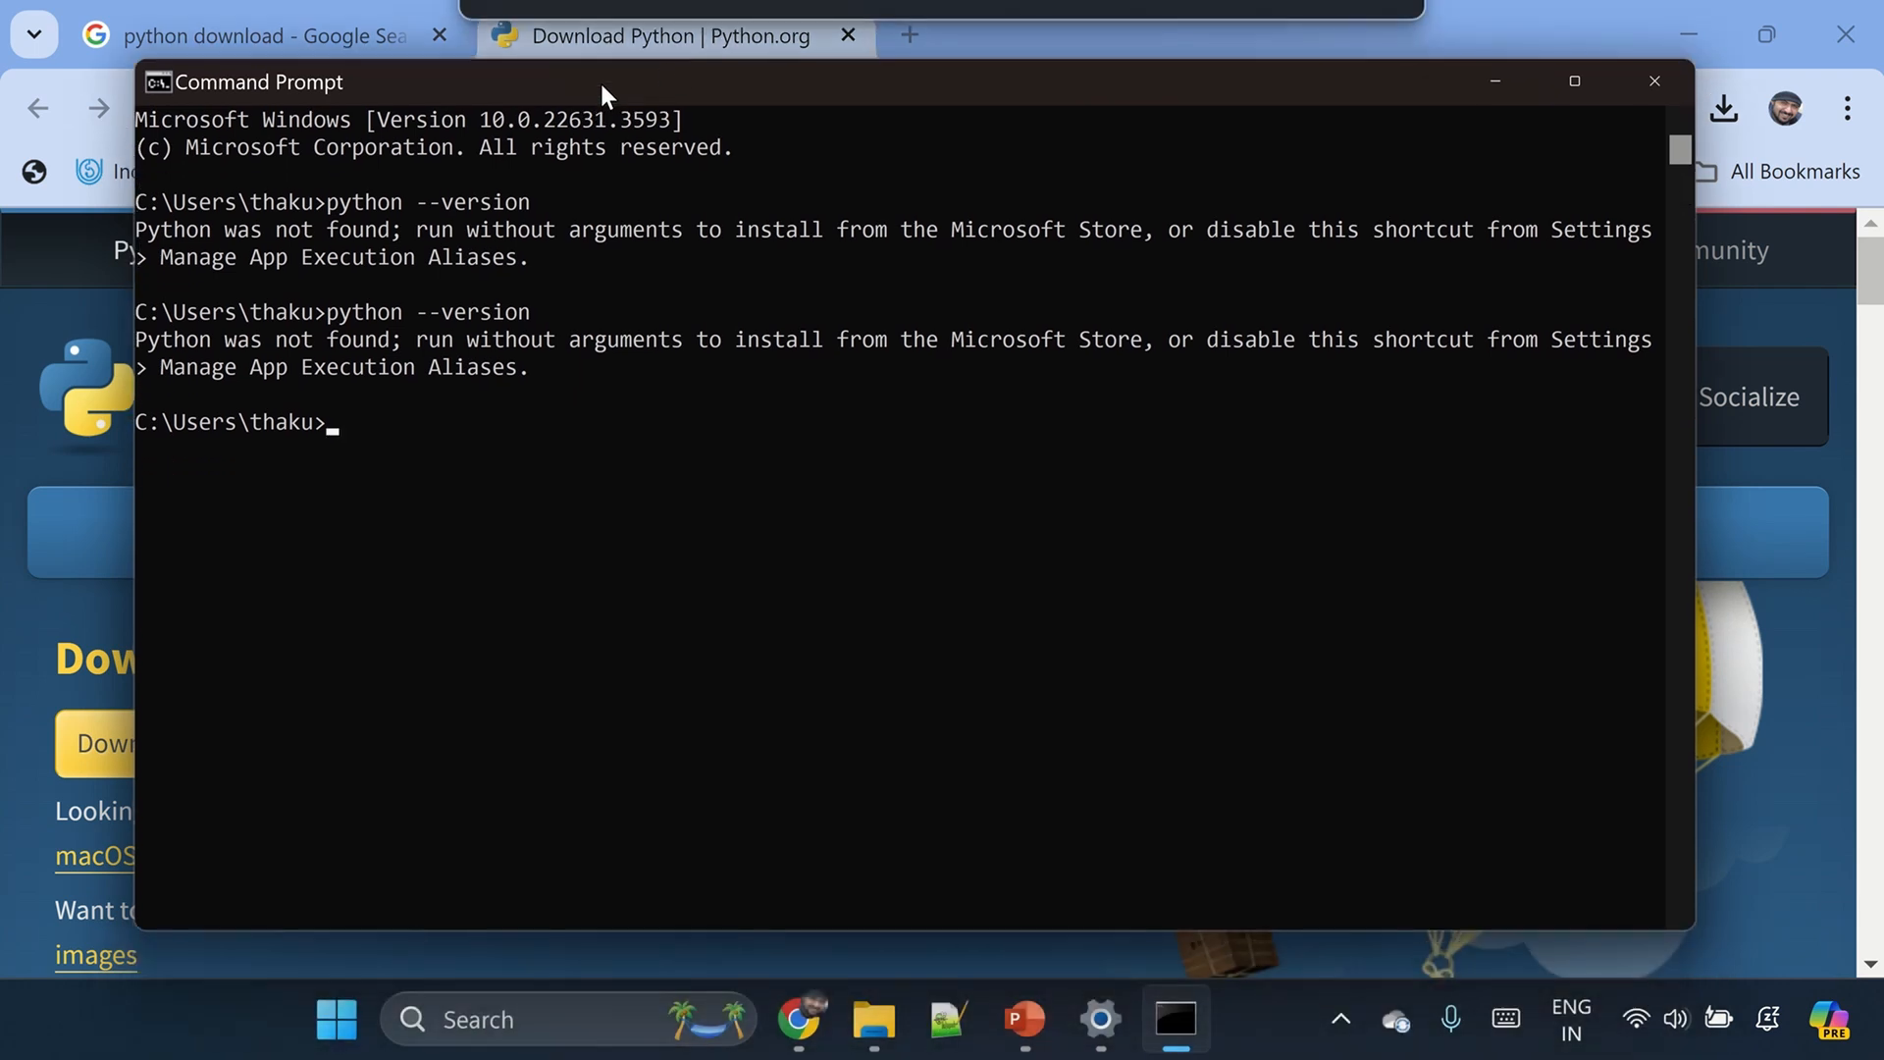
mouse_move(1653, 83)
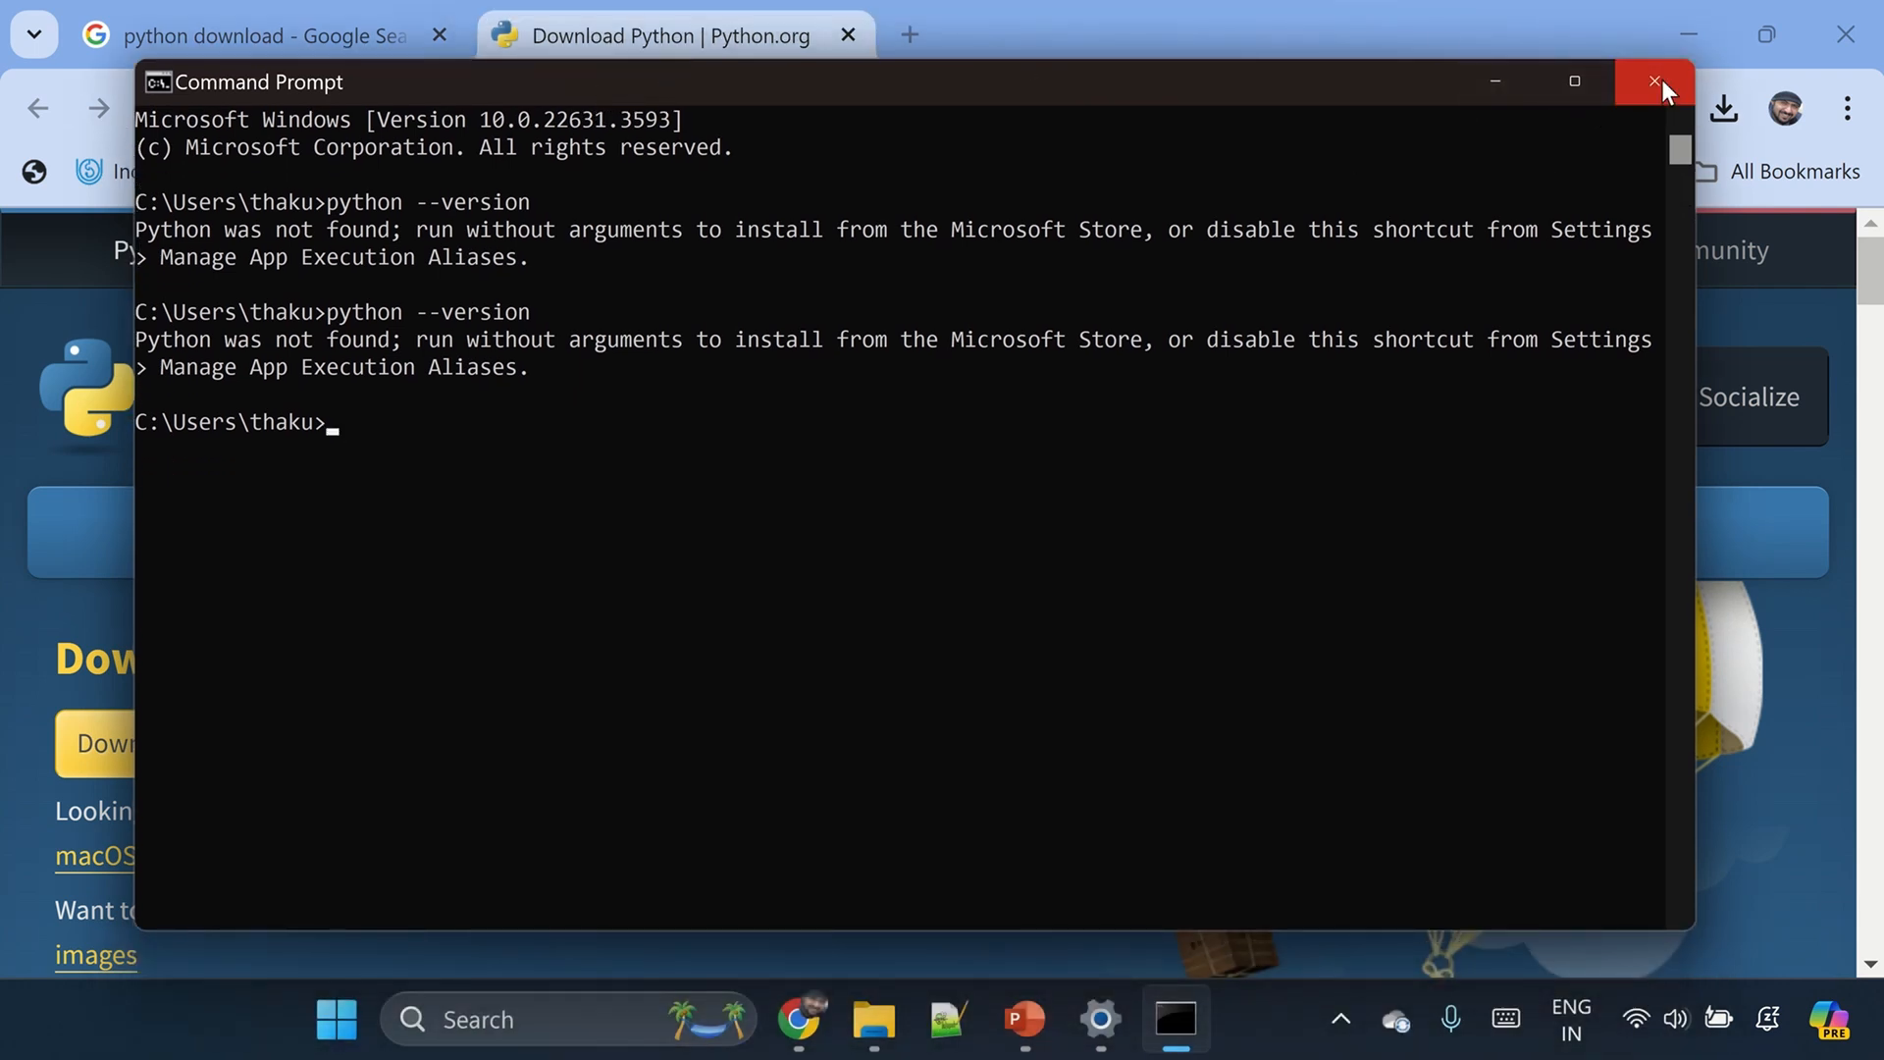
click(1657, 82)
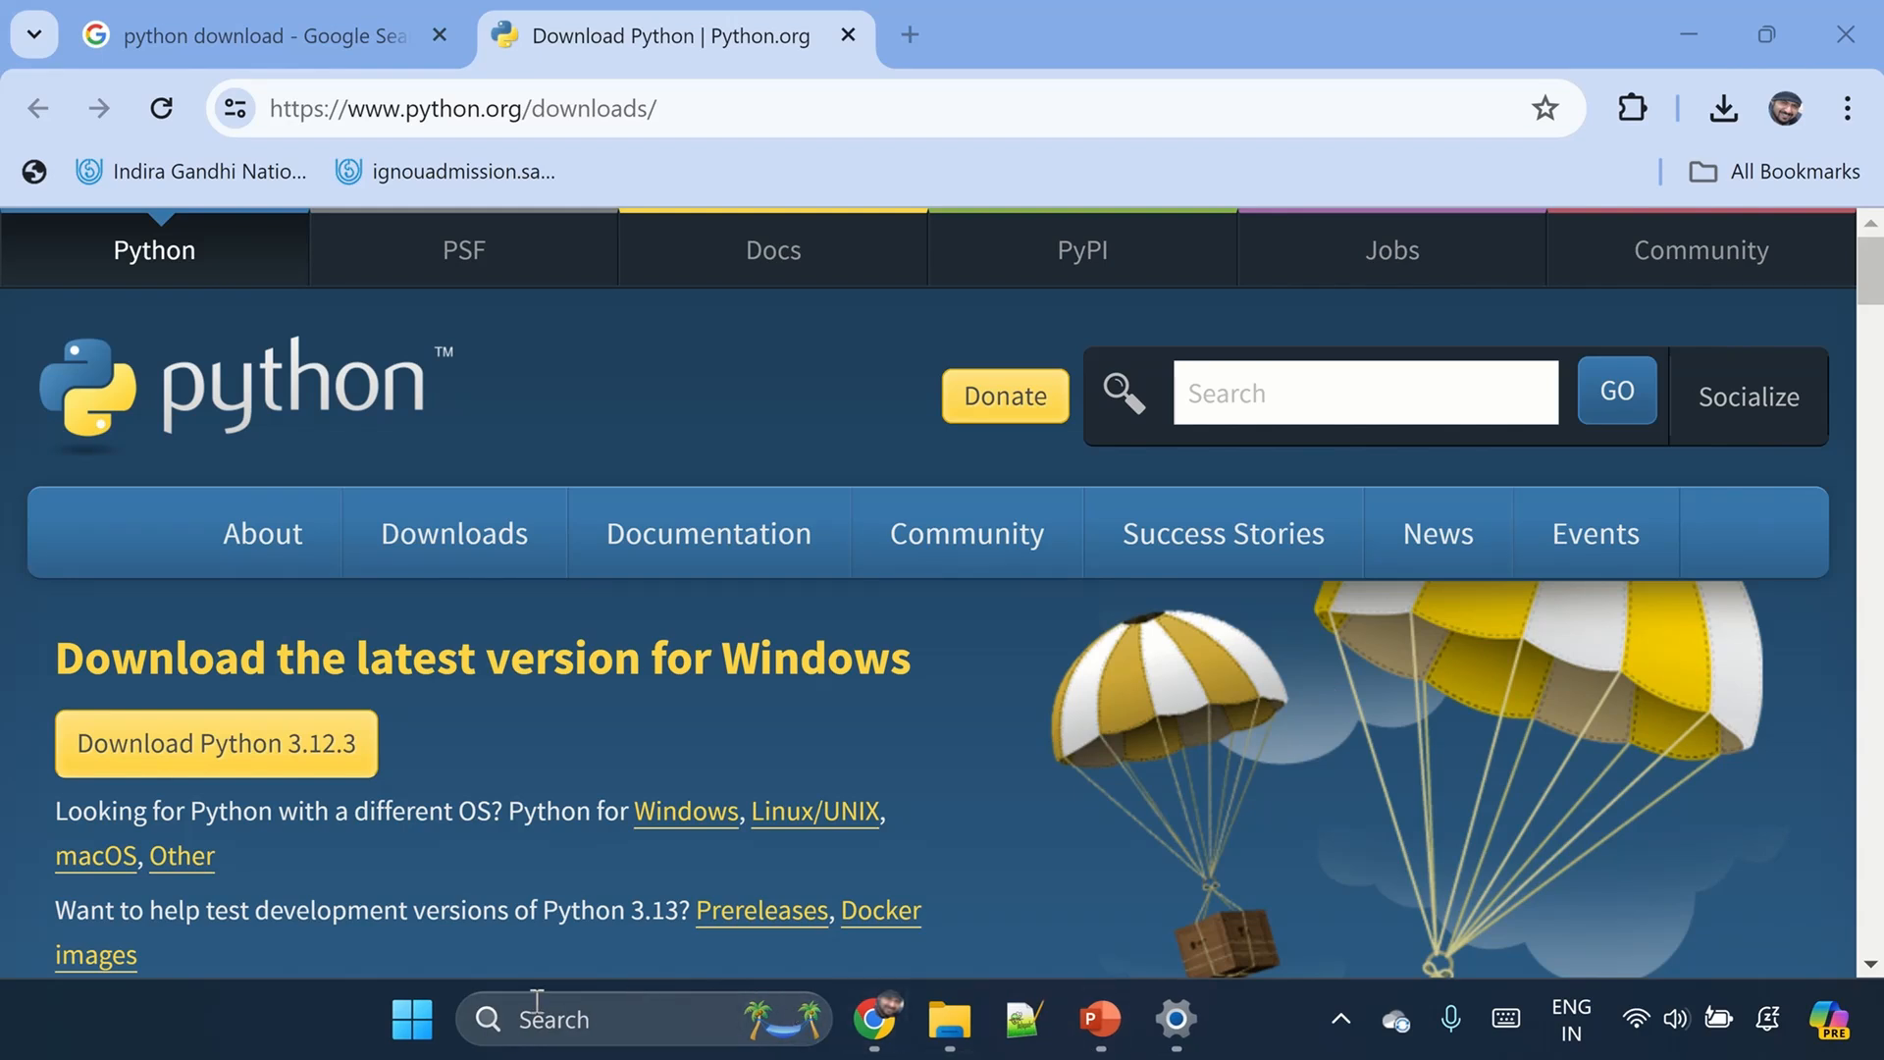
- Launch a fresh Command Prompt via 'cmd' and confirm python --version reports Python 3.12.3
text(cm)
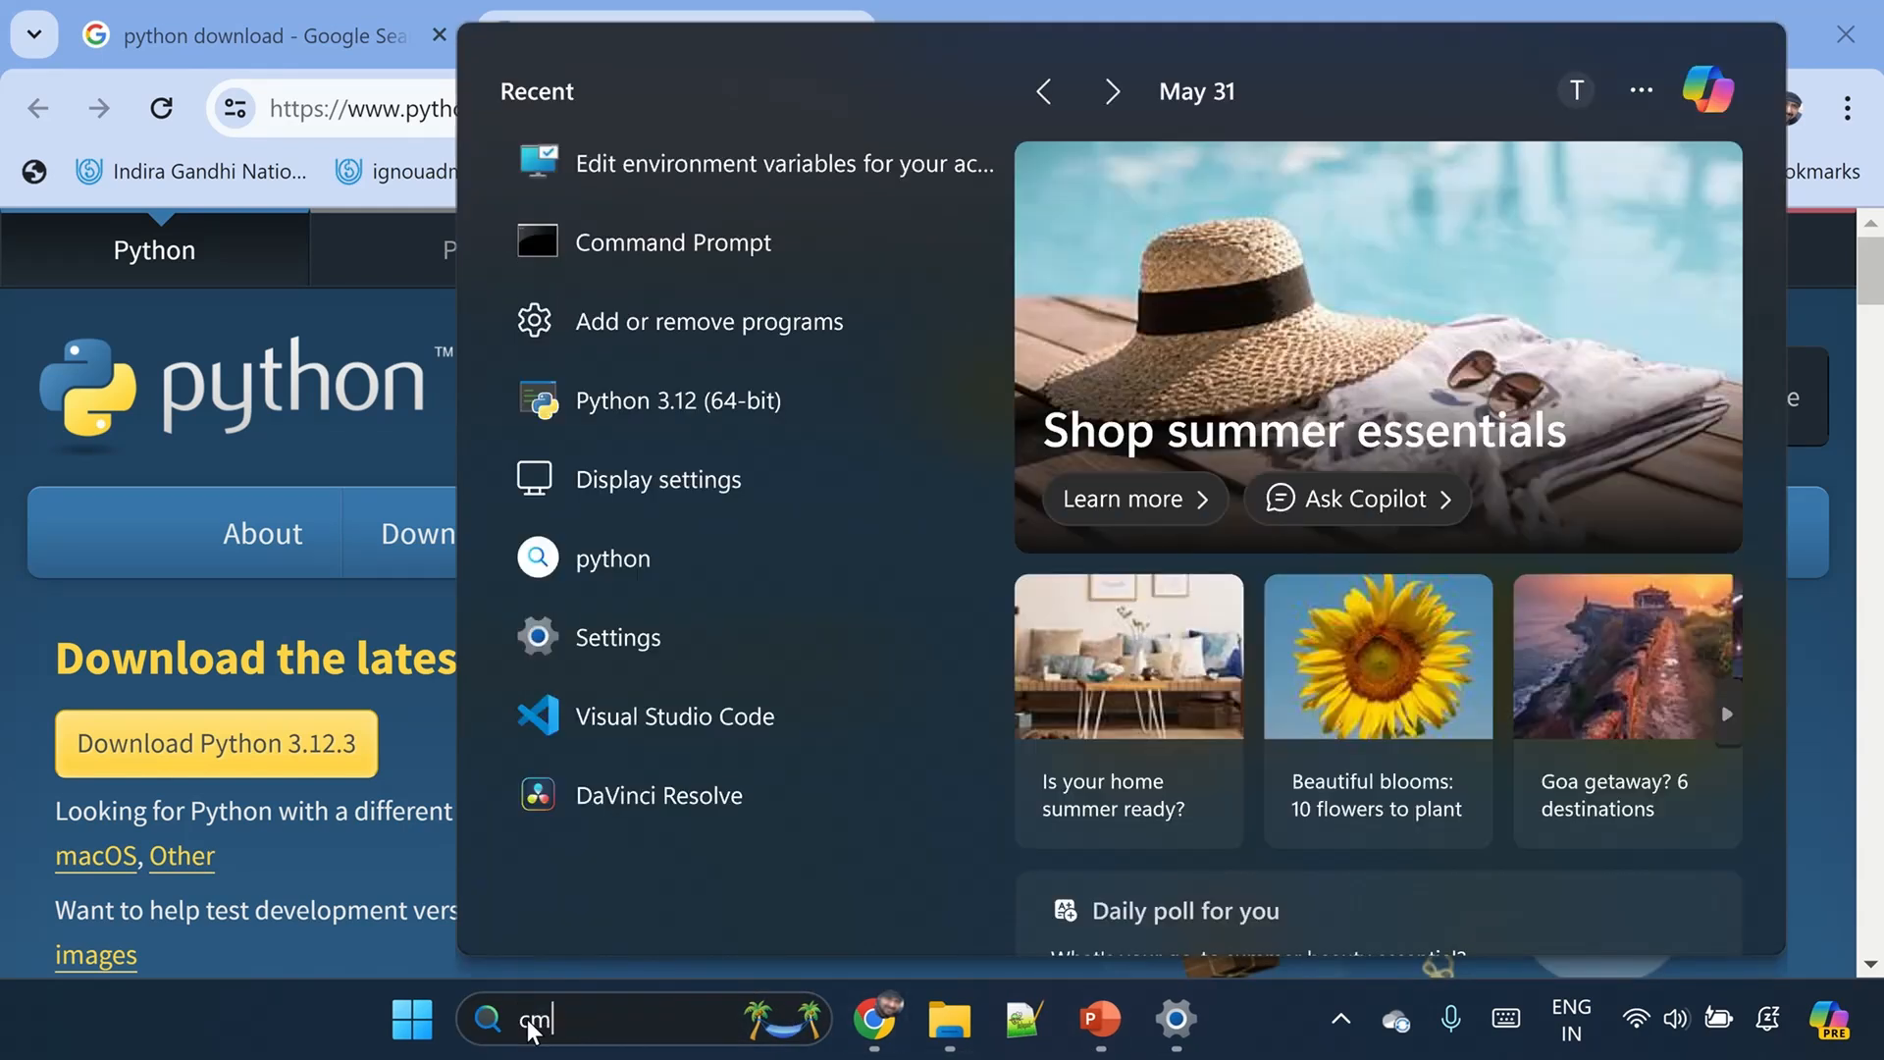
click(673, 242)
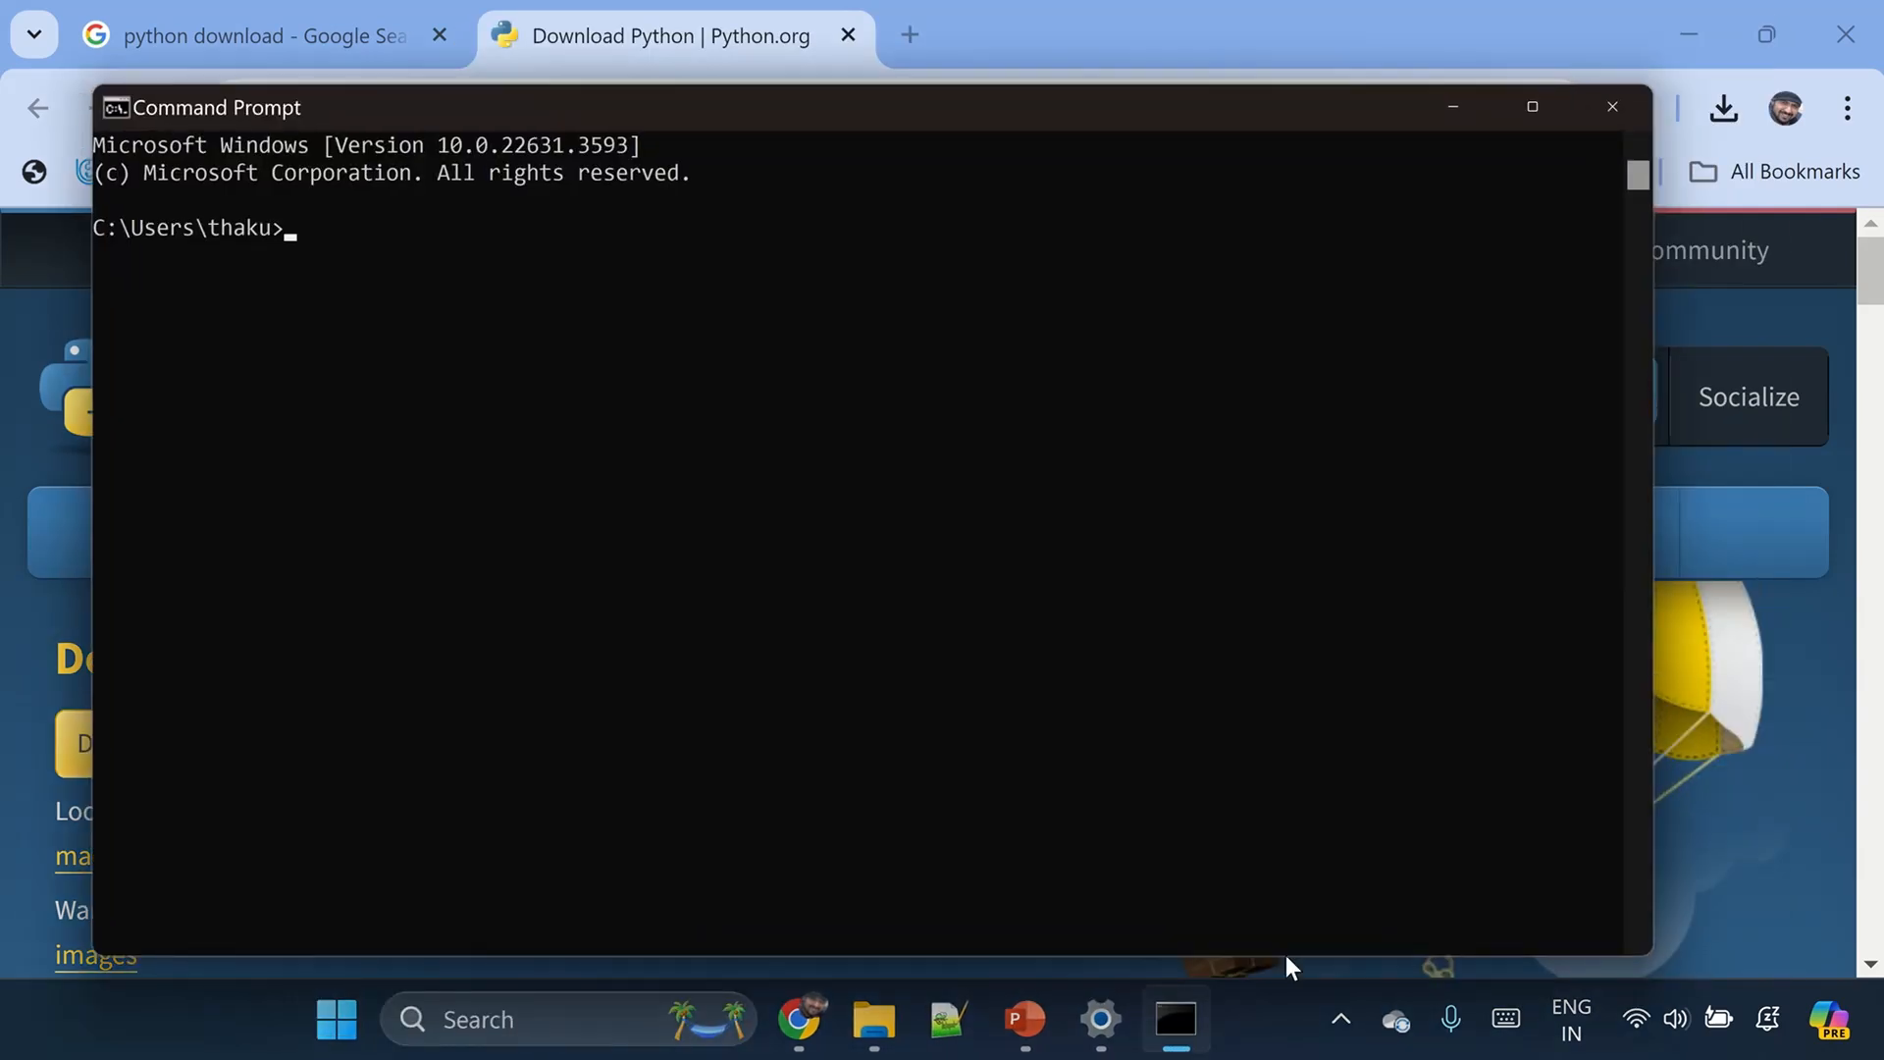
mouse_move(1007, 632)
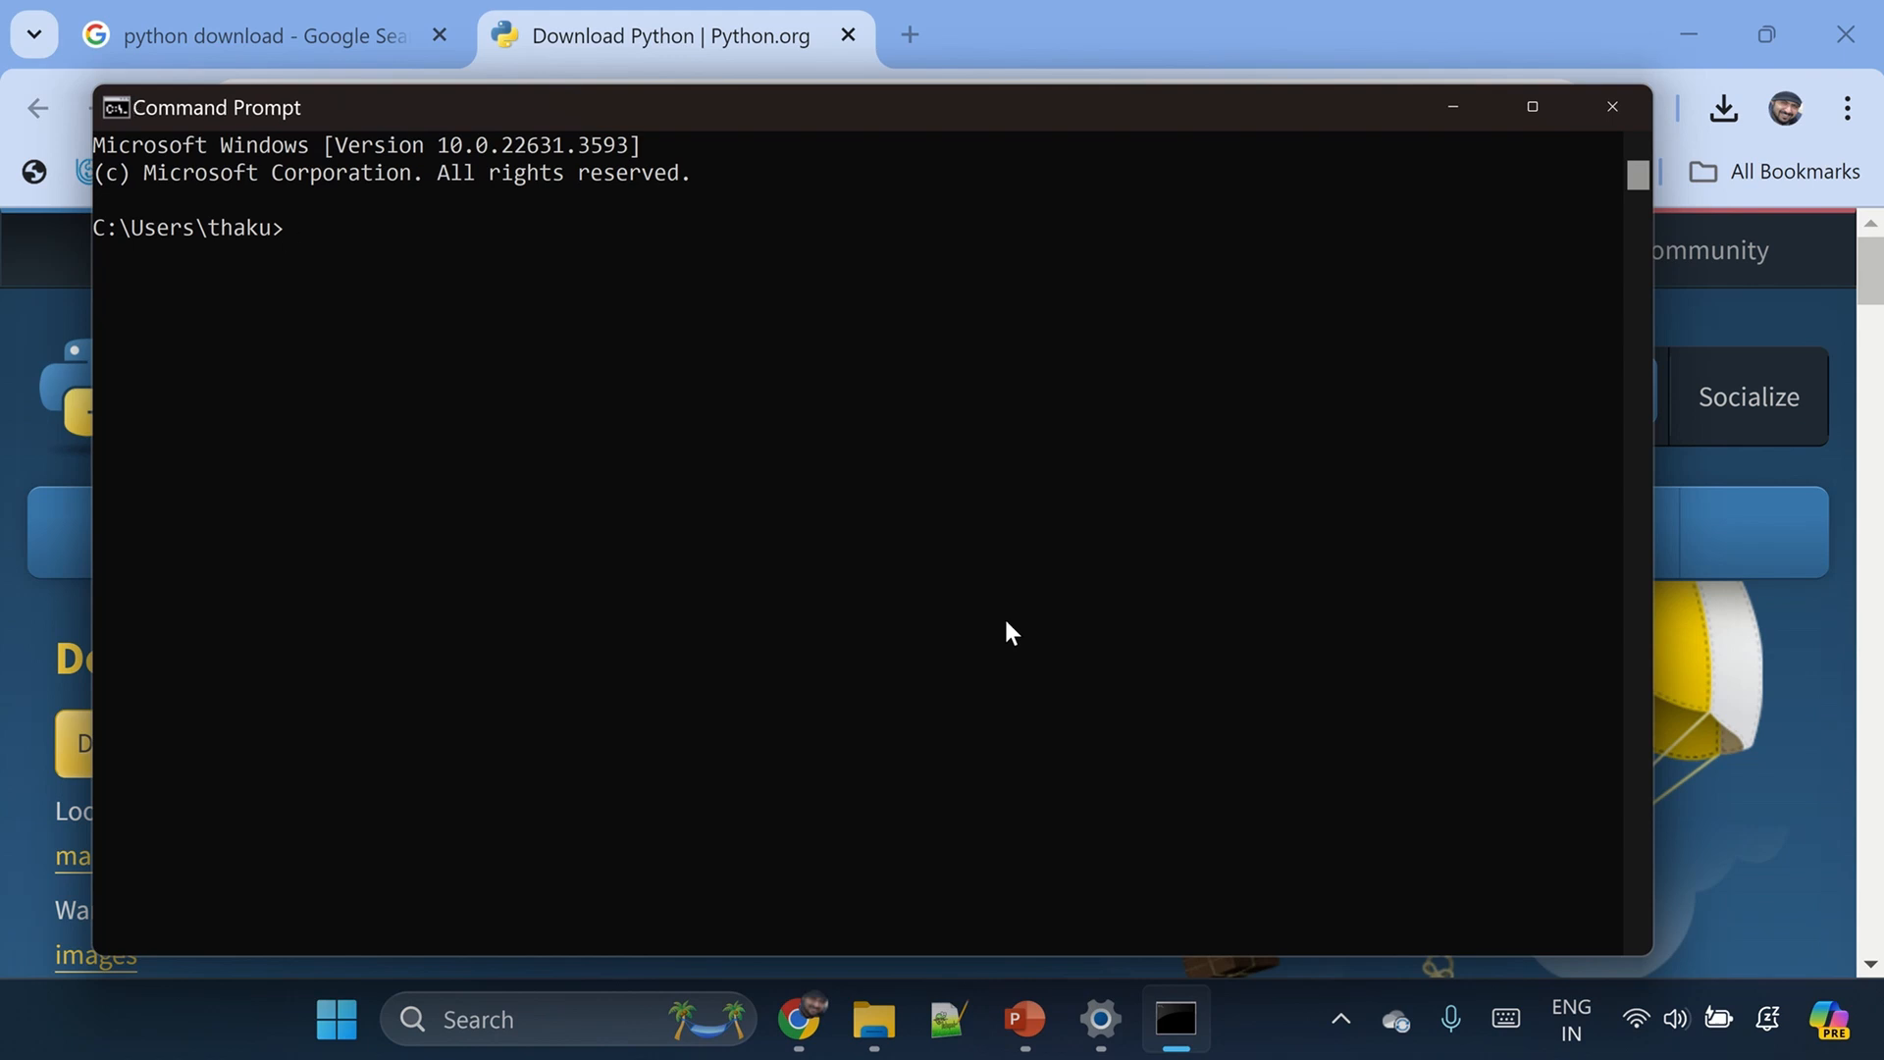
text(python)
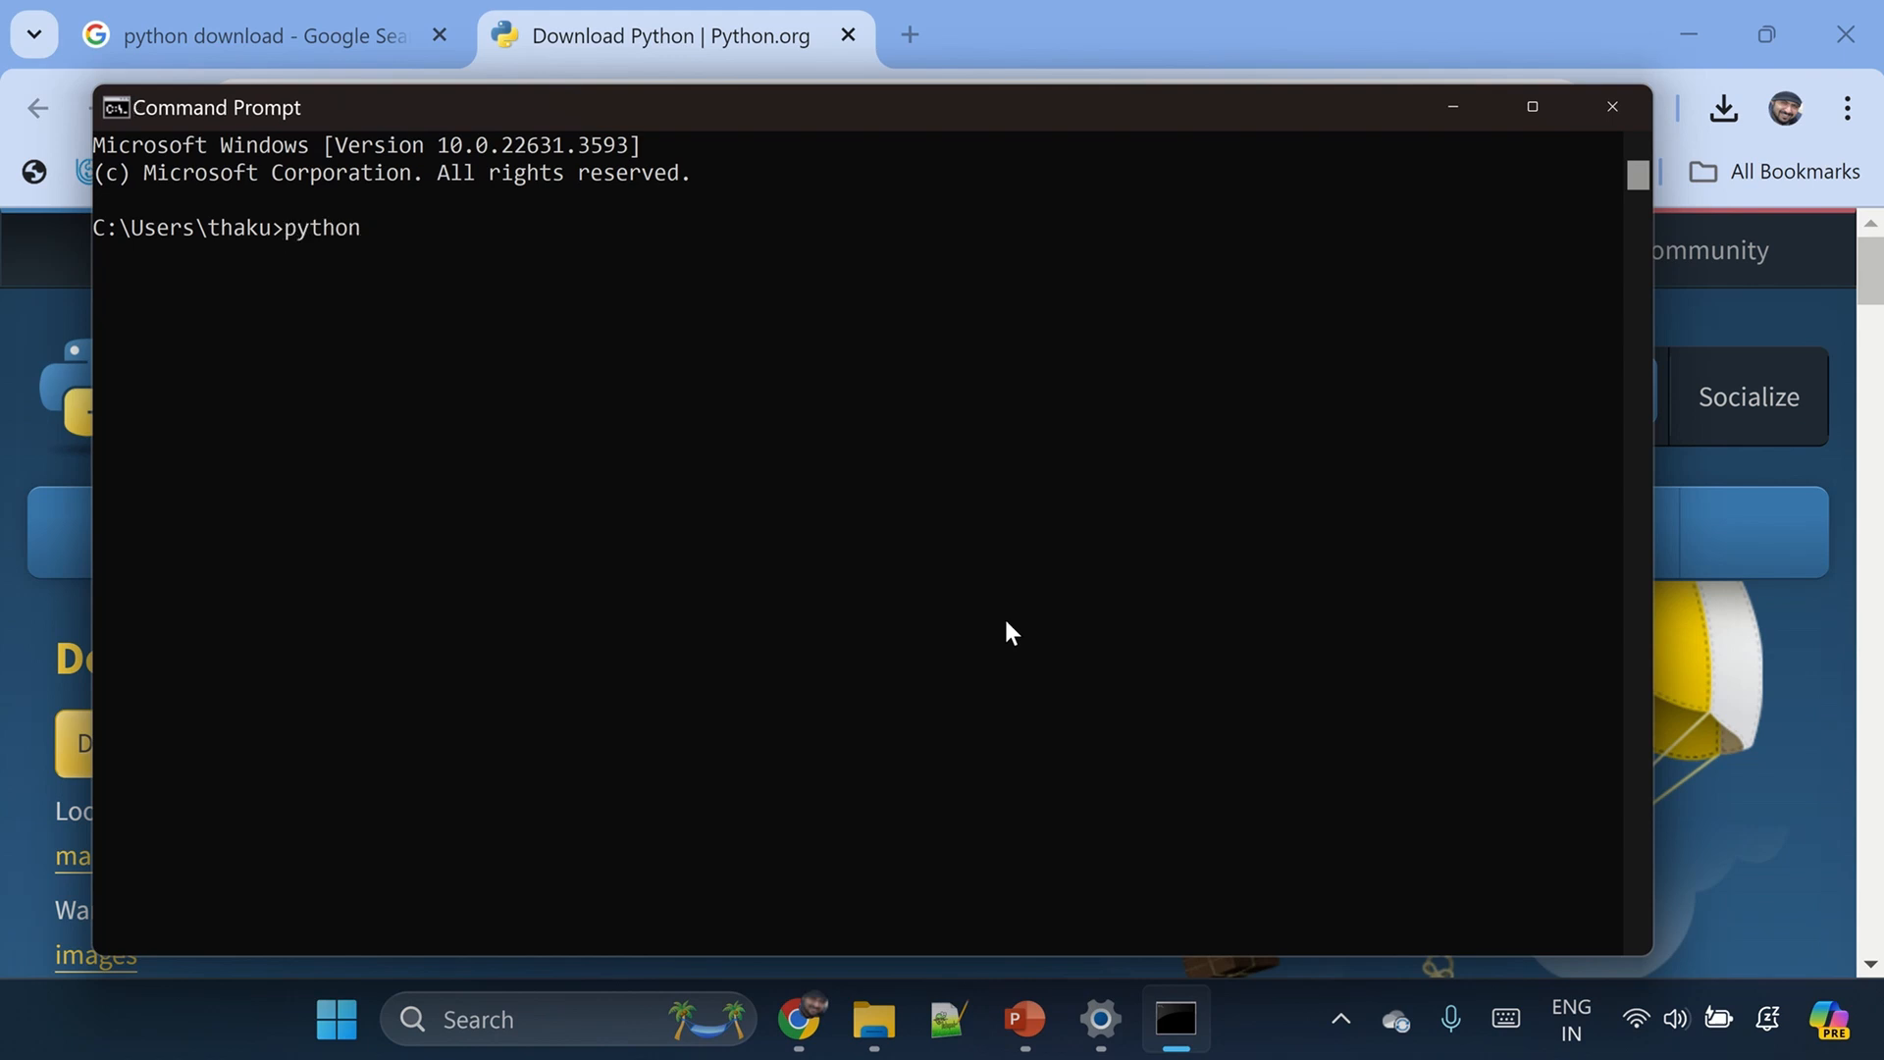
text(--versi)
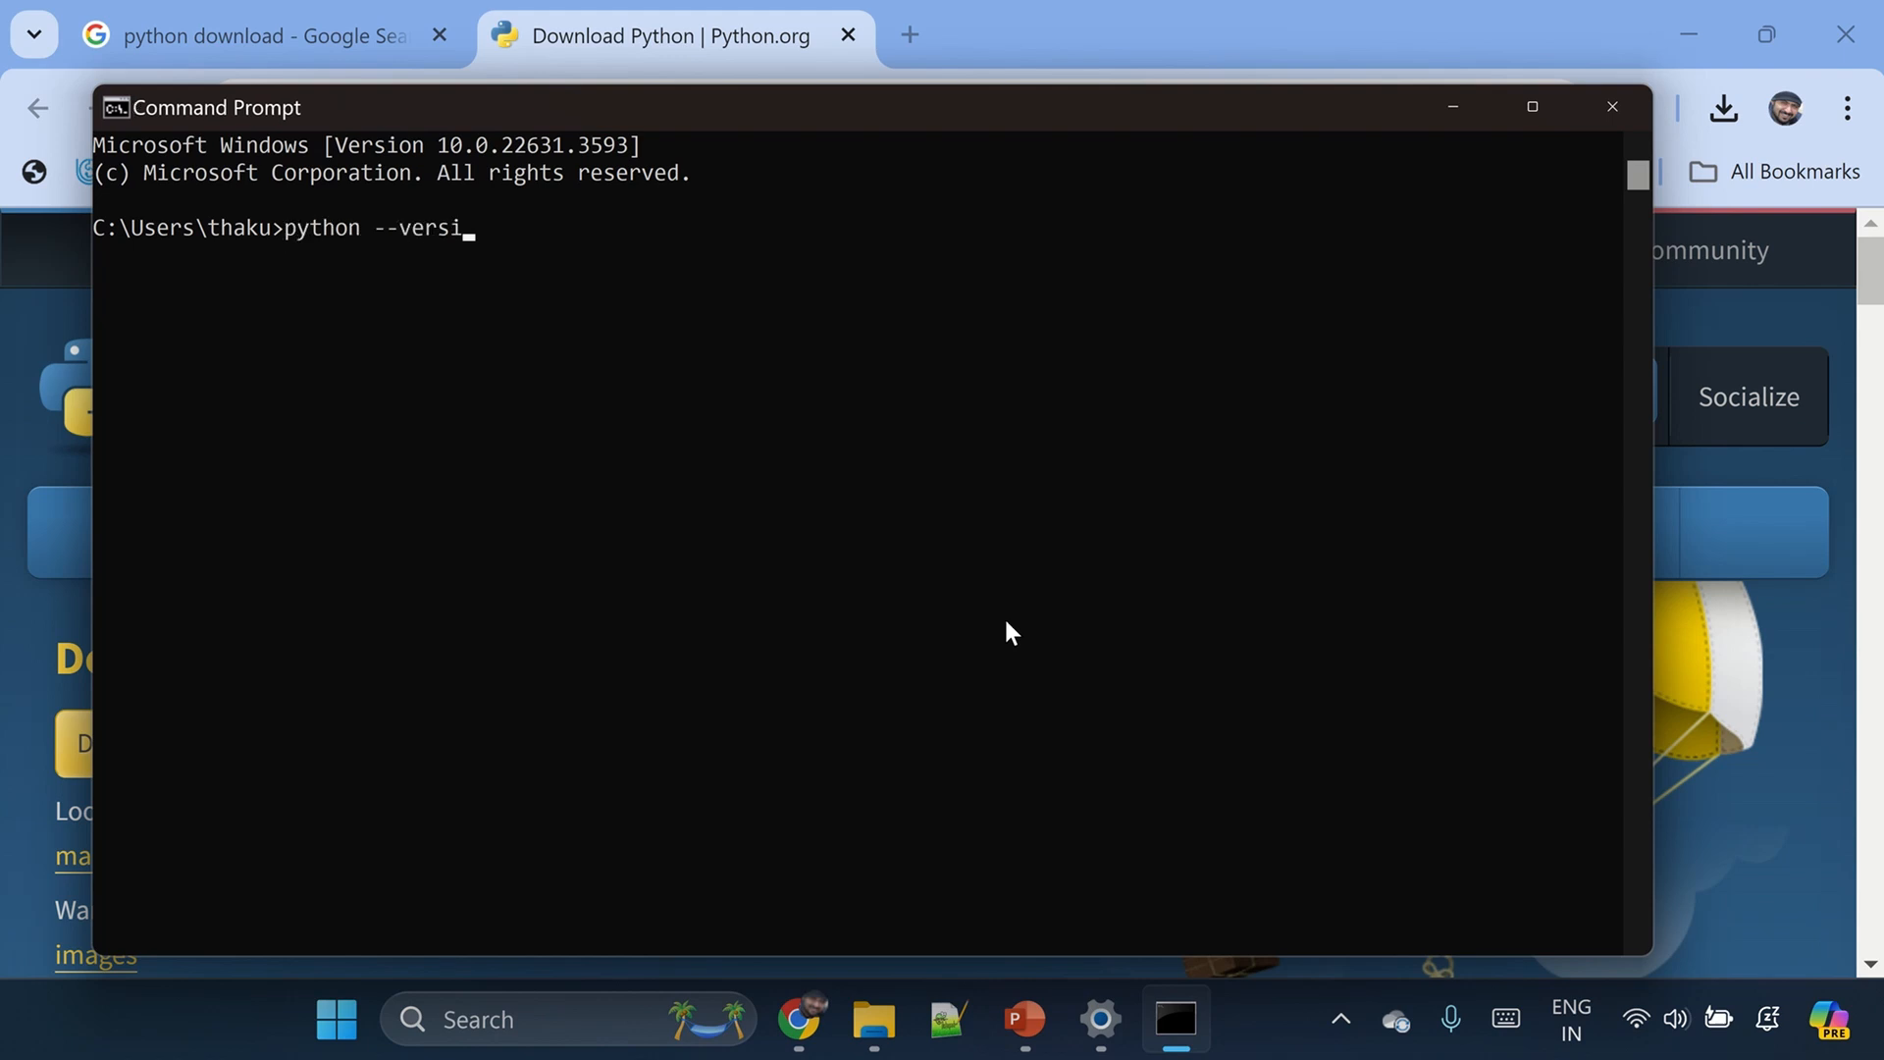
key(Return)
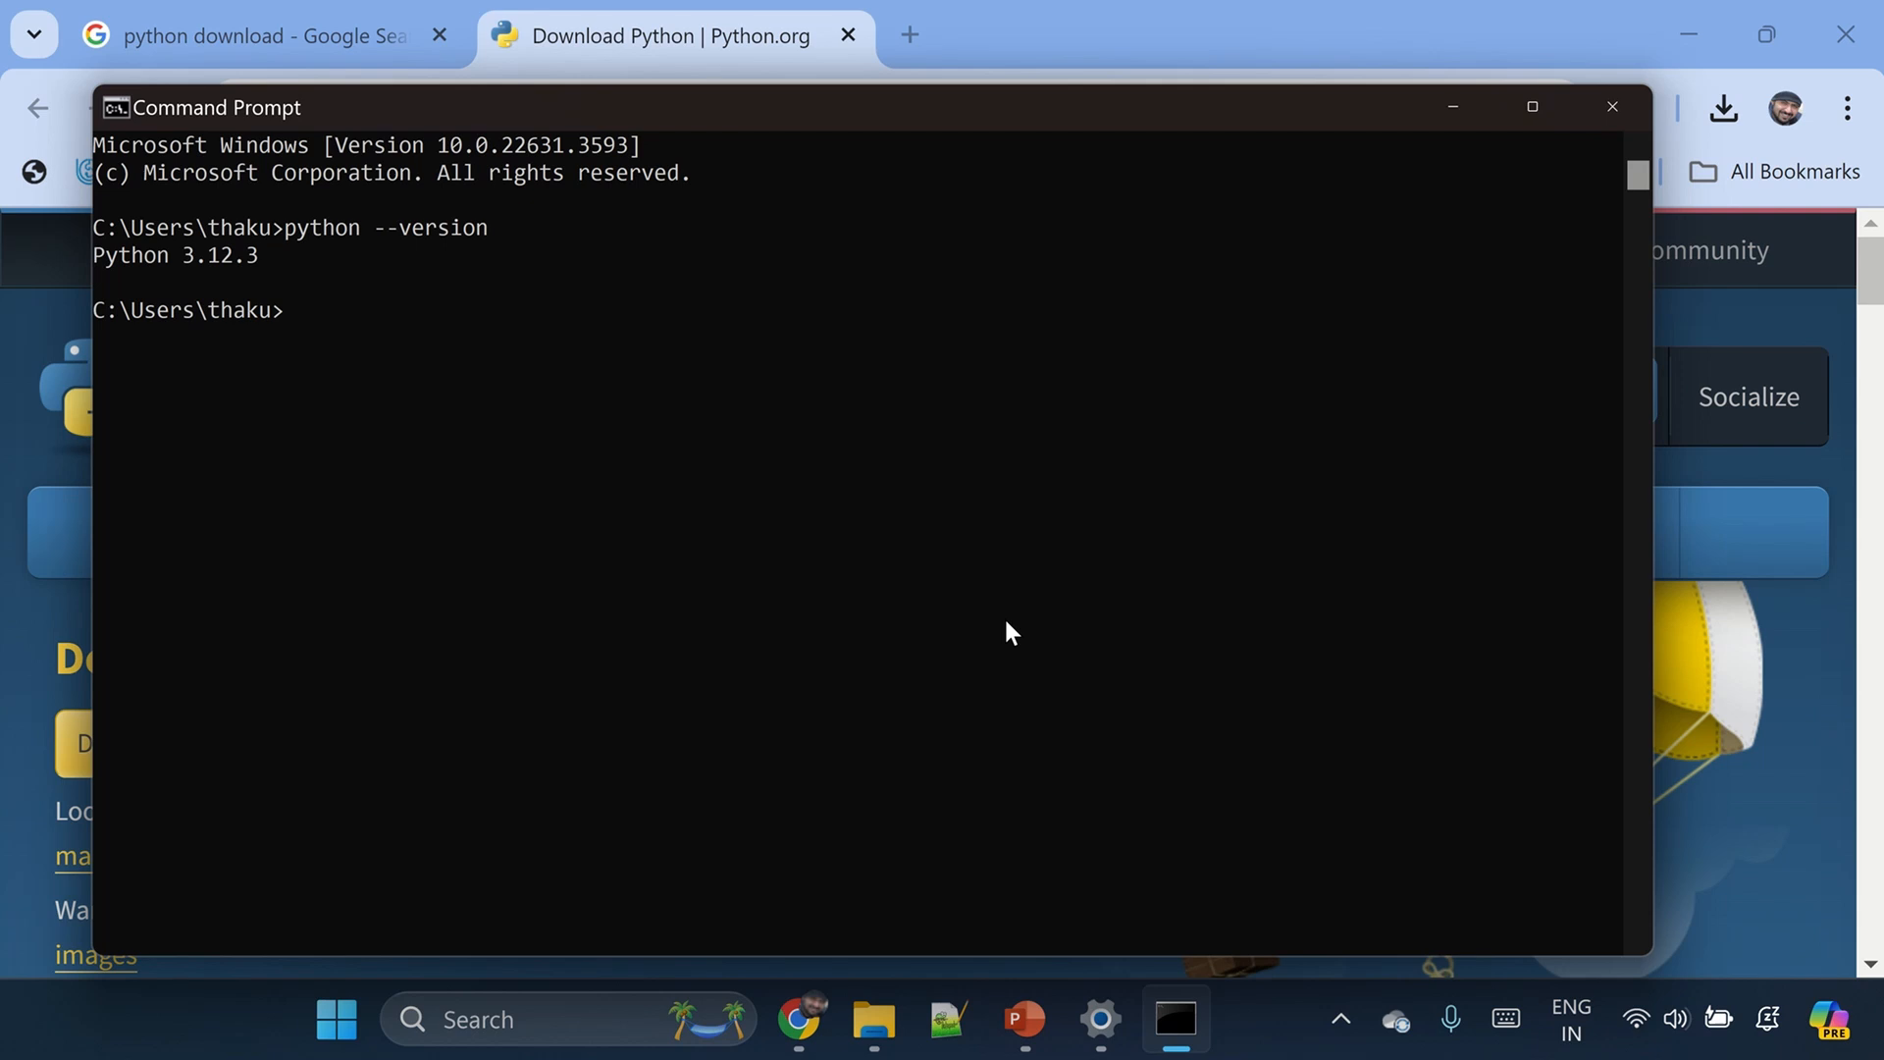
mouse_move(553, 1019)
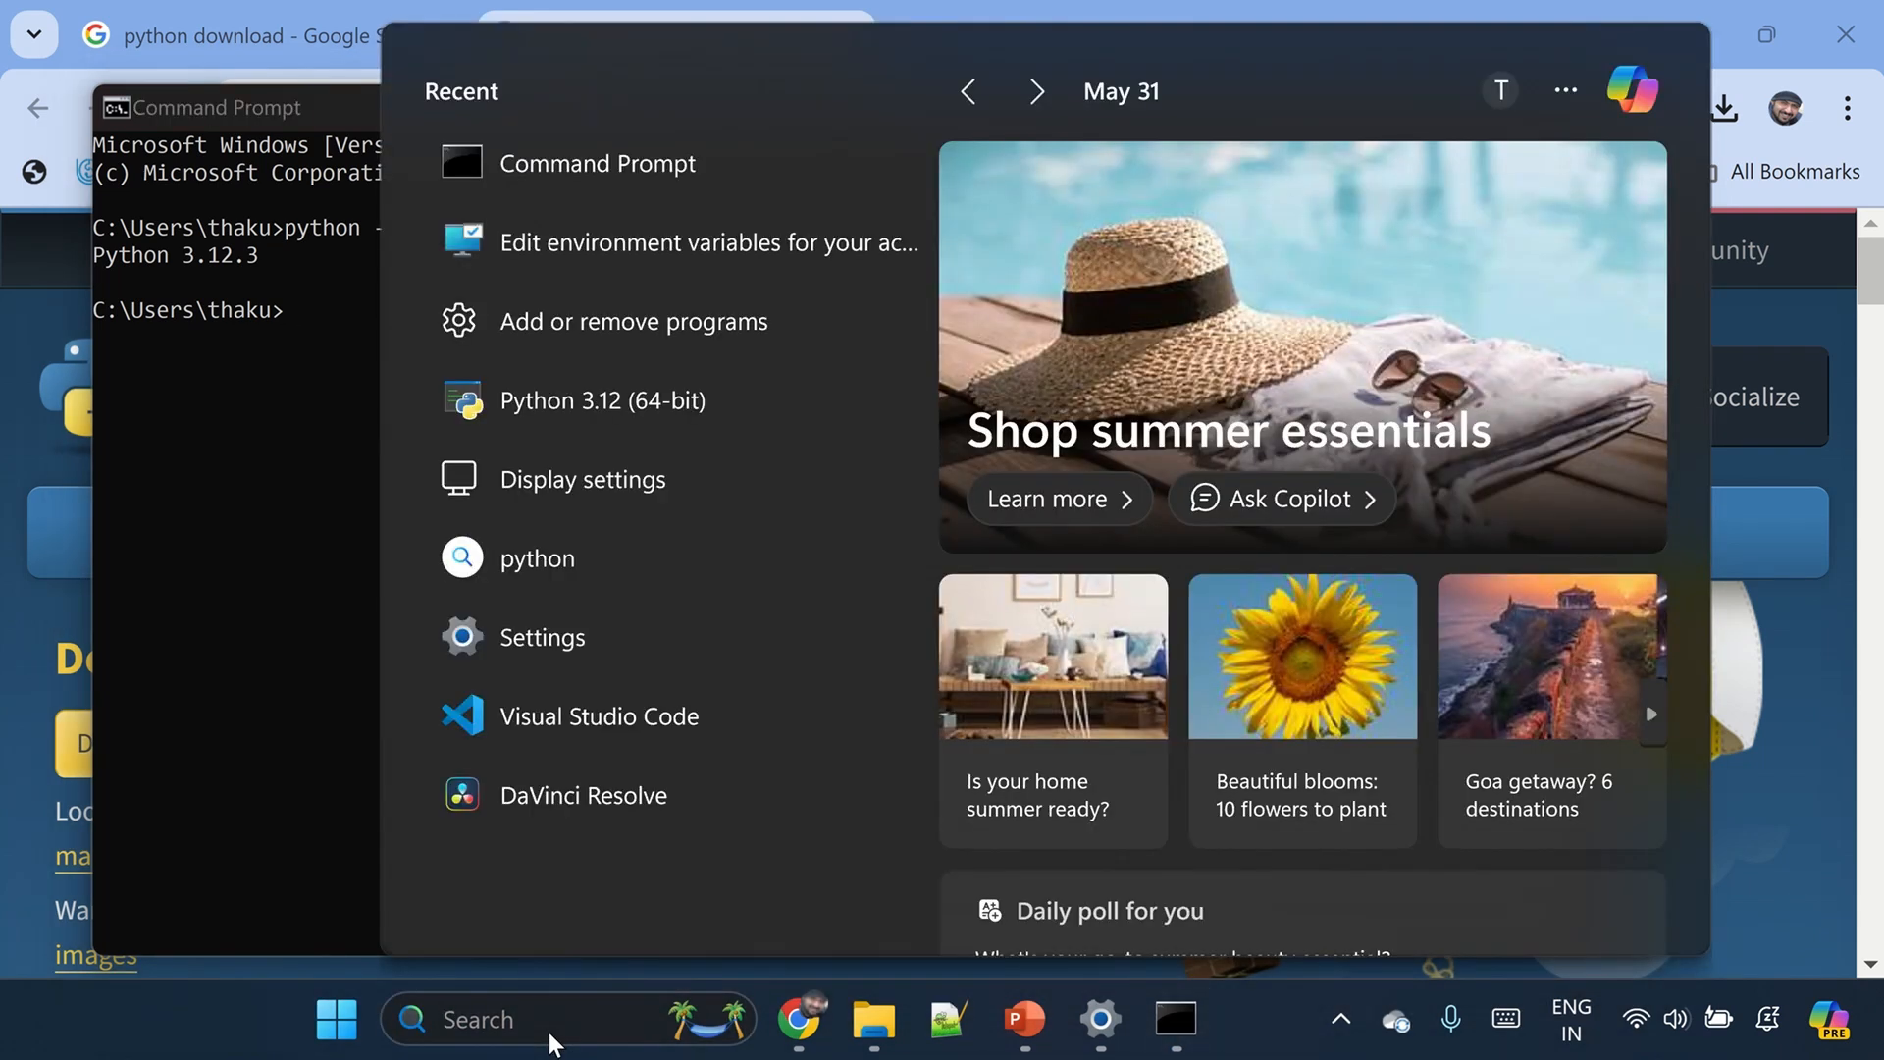
- Check the user Path entries list Python312 and its Scripts folder, then close with OK
text(env)
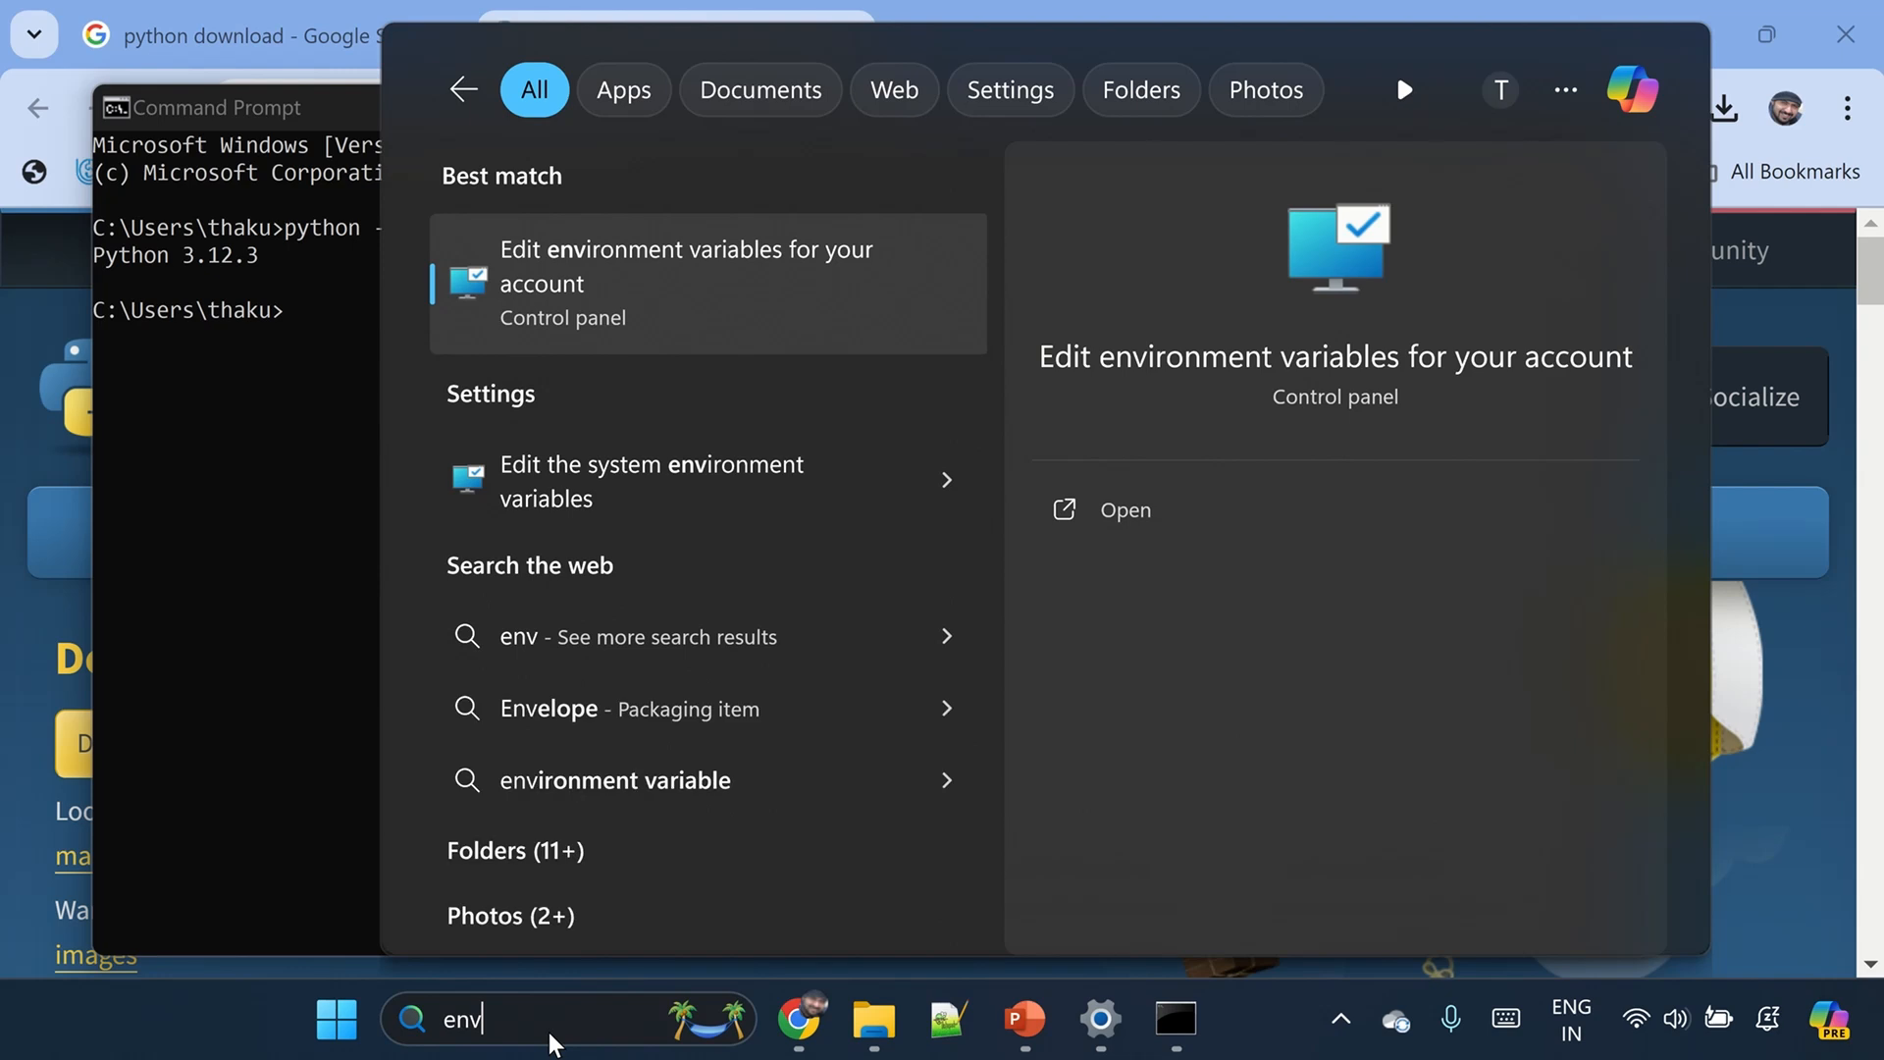
mouse_move(630, 261)
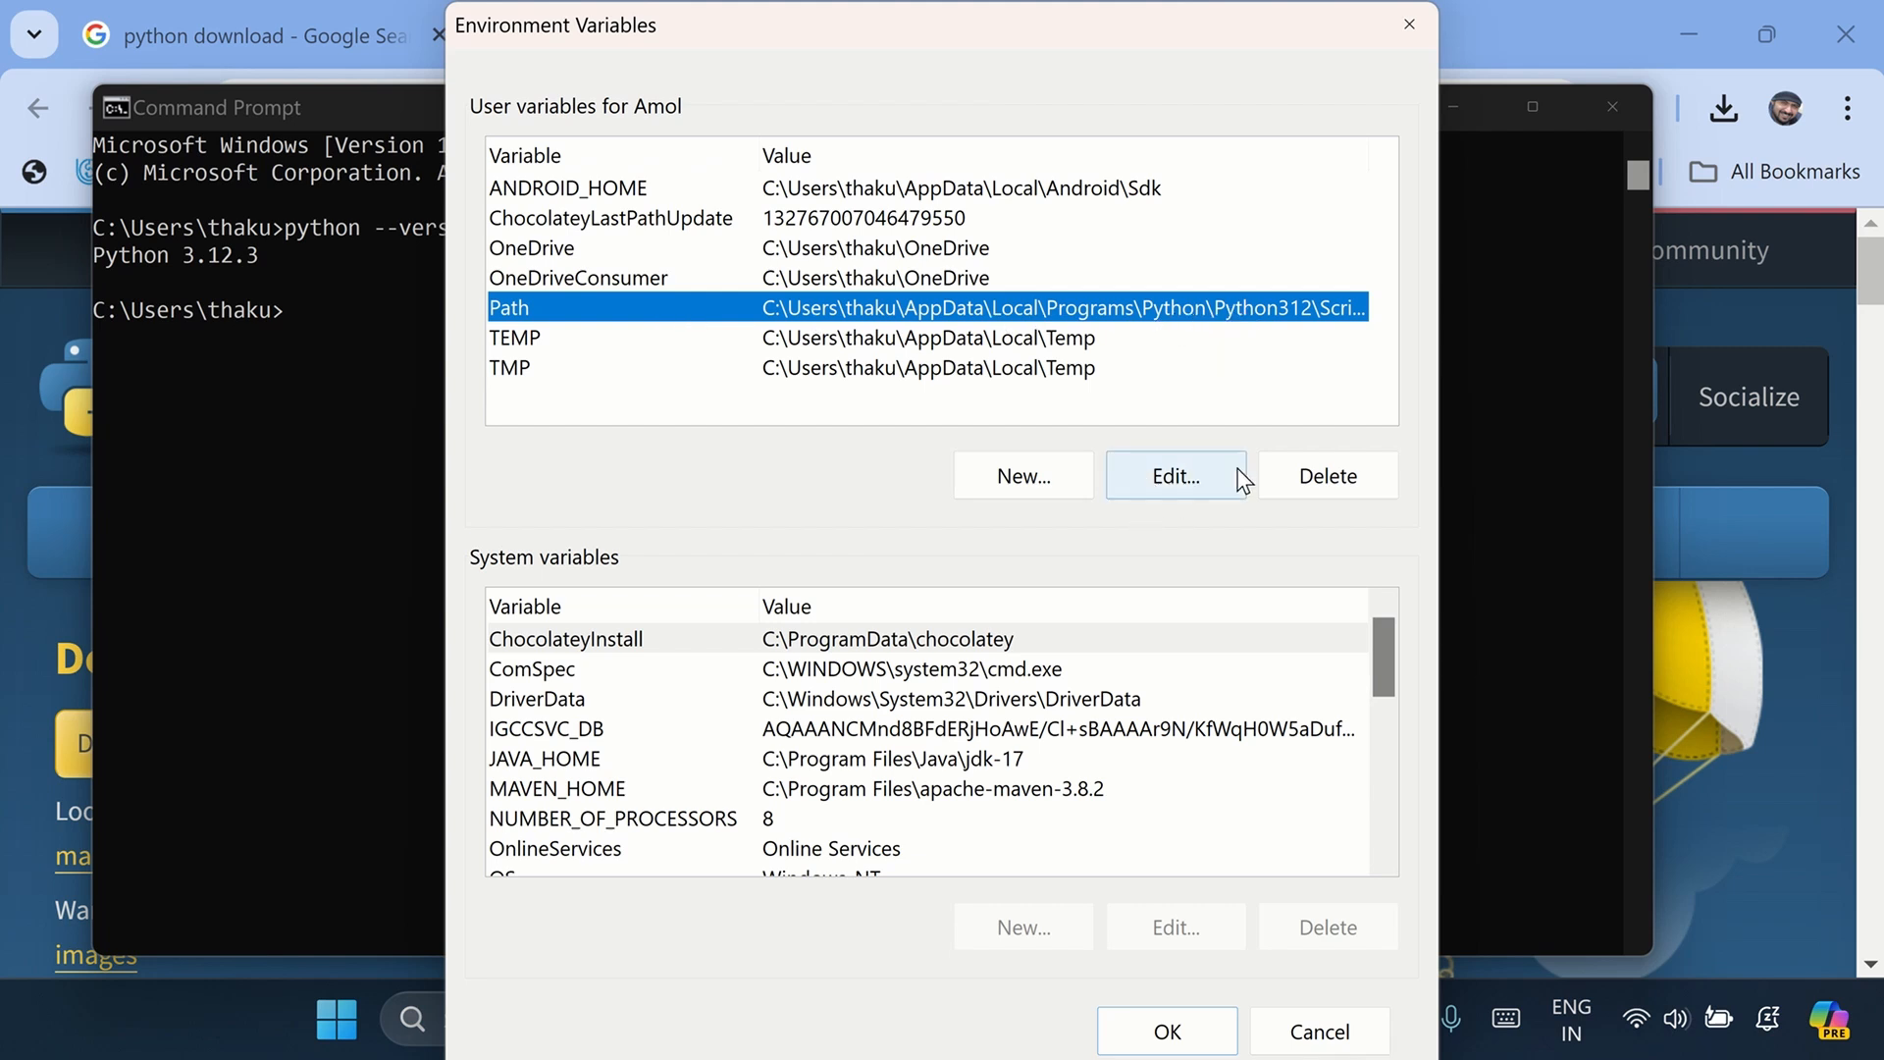
click(1174, 475)
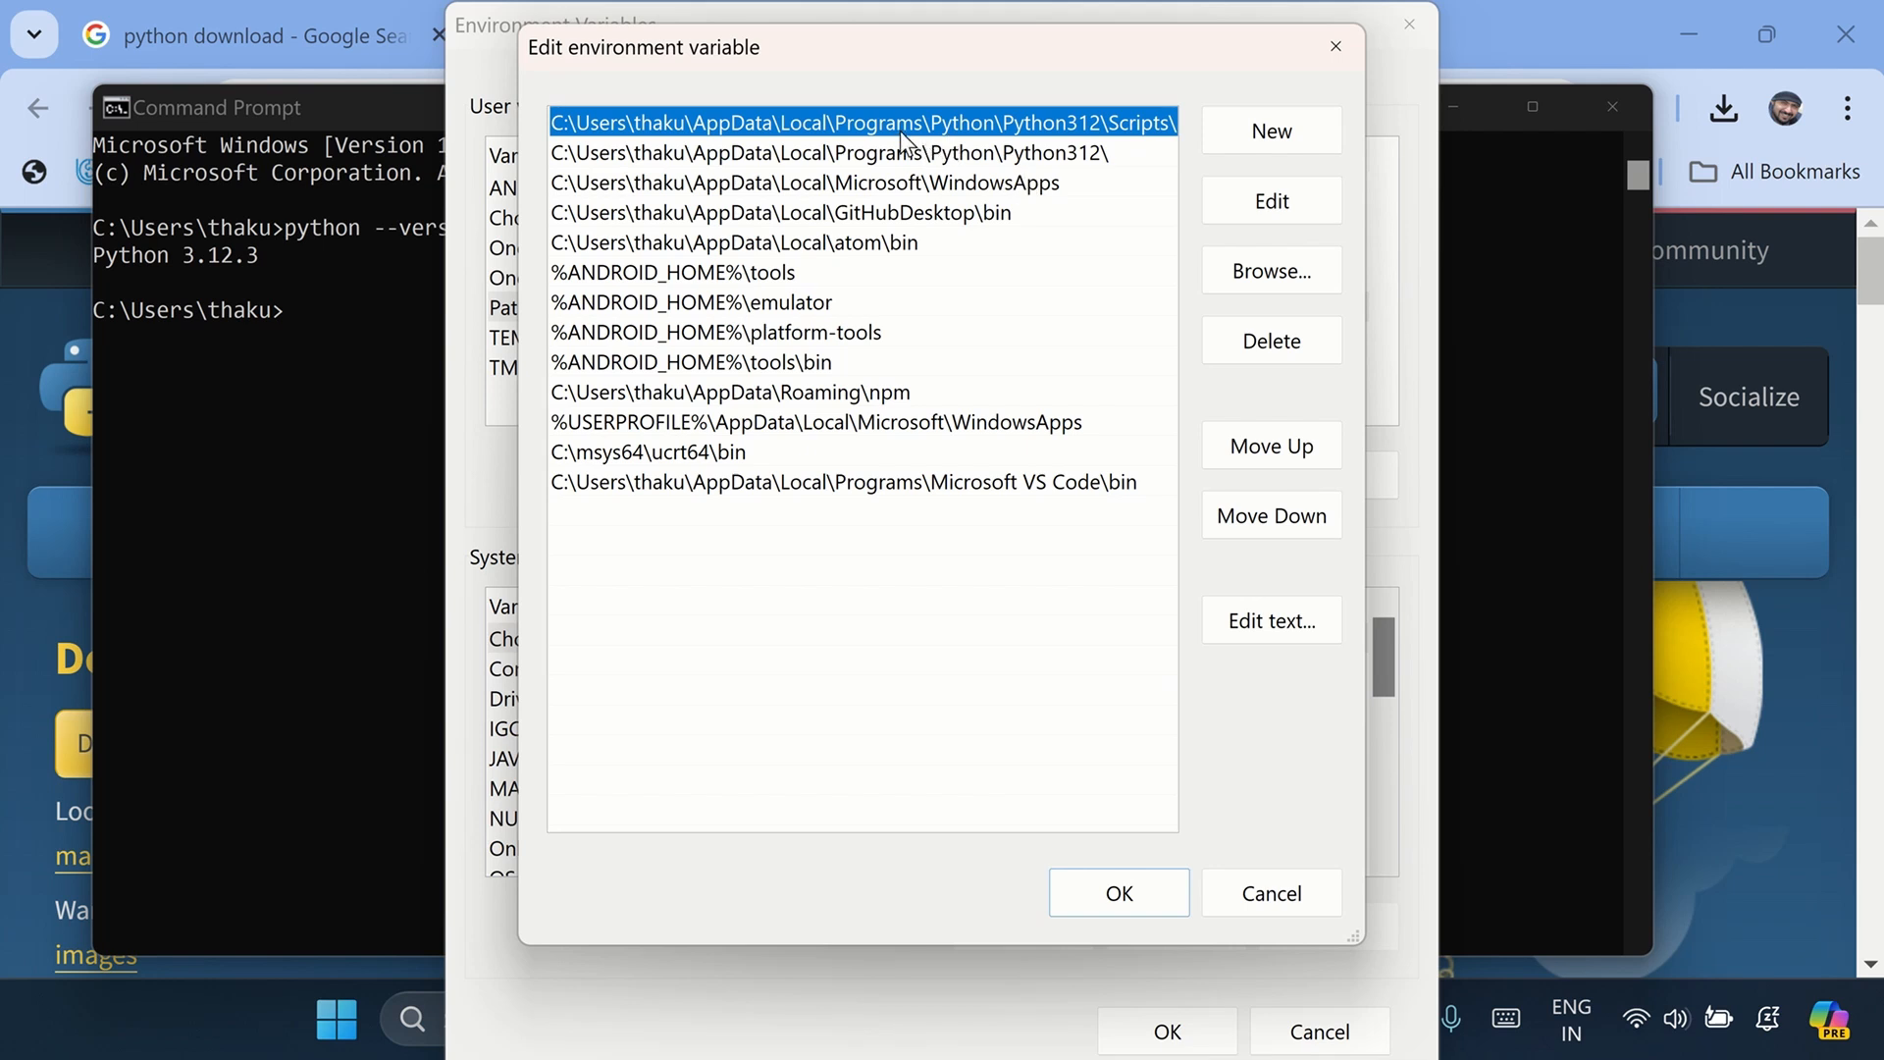
mouse_move(1096, 224)
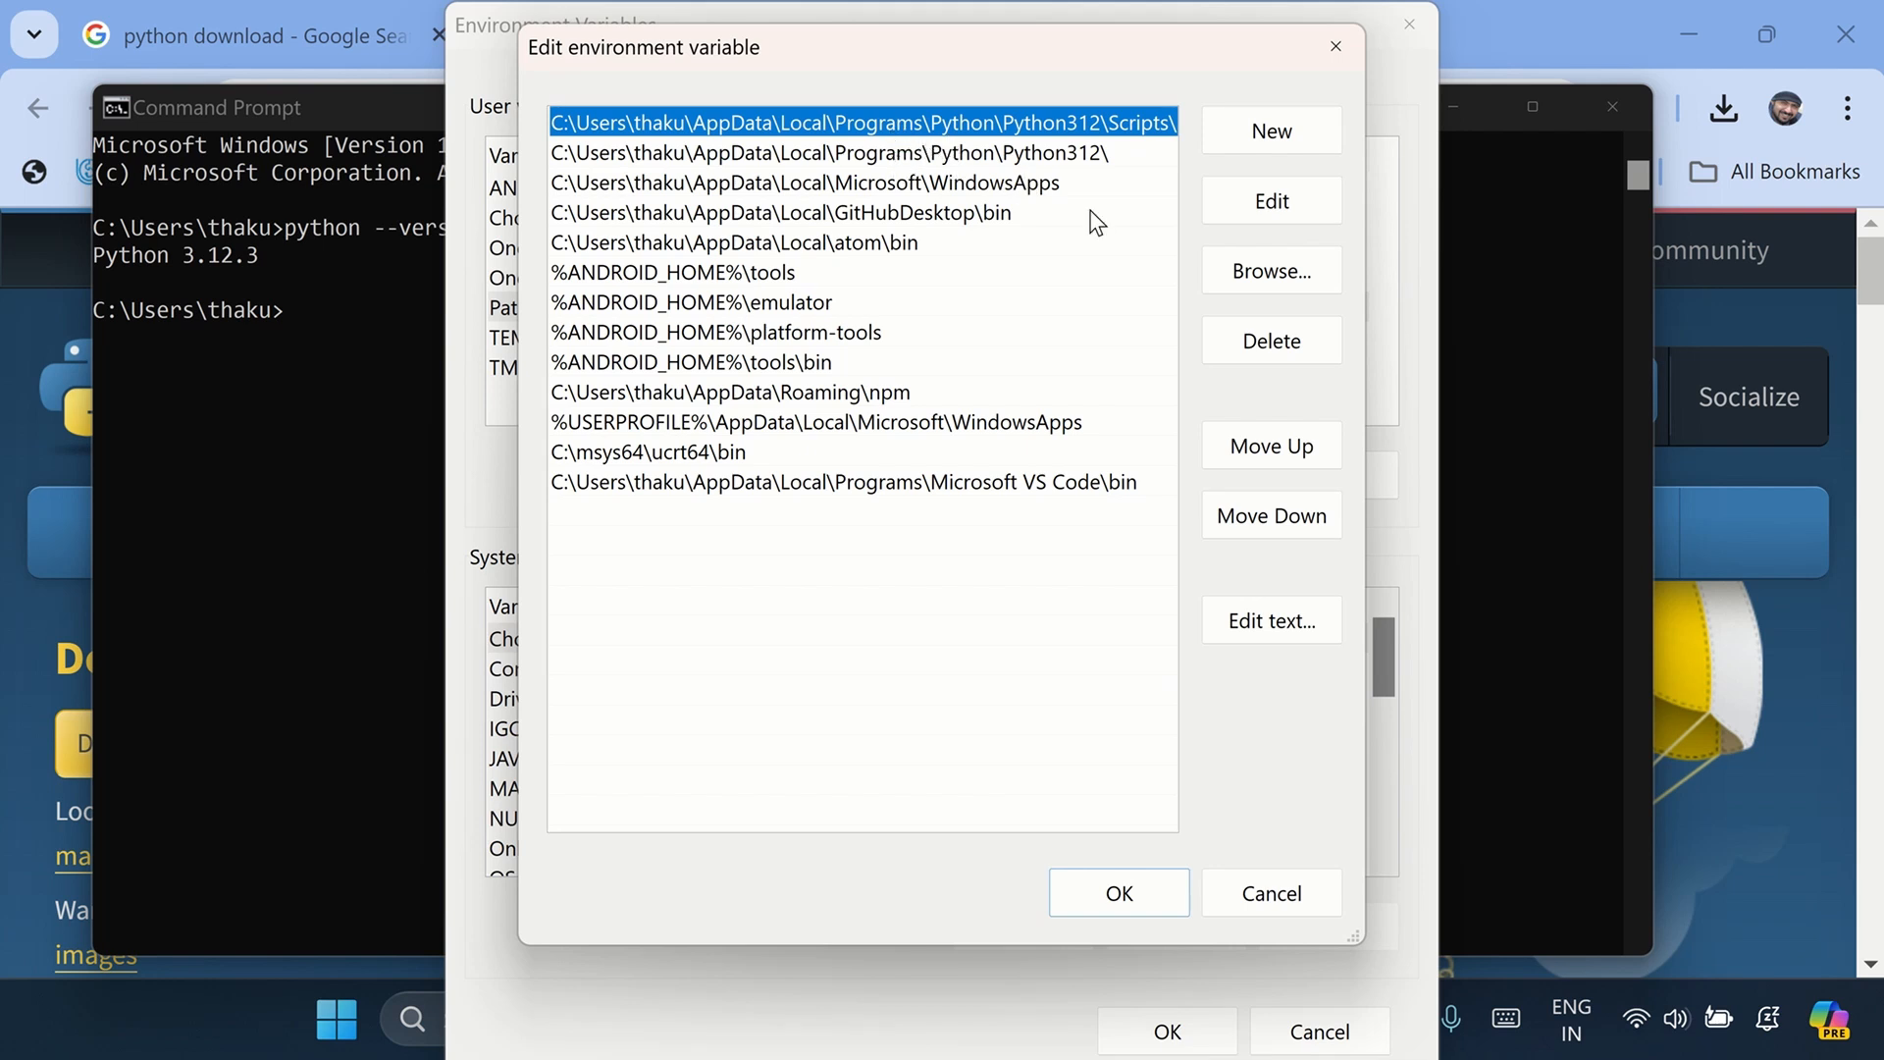
click(1117, 893)
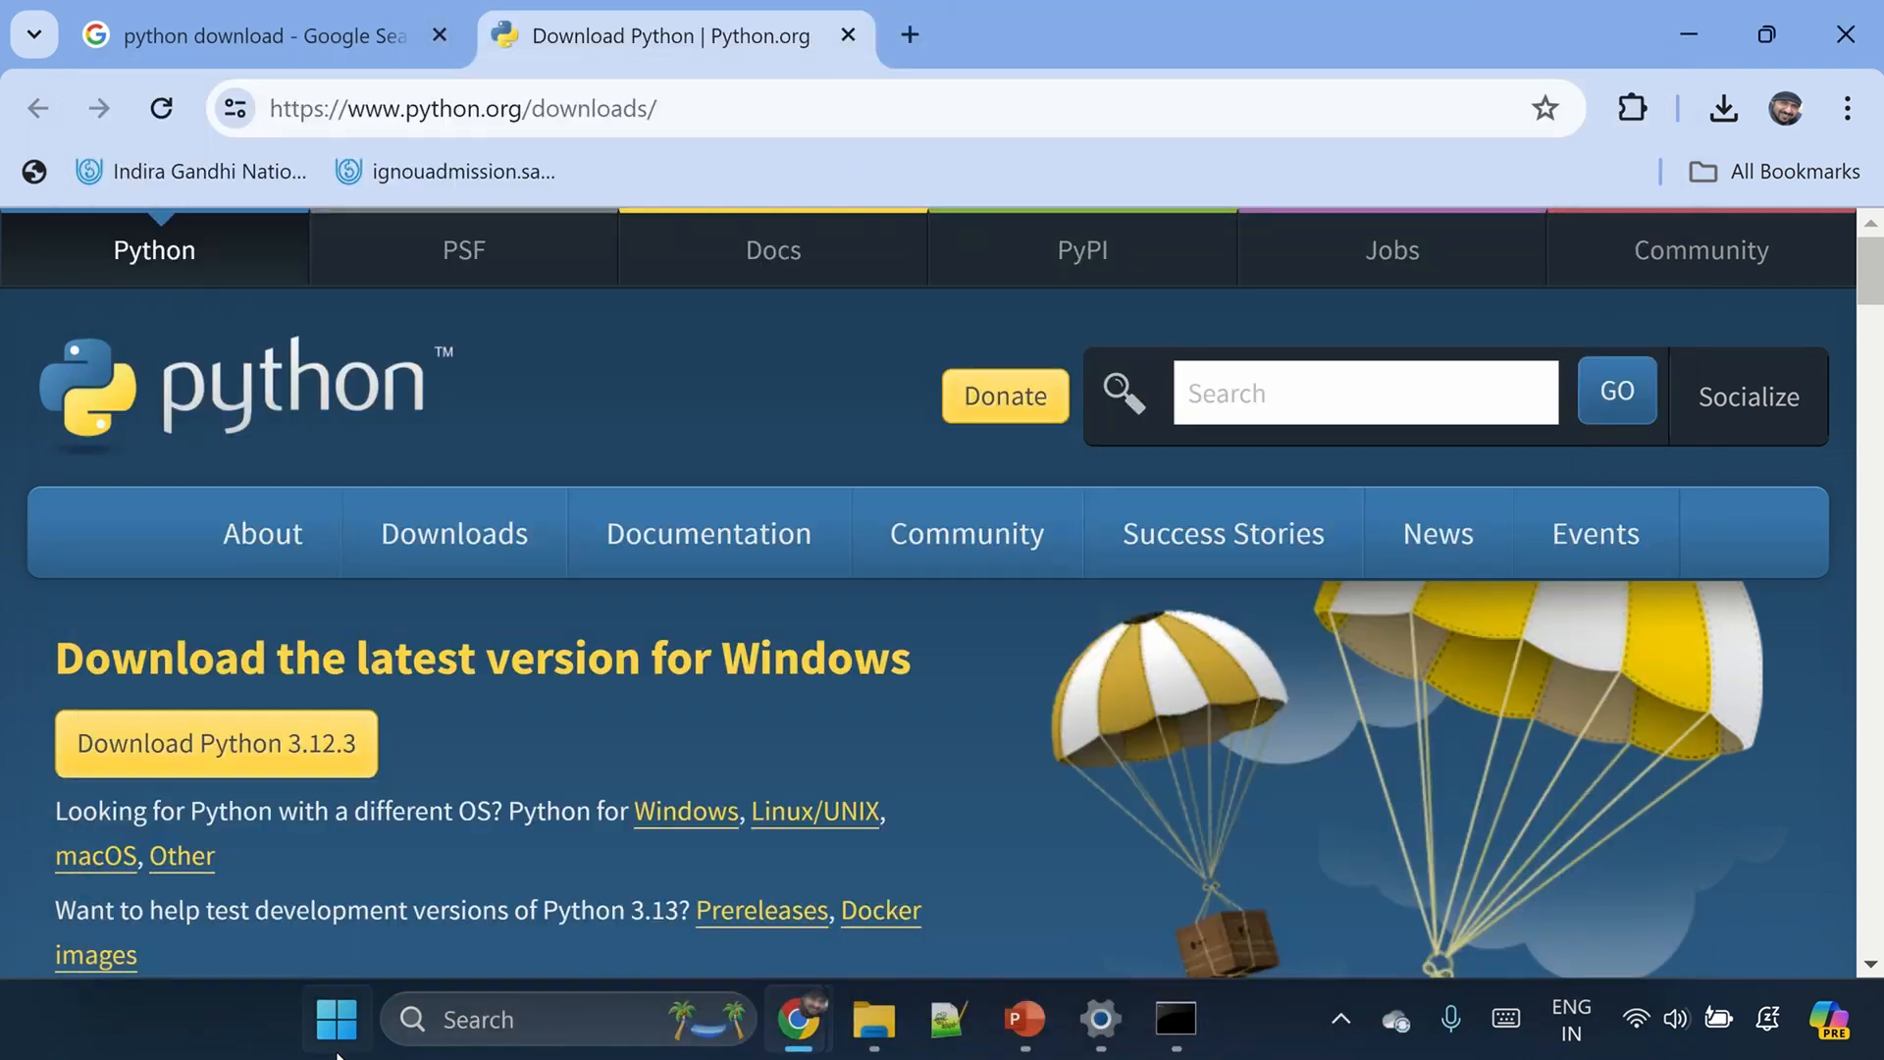
- Search the Start menu for 'pytho' to find Python 3.12 (64-bit)
click(336, 1019)
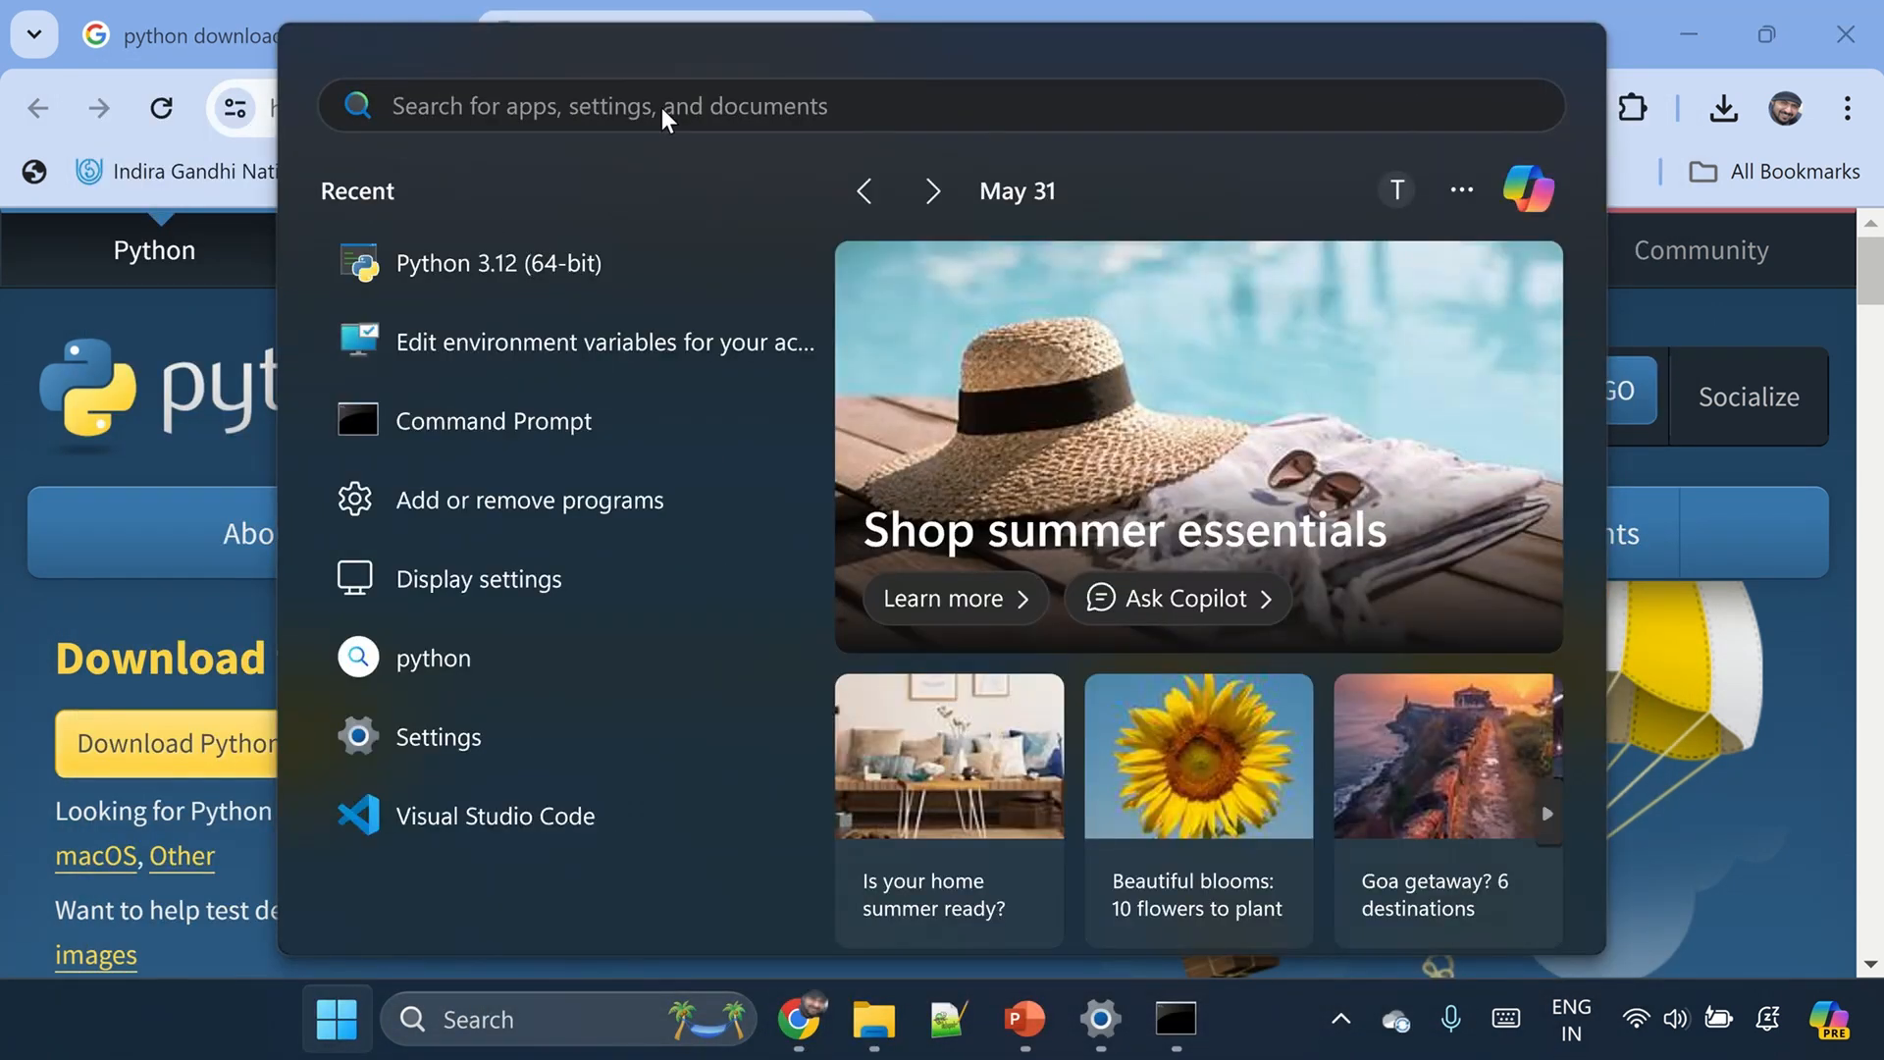
text(pytho)
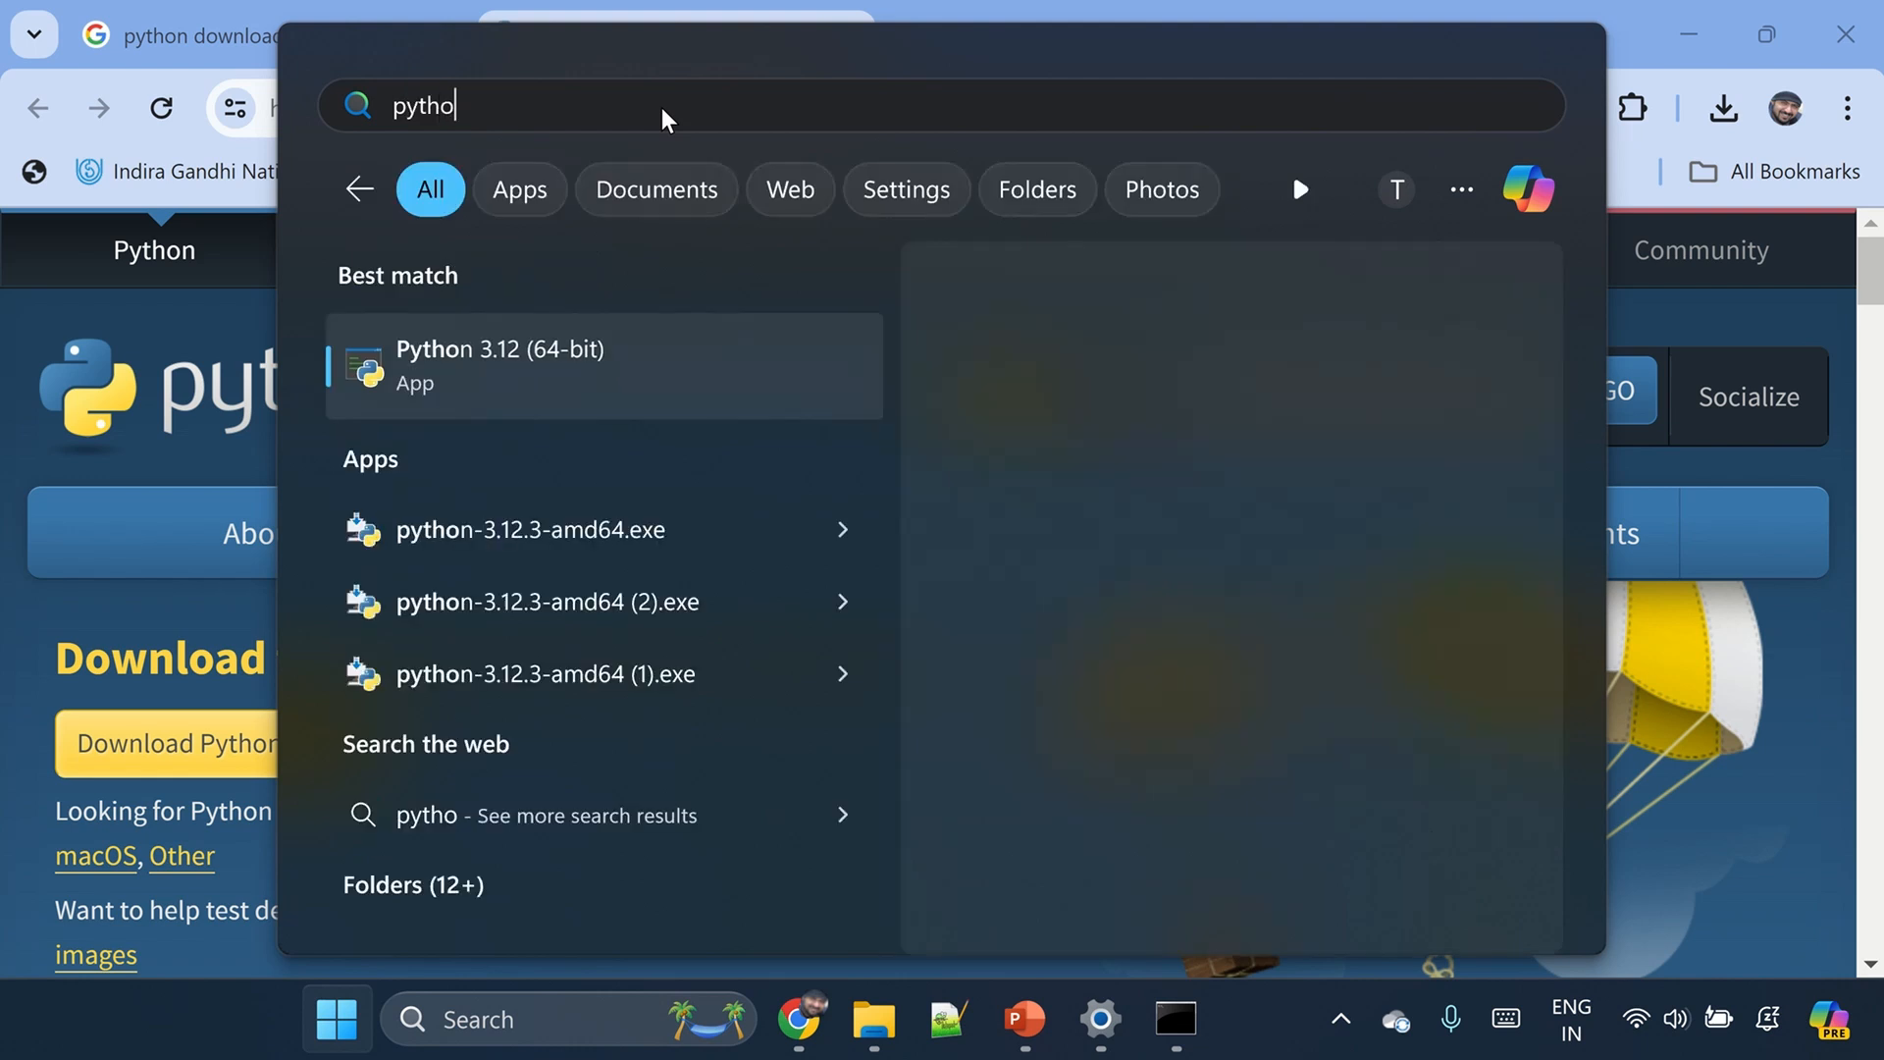